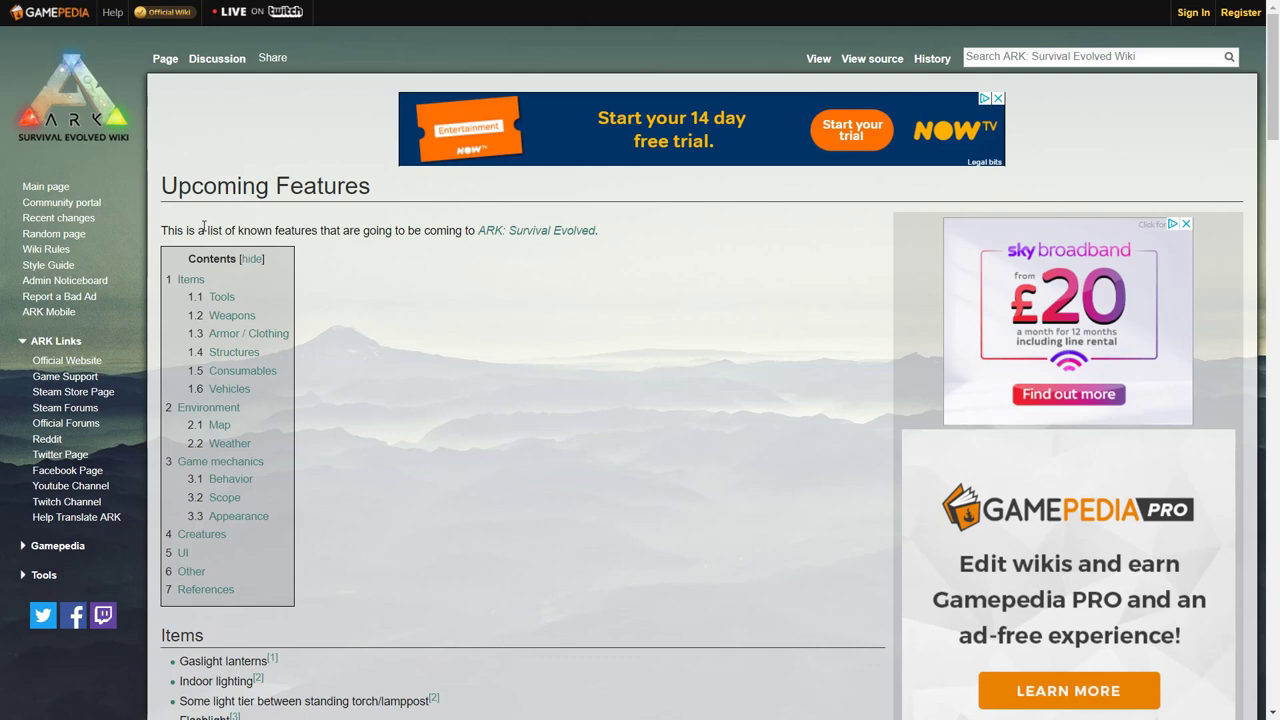
pyautogui.moveTo(352, 246)
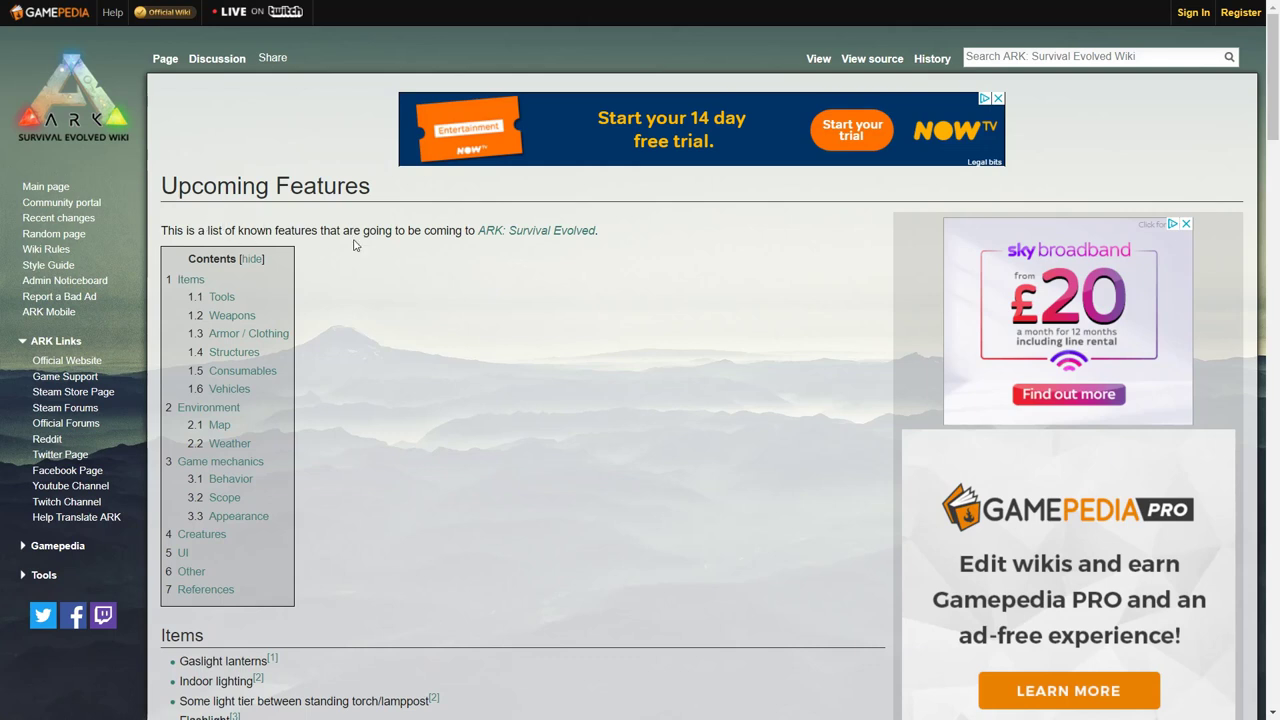
pyautogui.moveTo(504, 272)
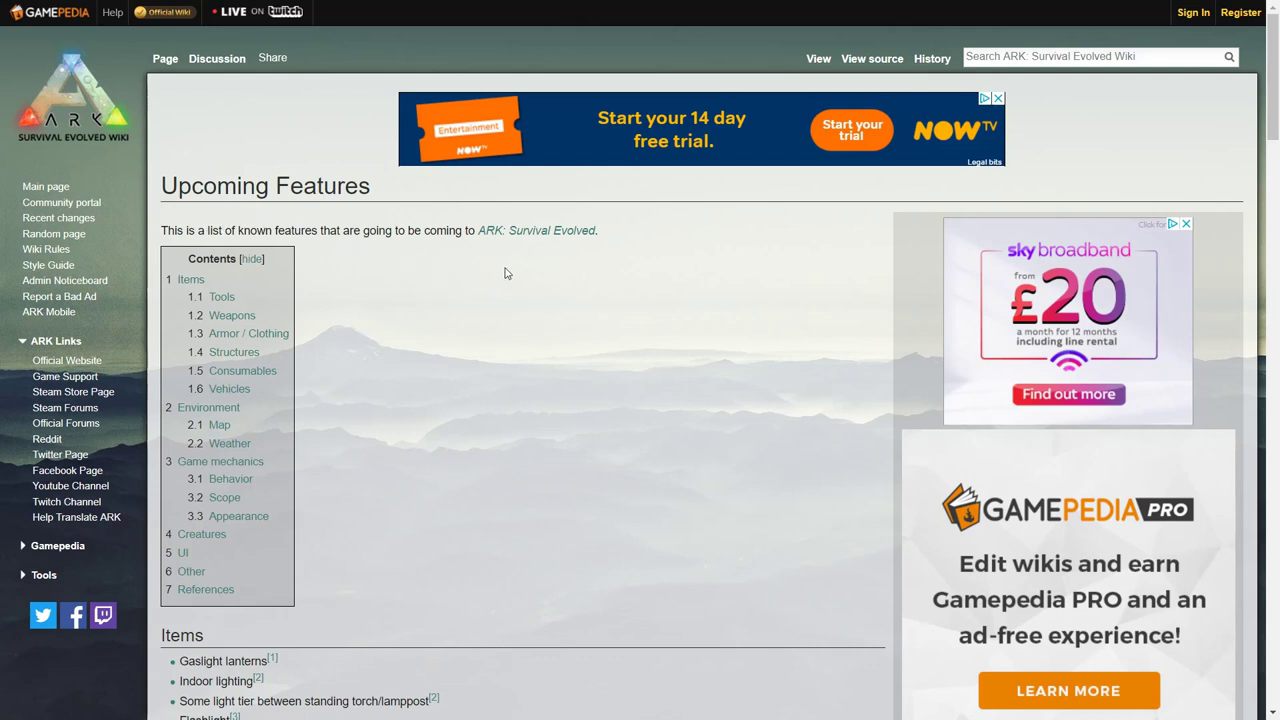
pyautogui.moveTo(398, 178)
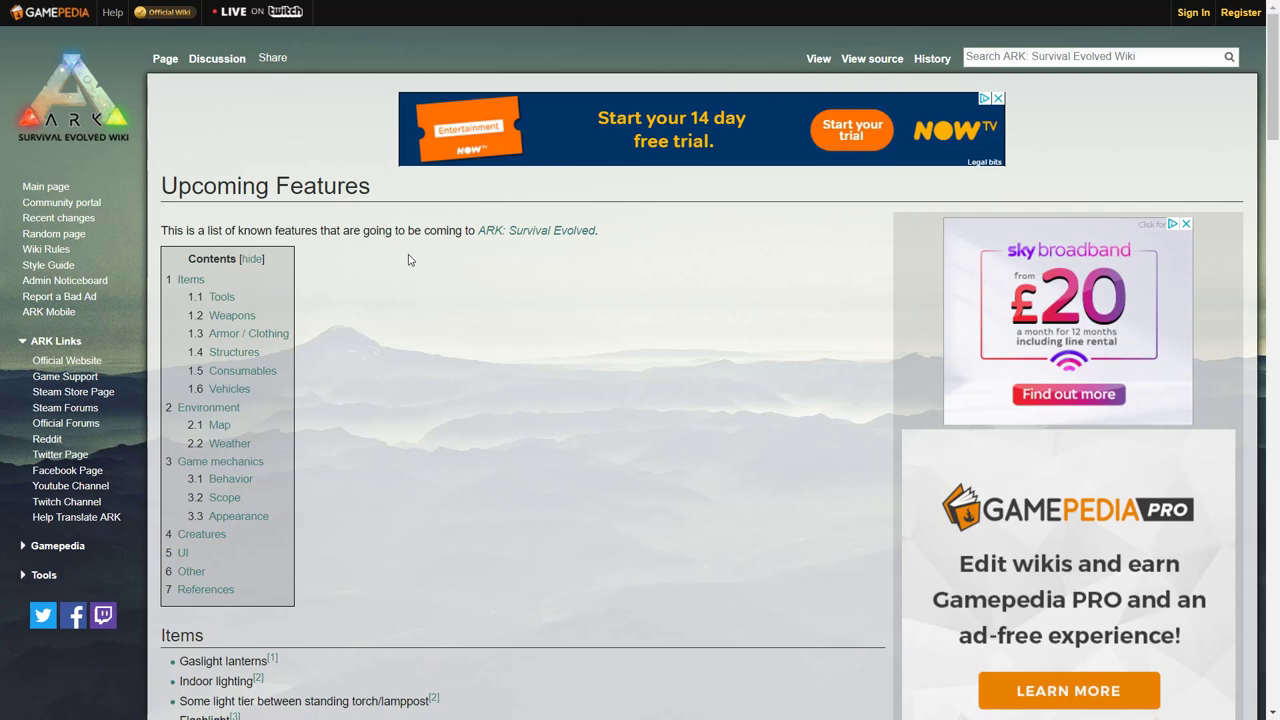
pyautogui.scroll(-3)
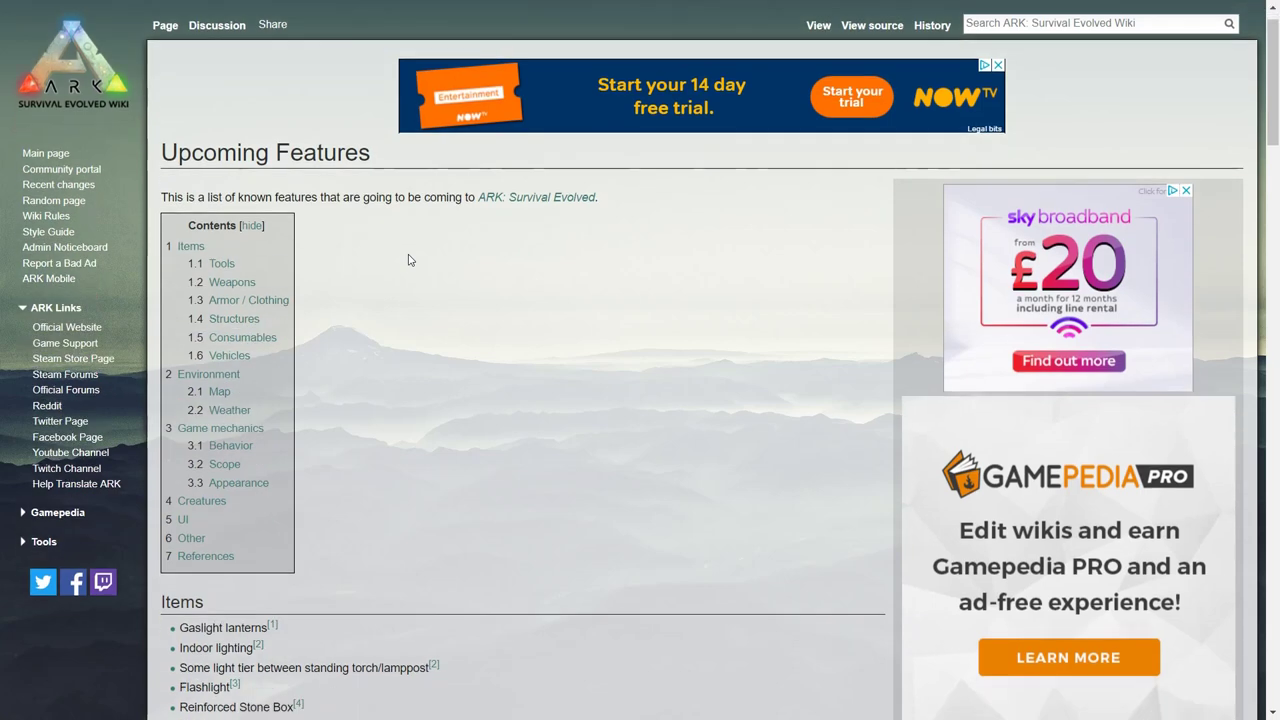
pyautogui.scroll(-3)
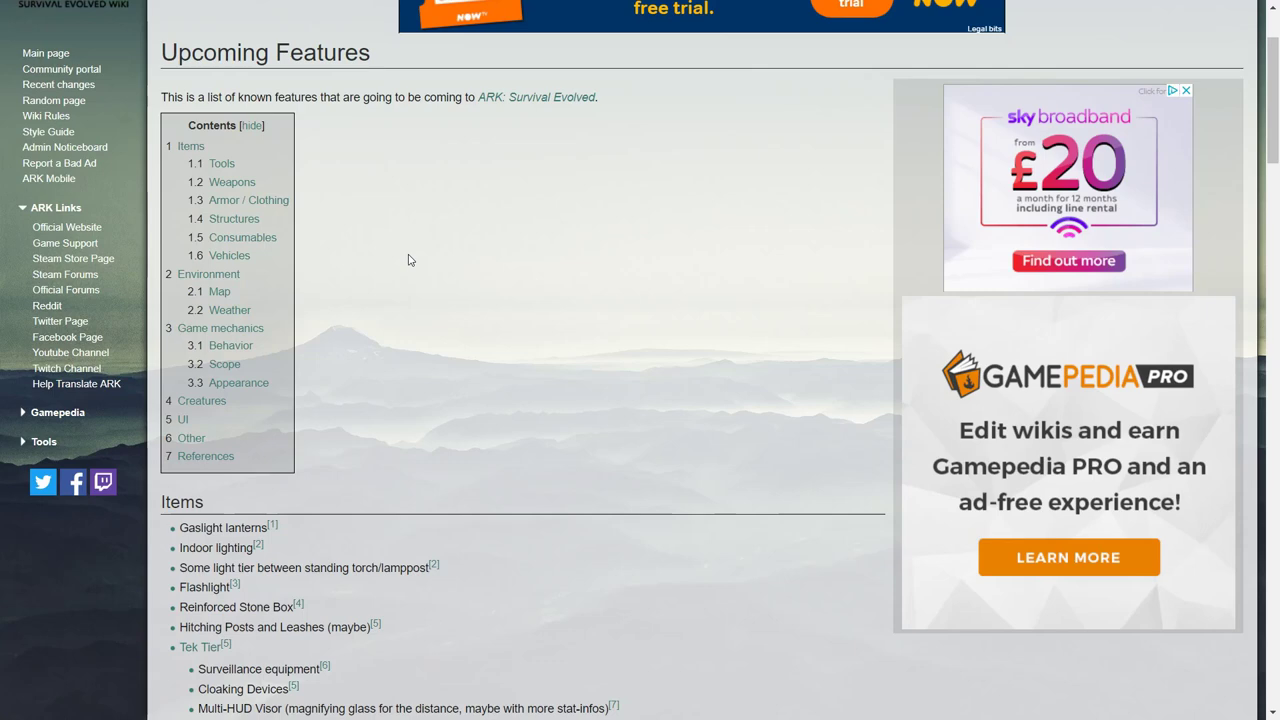
pyautogui.scroll(-3)
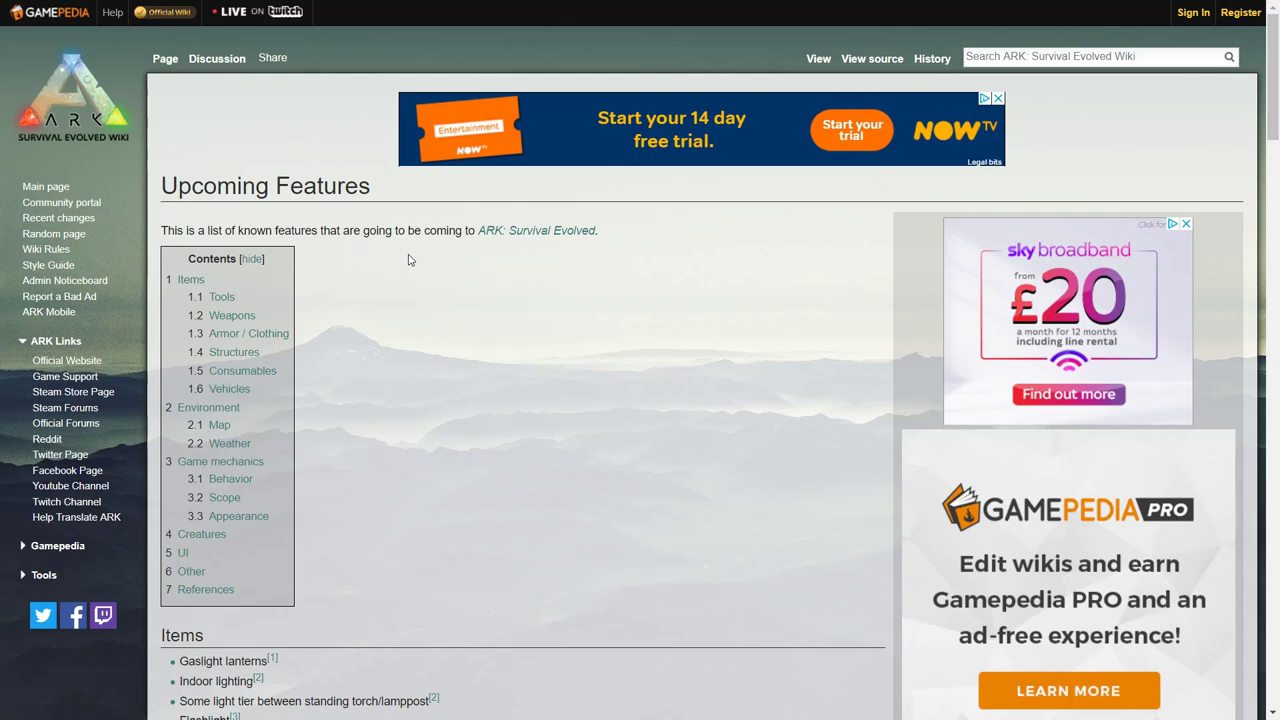
pyautogui.scroll(-3)
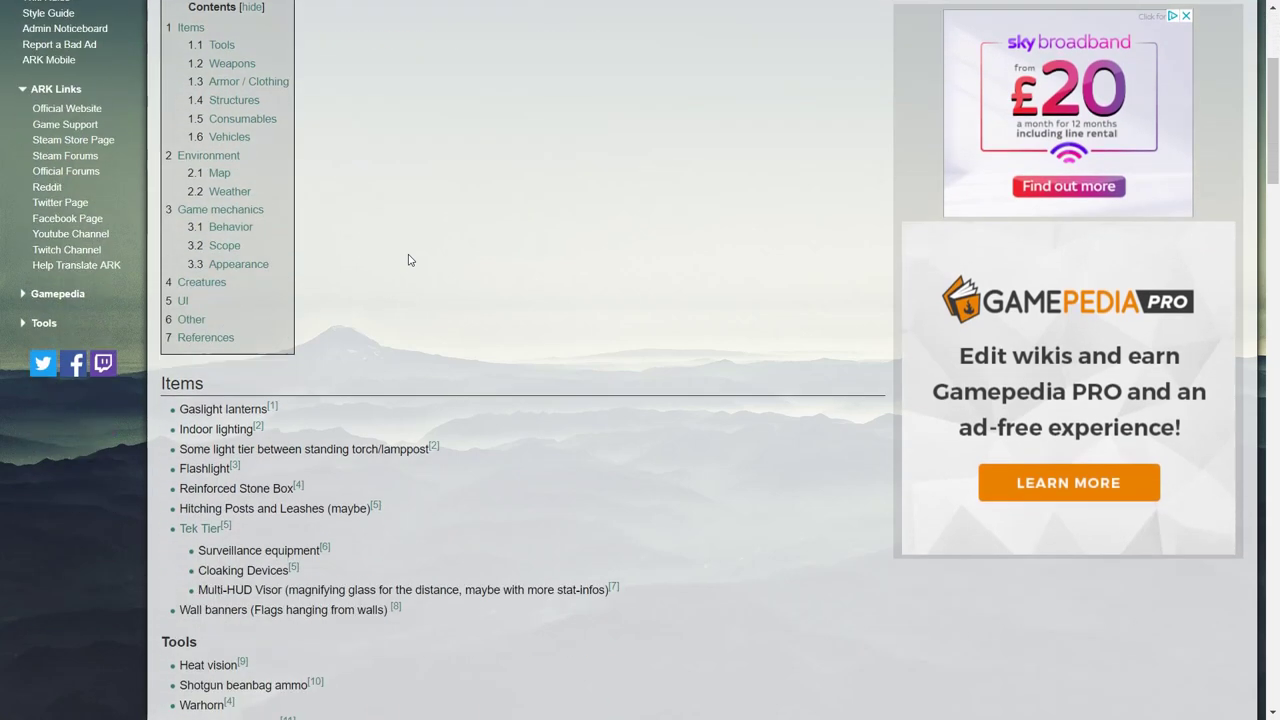
pyautogui.scroll(-3)
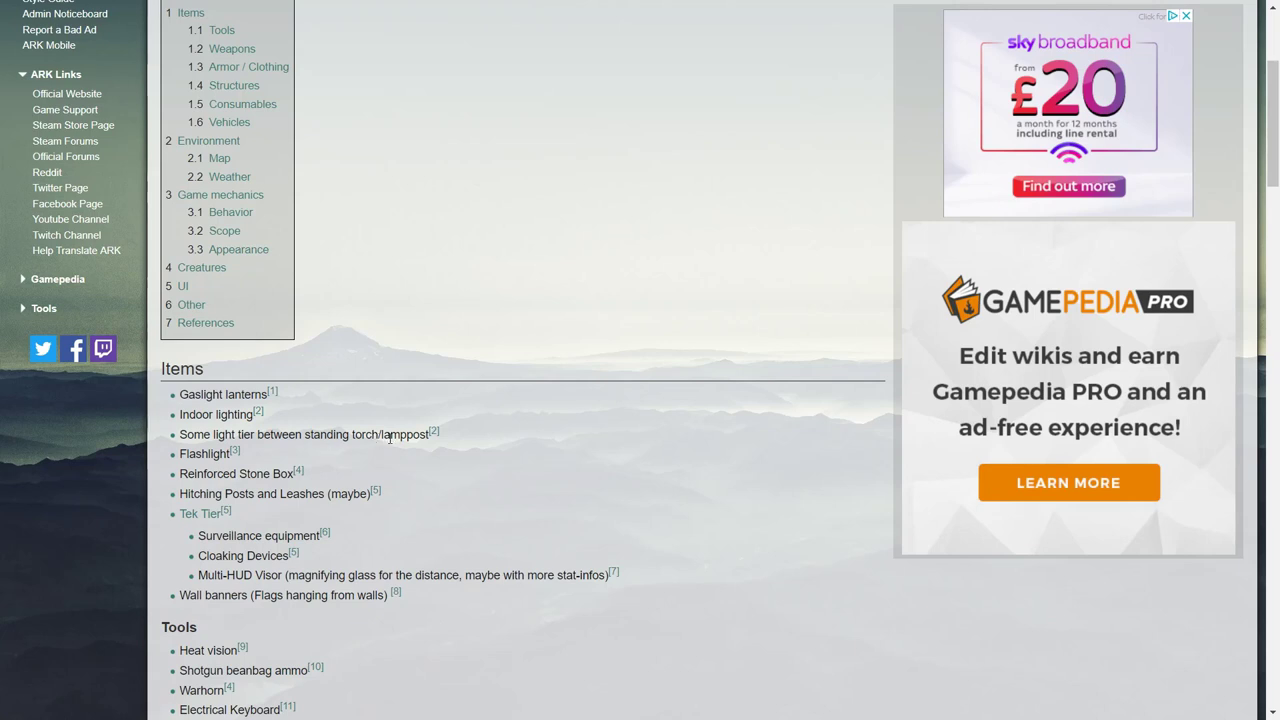
pyautogui.moveTo(204, 468)
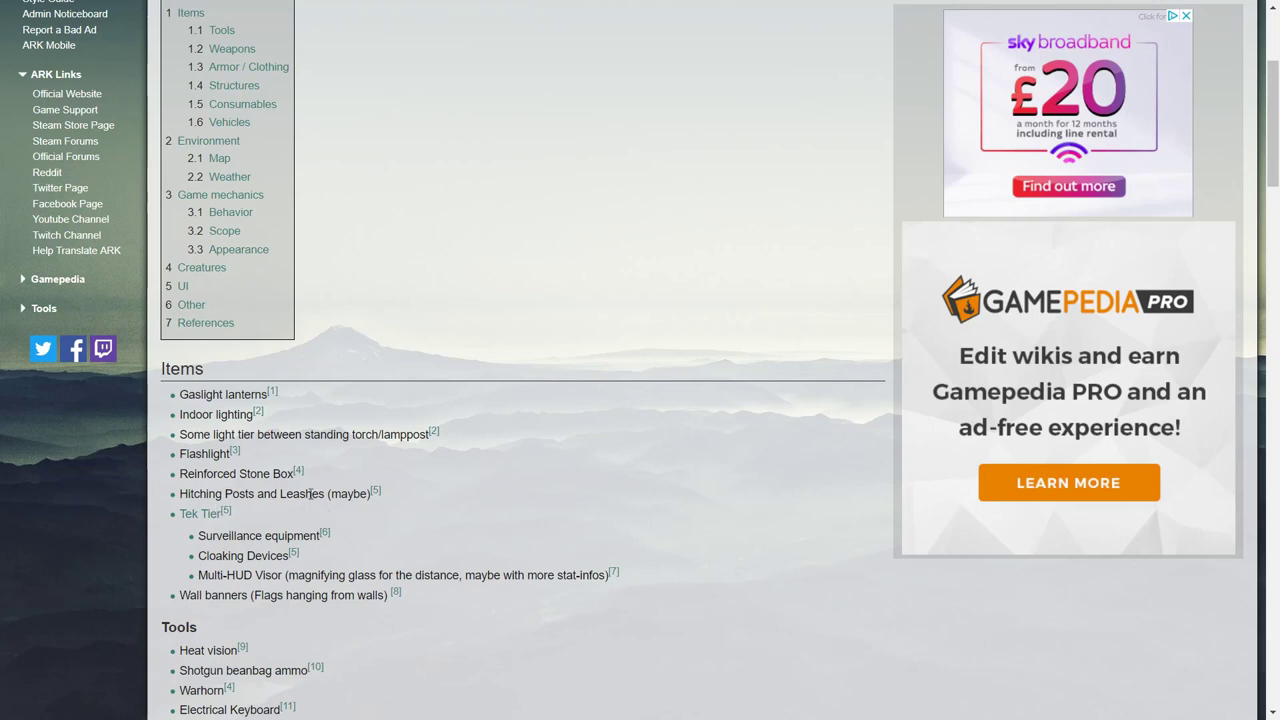
pyautogui.moveTo(200, 512)
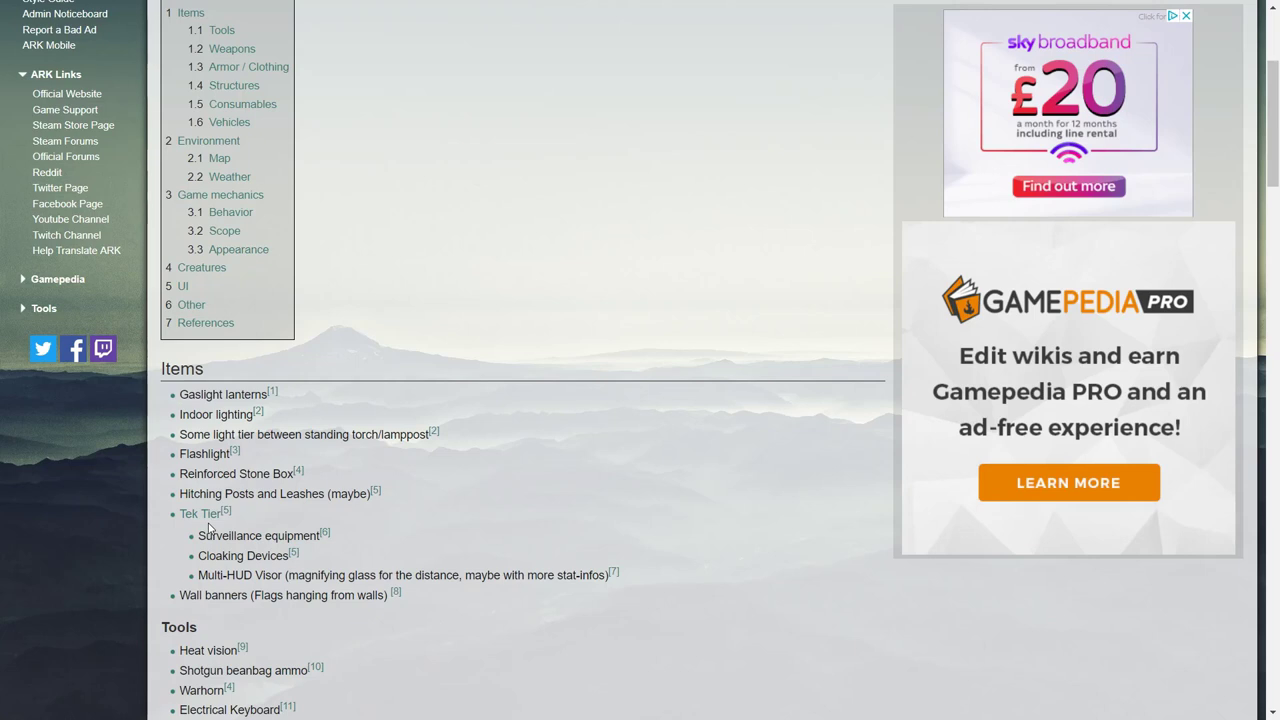
pyautogui.moveTo(232, 548)
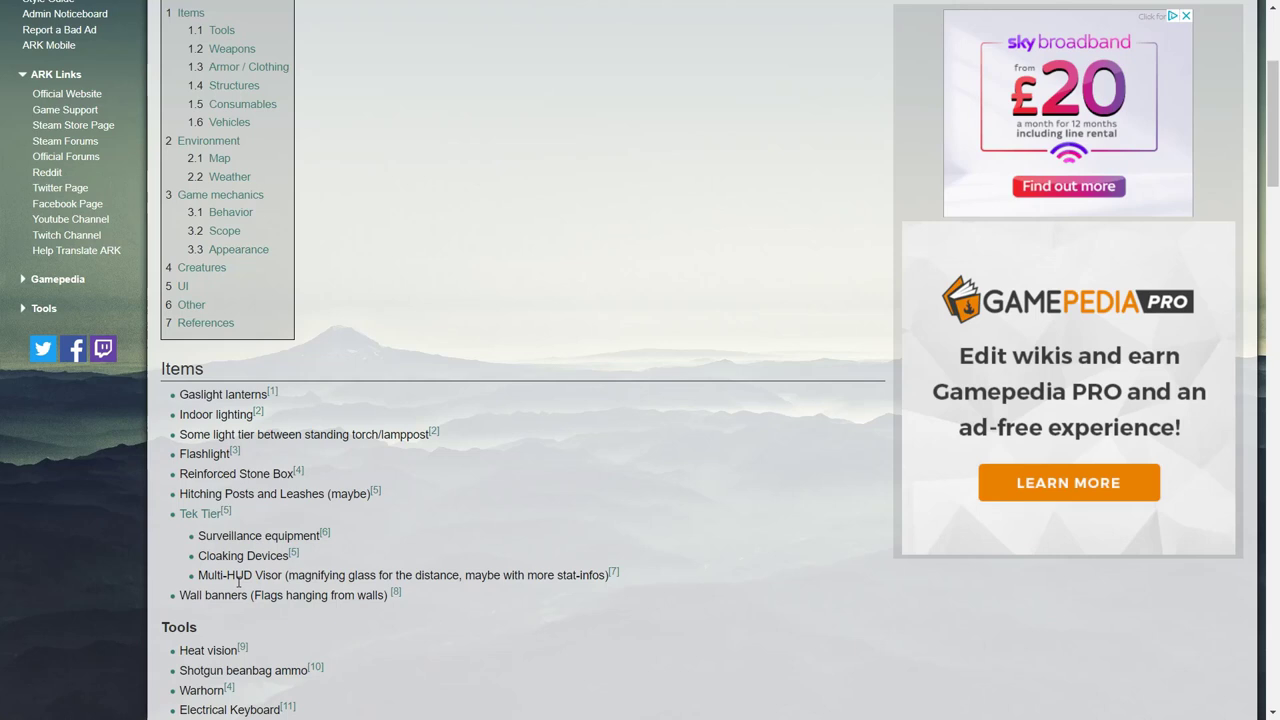
pyautogui.moveTo(336, 578)
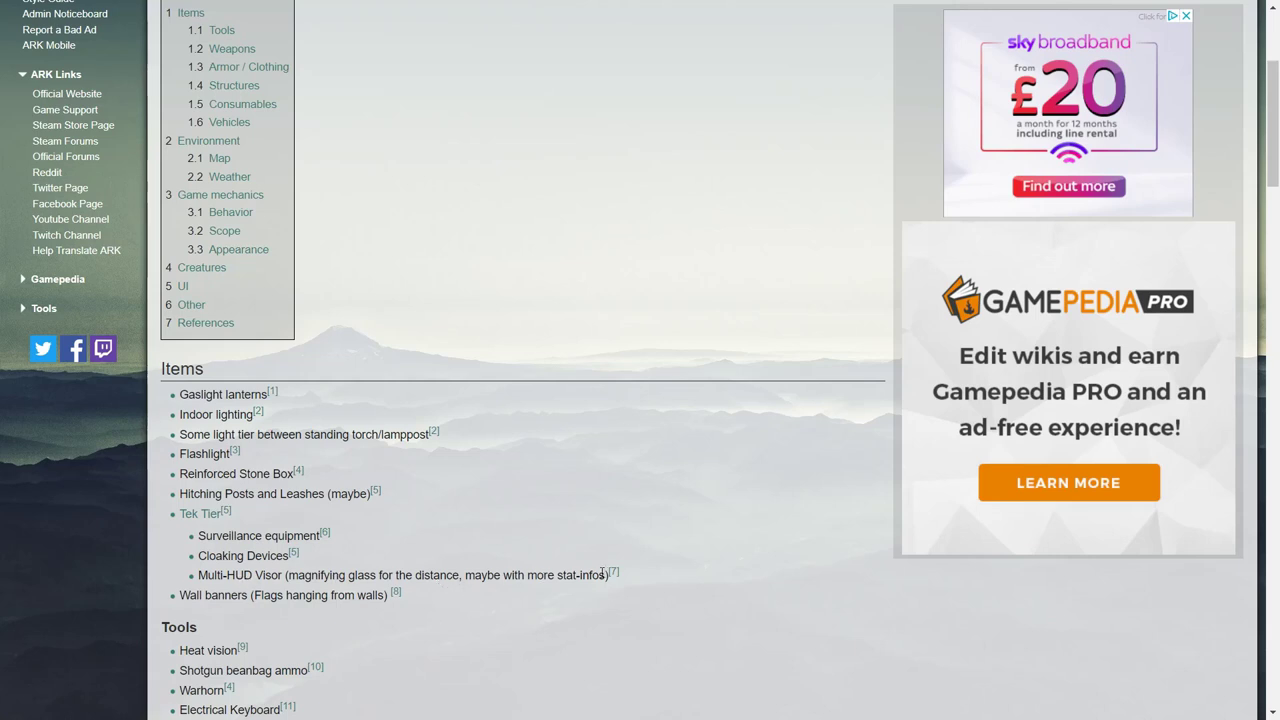
pyautogui.moveTo(644, 486)
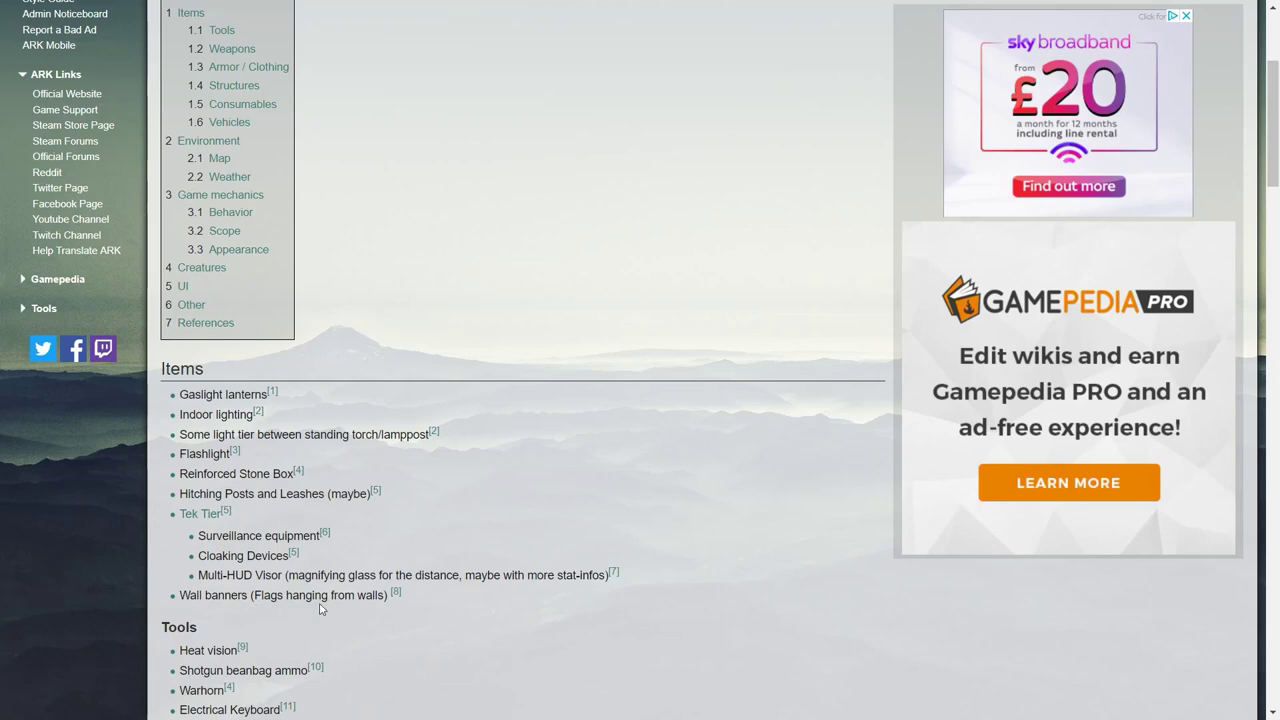
pyautogui.scroll(-3)
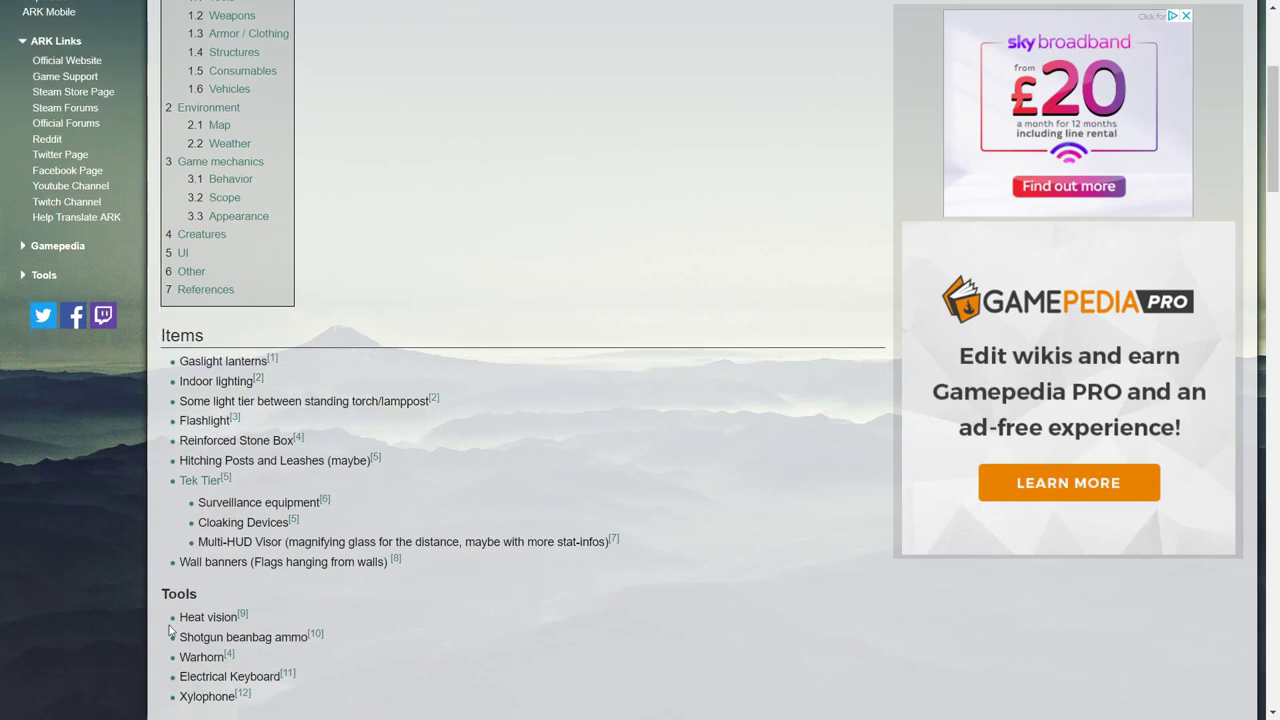
pyautogui.scroll(-3)
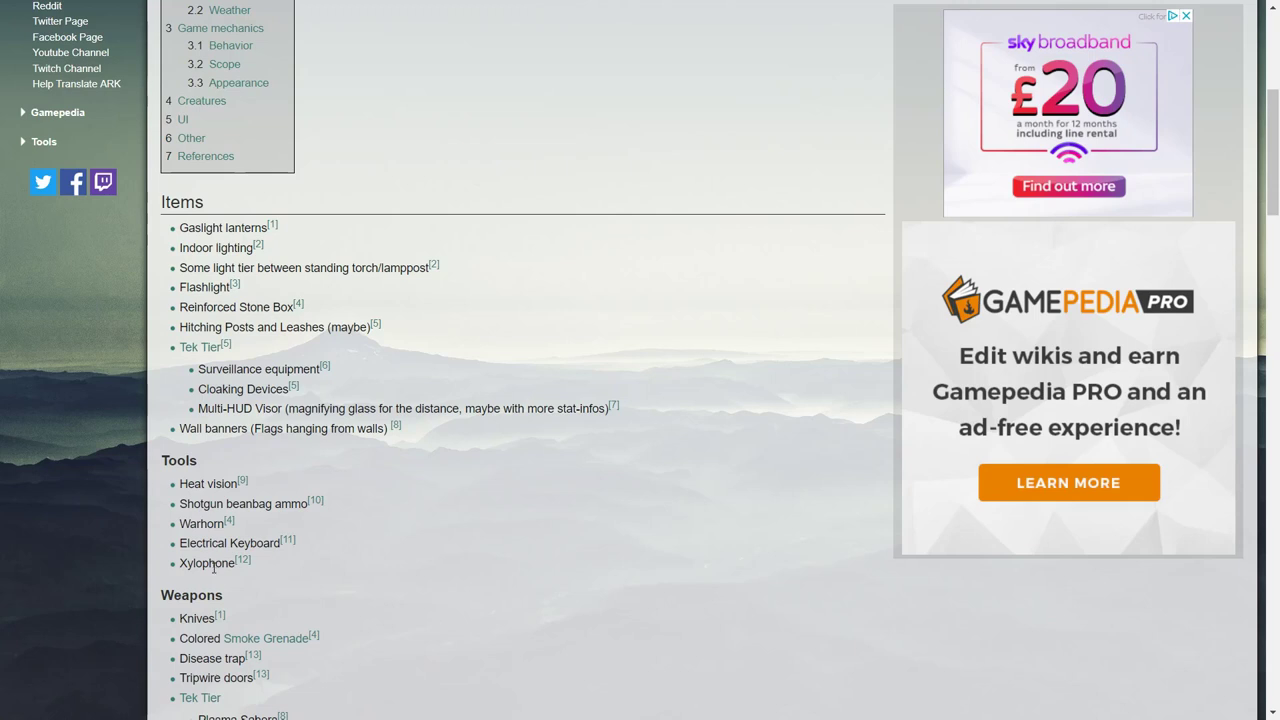
pyautogui.moveTo(404, 500)
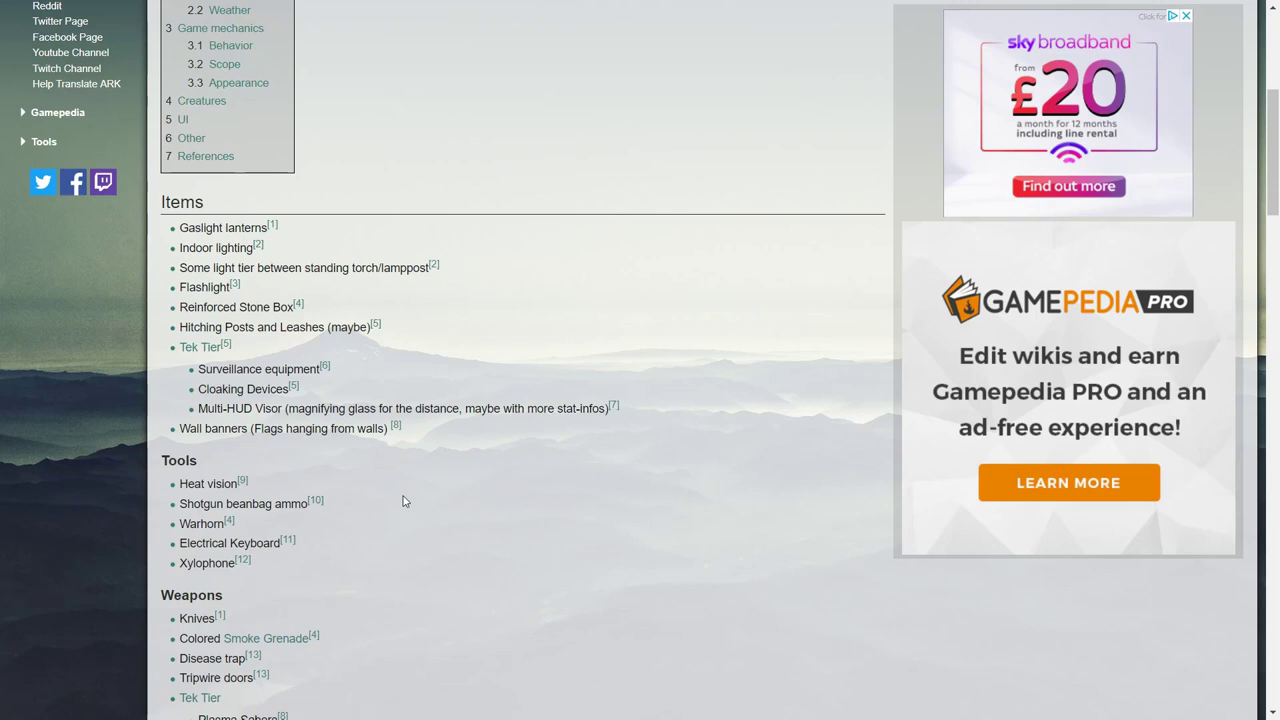
pyautogui.scroll(-3)
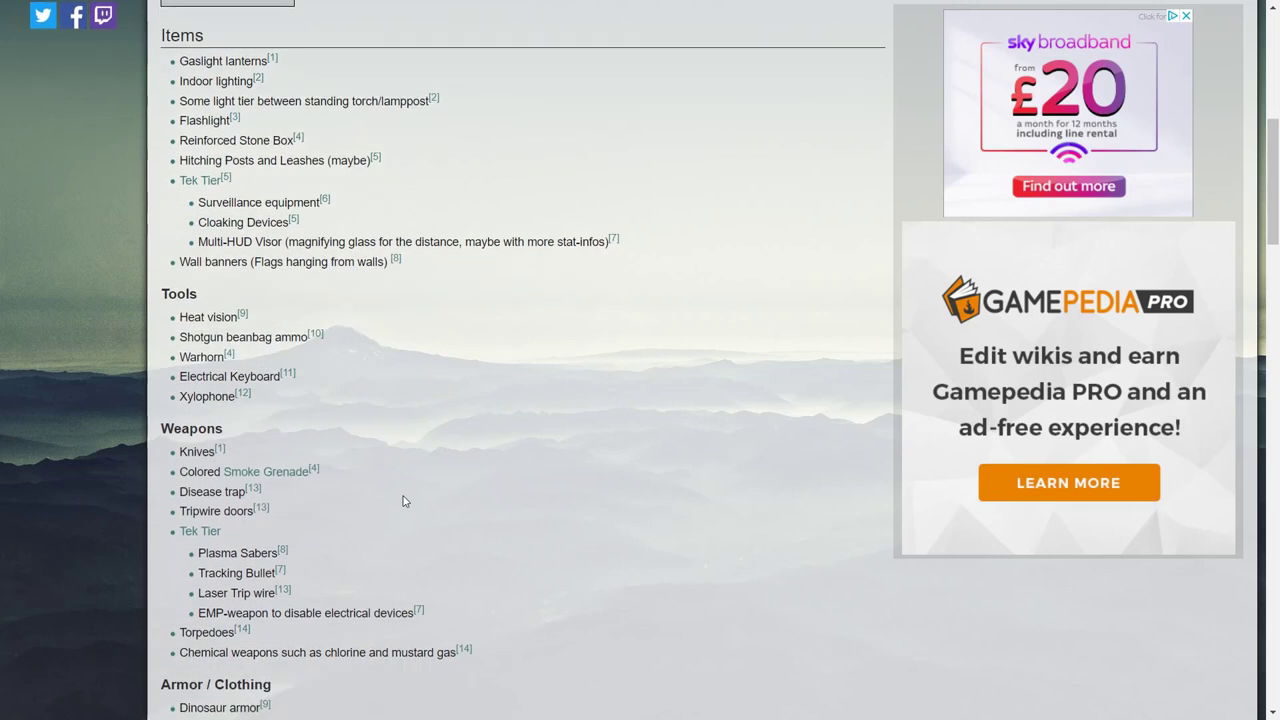
pyautogui.moveTo(204, 476)
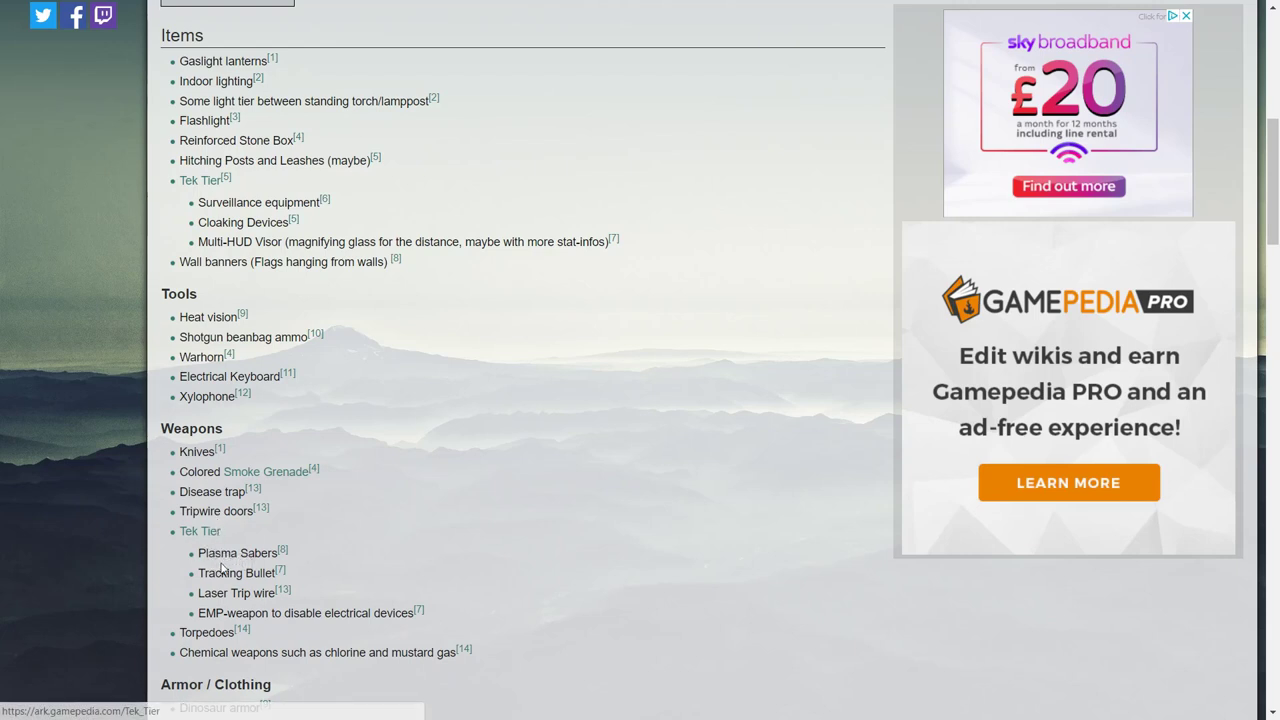
pyautogui.moveTo(200, 532)
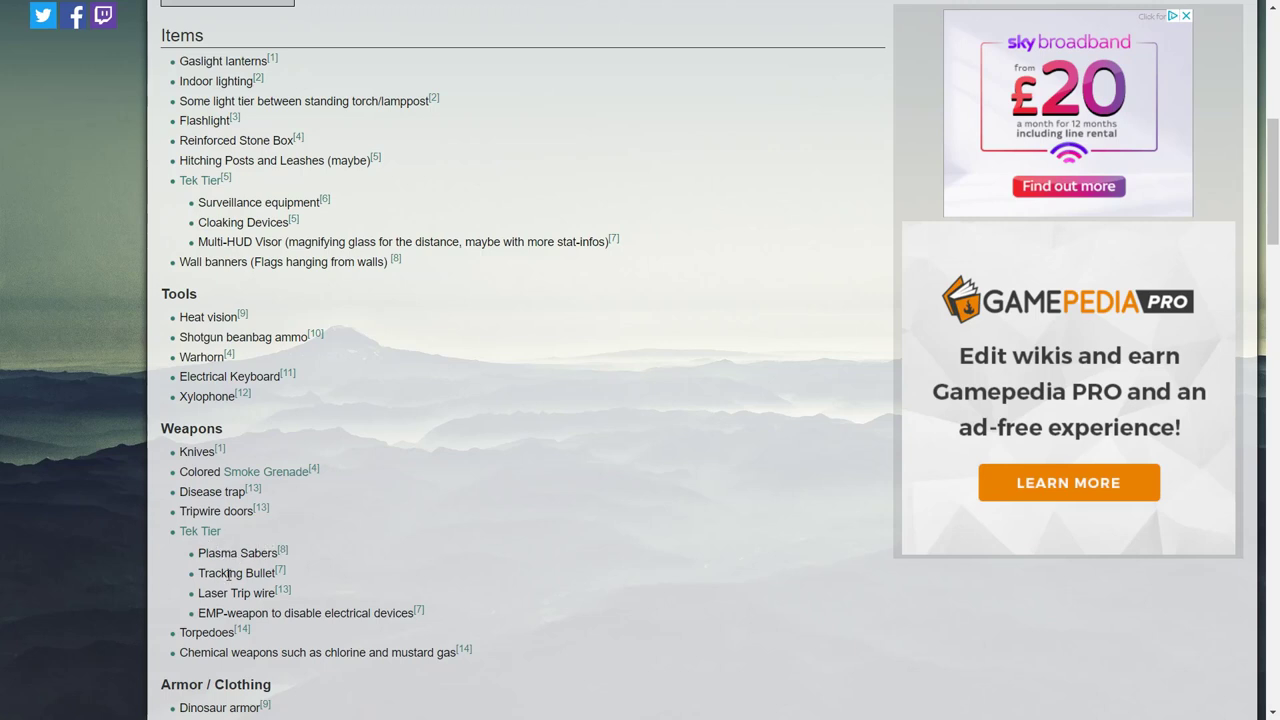
pyautogui.moveTo(460, 552)
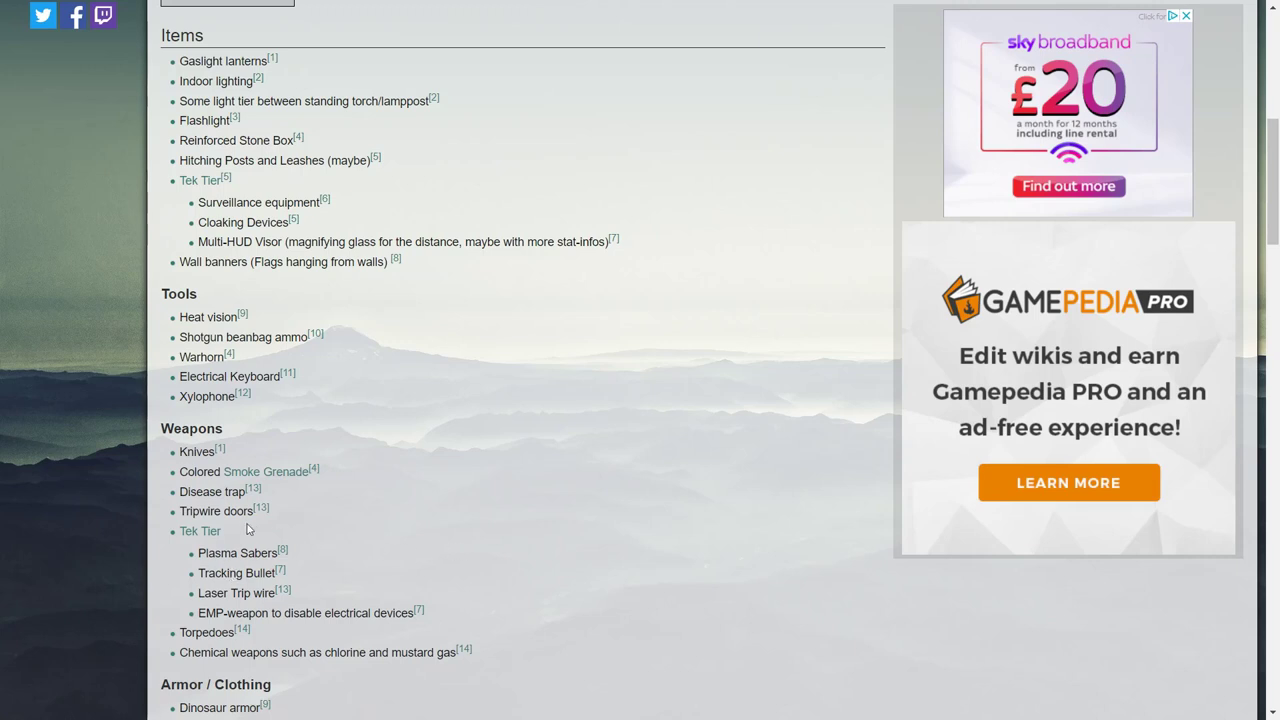
pyautogui.moveTo(218, 572)
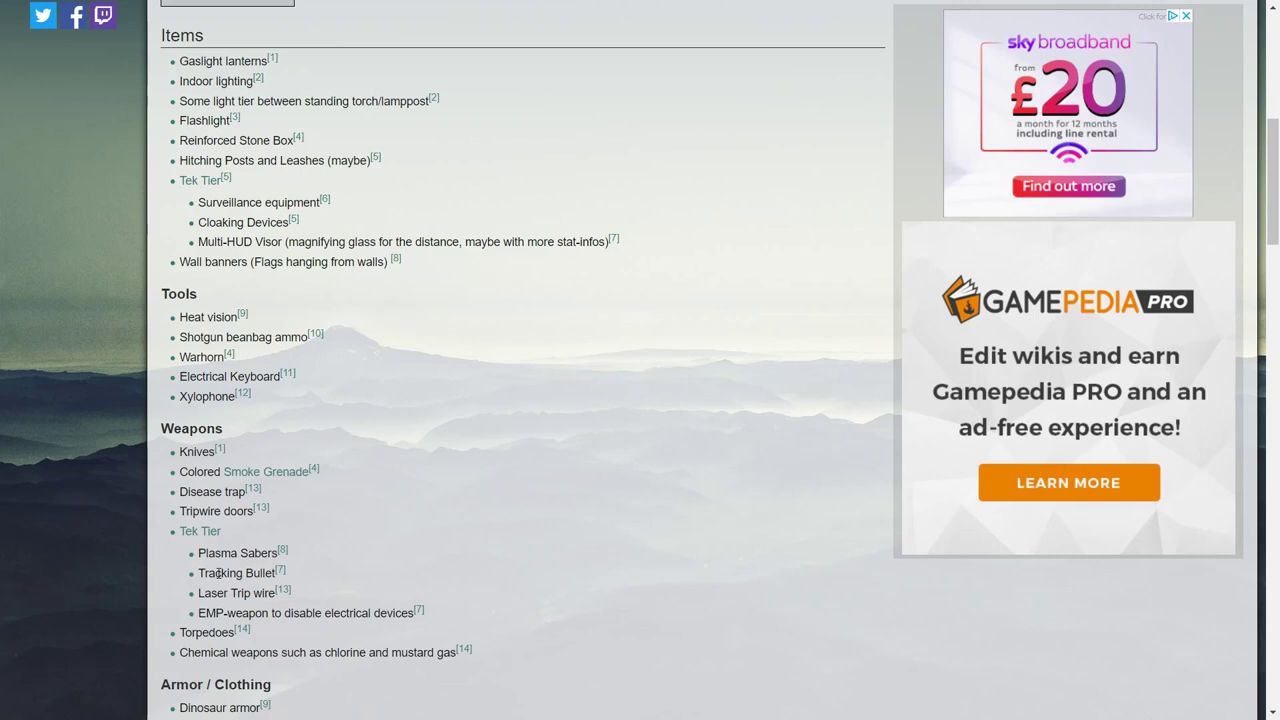
pyautogui.moveTo(264, 628)
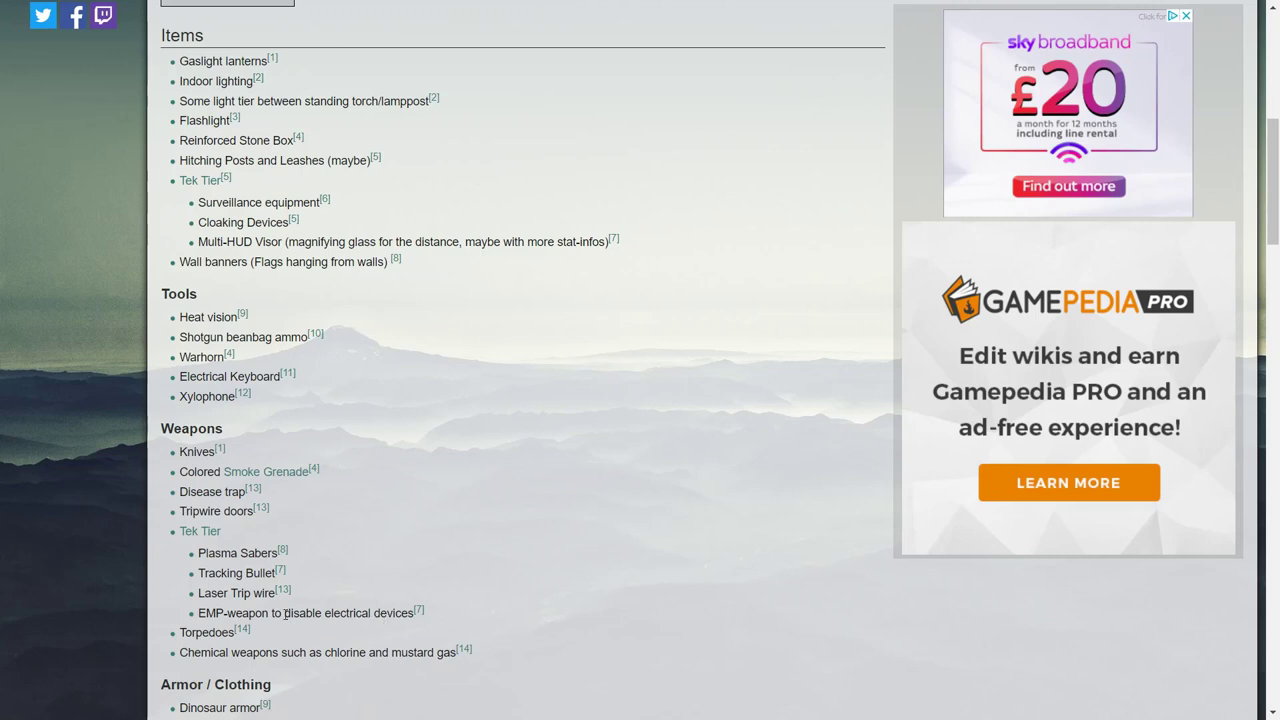
pyautogui.moveTo(204, 648)
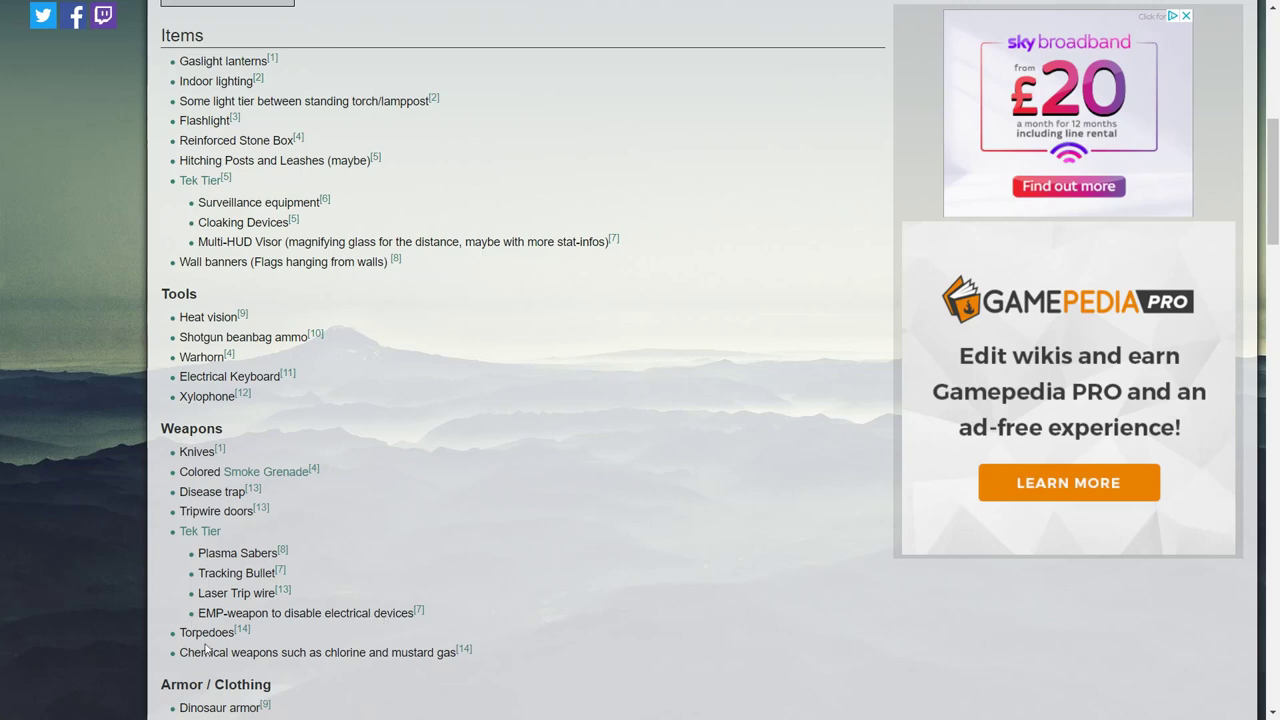
pyautogui.moveTo(386, 656)
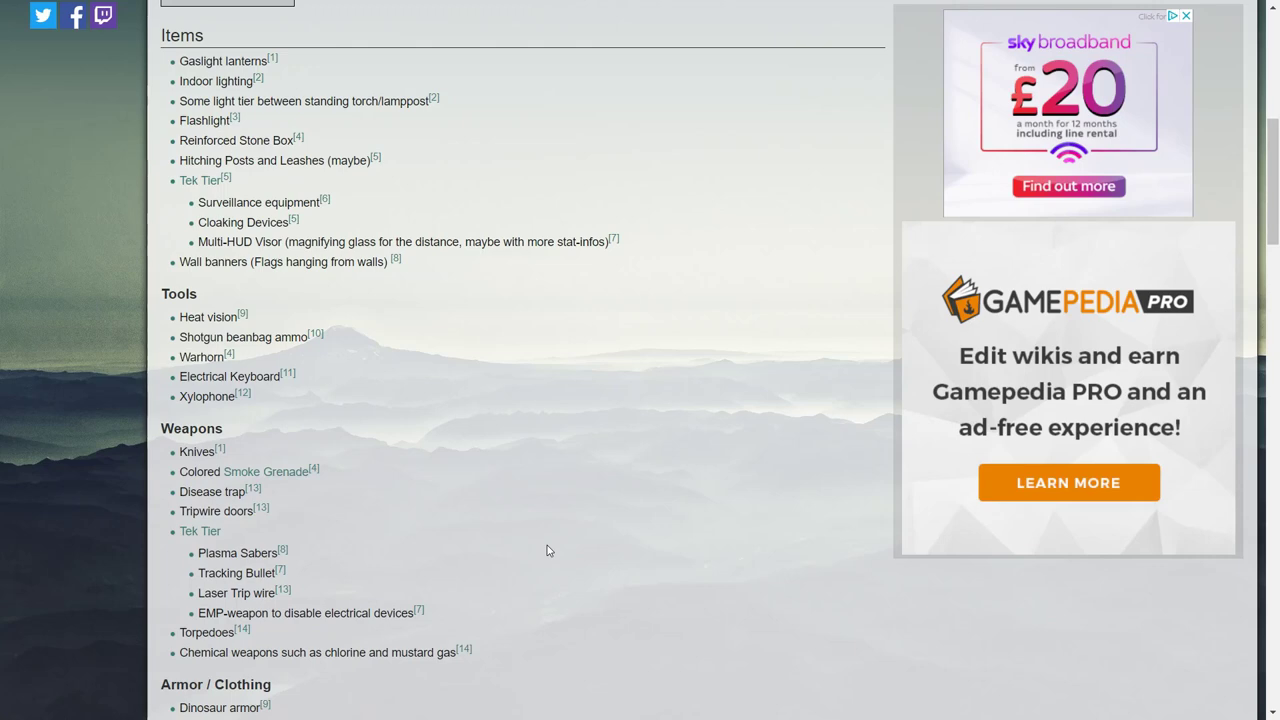
pyautogui.scroll(-3)
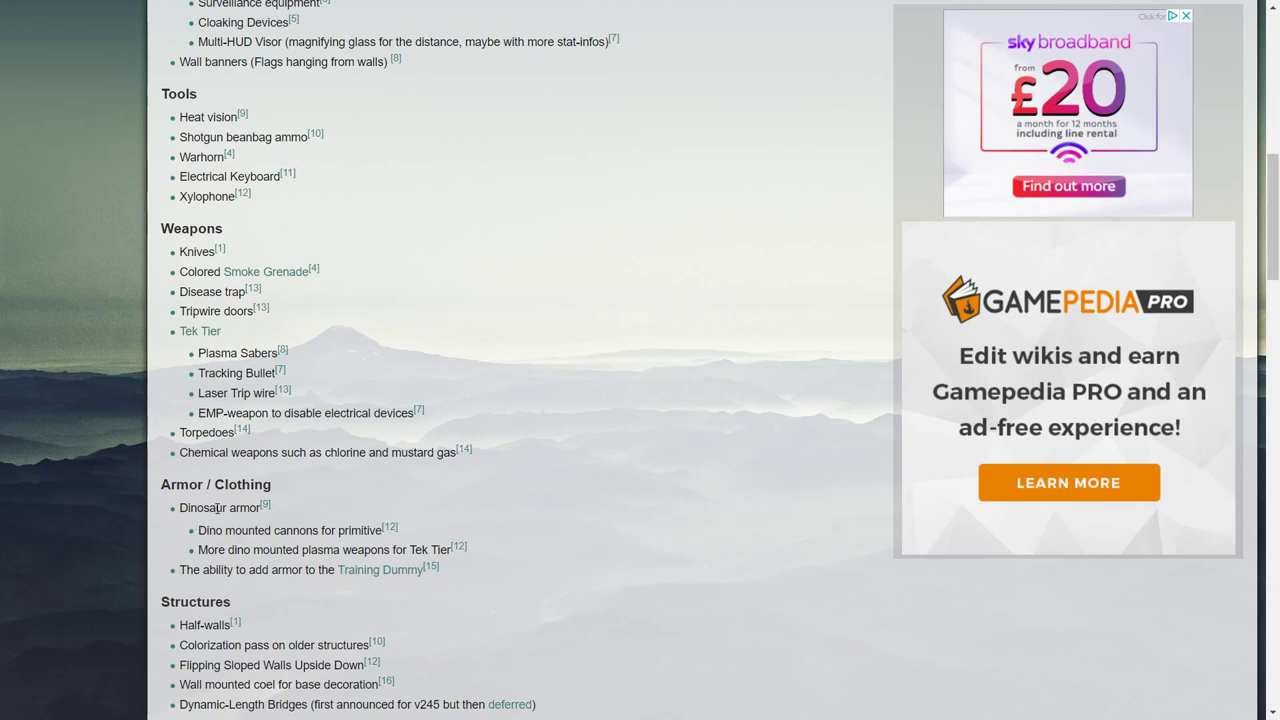
pyautogui.moveTo(600, 546)
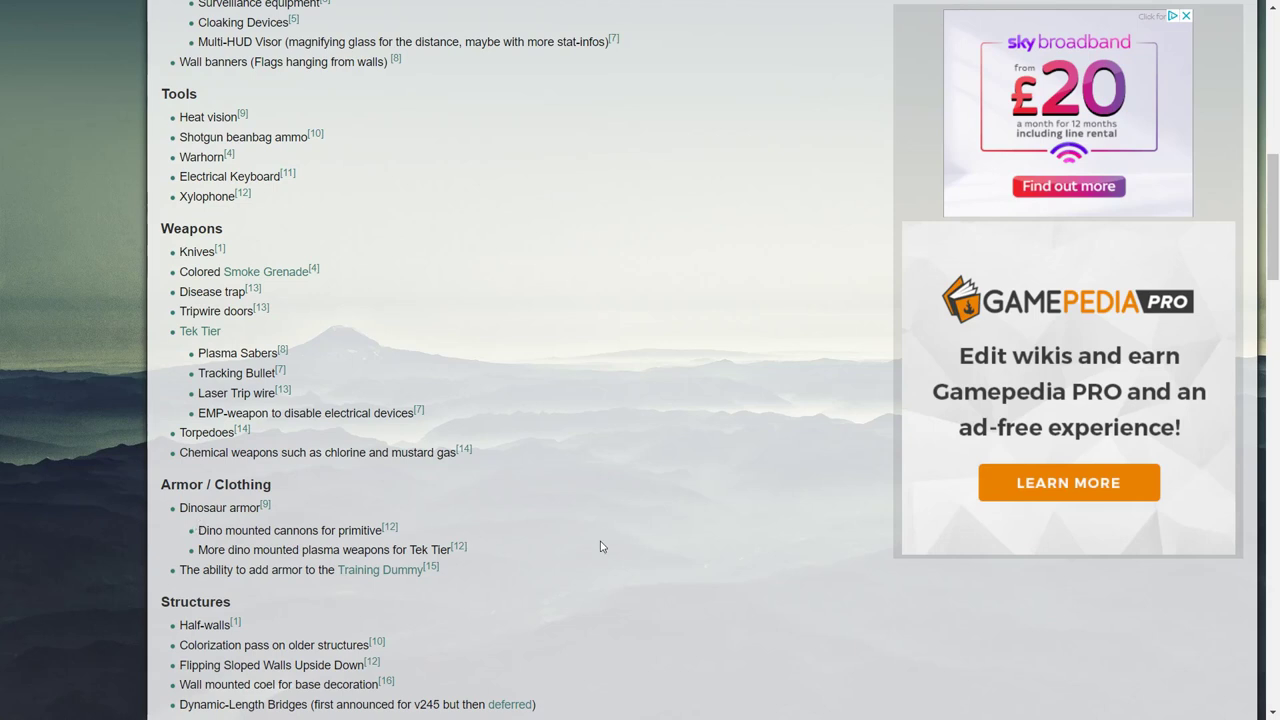
pyautogui.moveTo(640, 544)
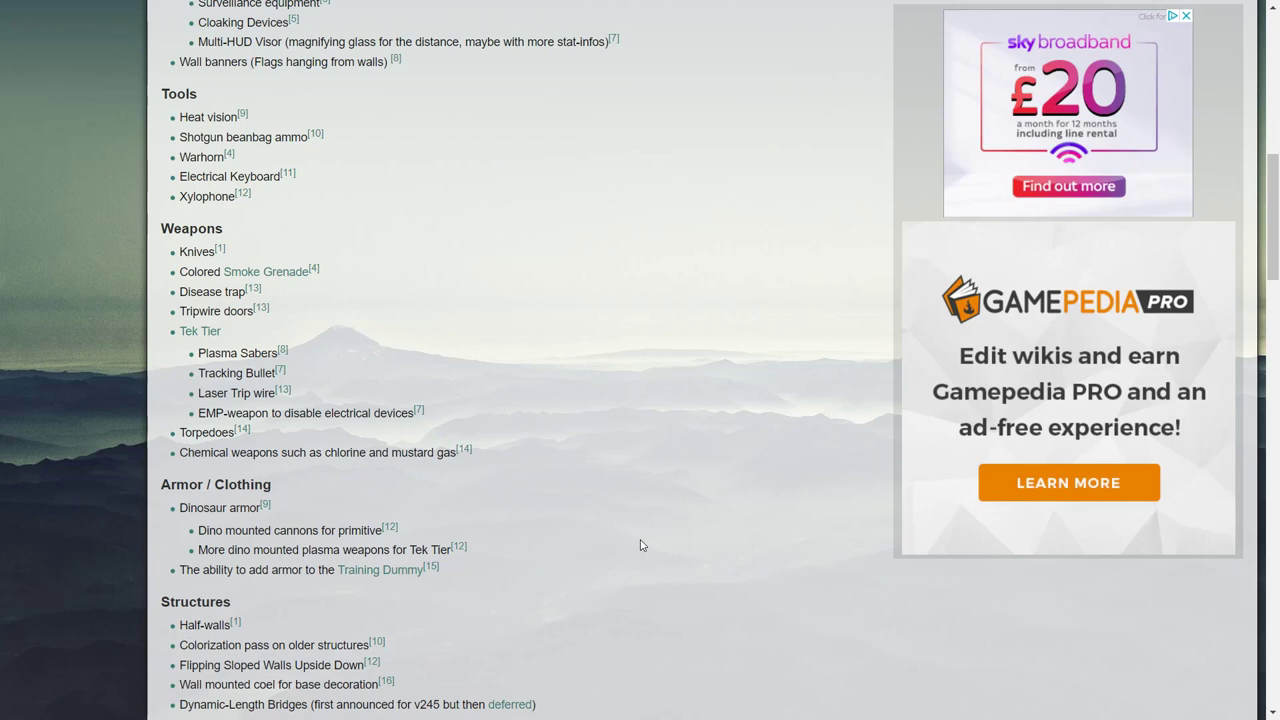
pyautogui.moveTo(408, 608)
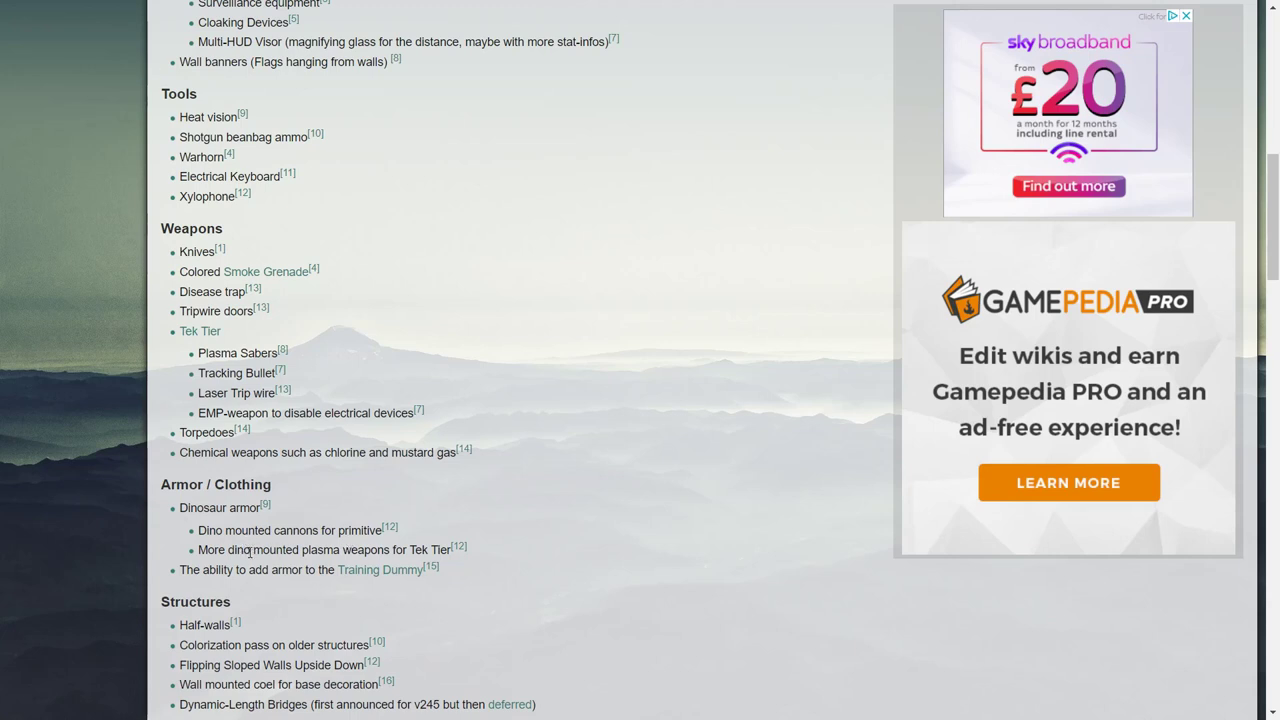
pyautogui.moveTo(348, 540)
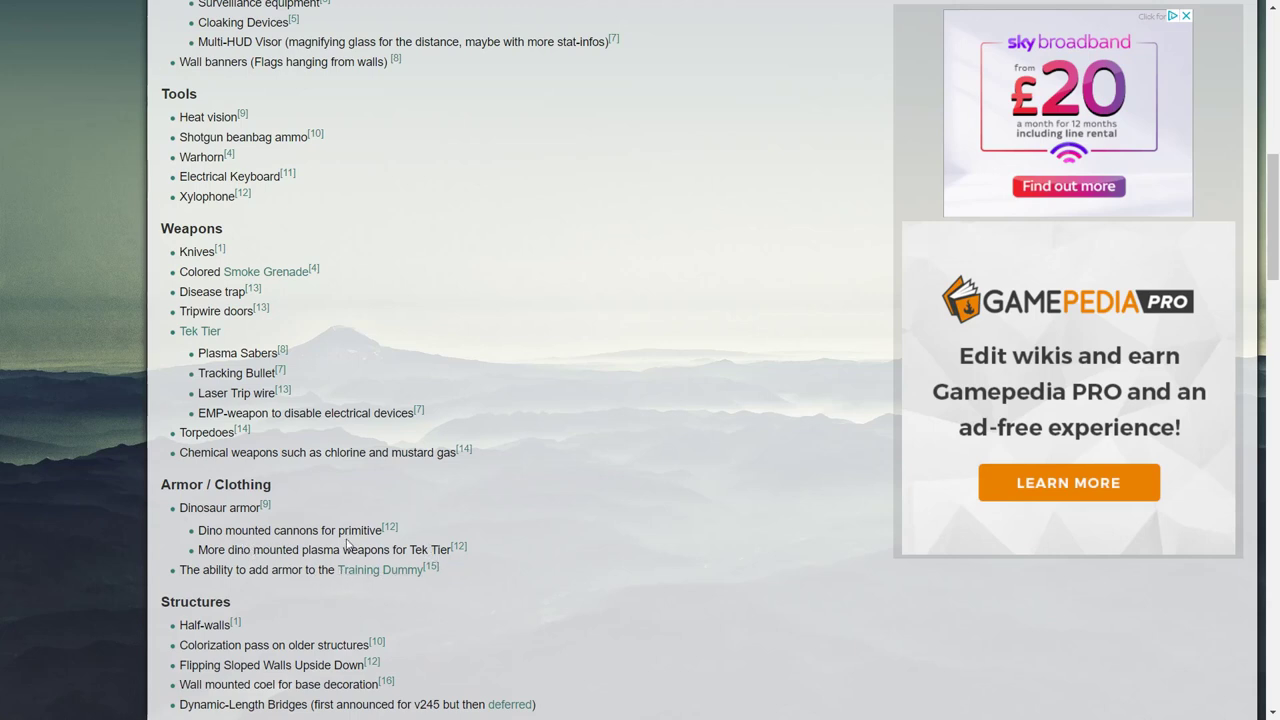
pyautogui.moveTo(388, 596)
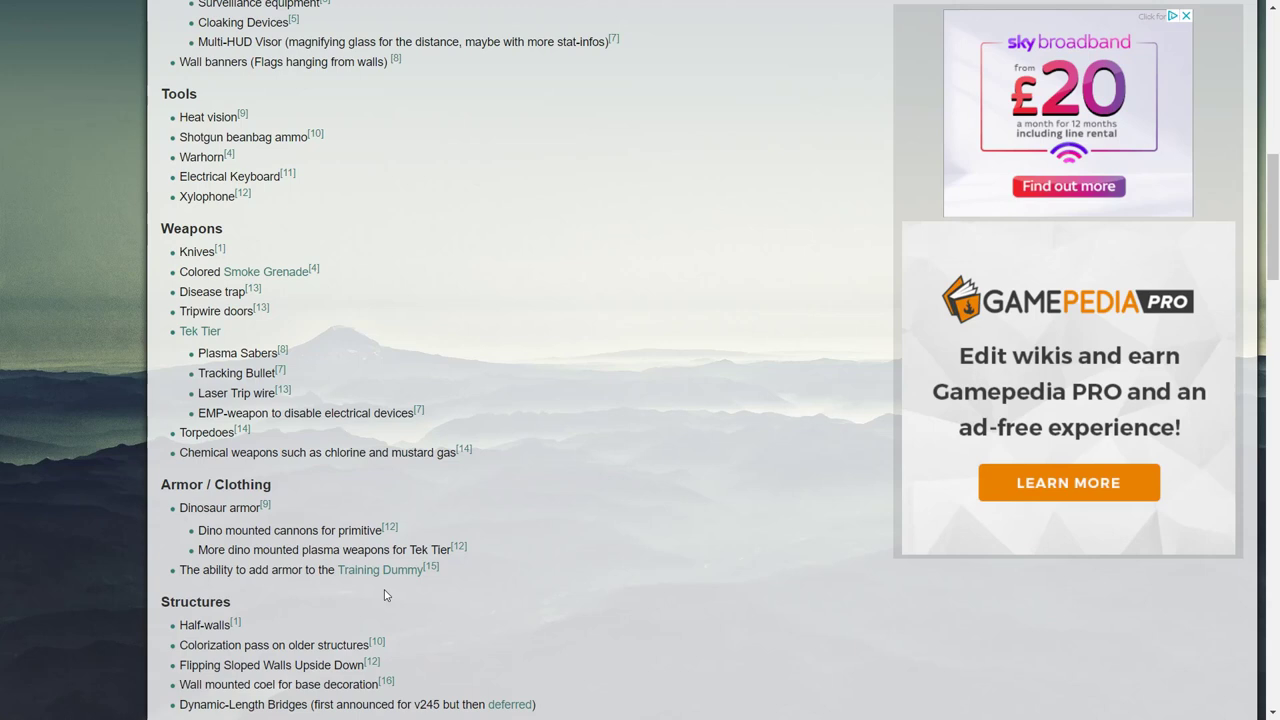
pyautogui.moveTo(624, 510)
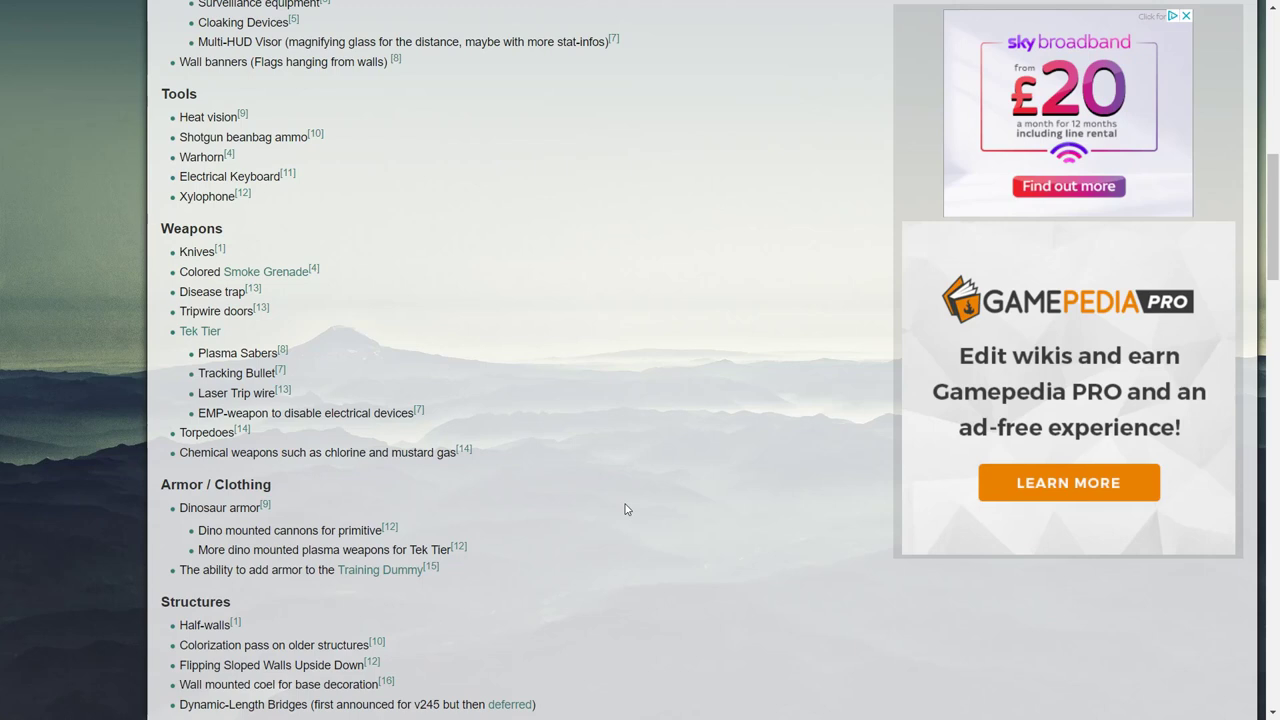
pyautogui.scroll(-3)
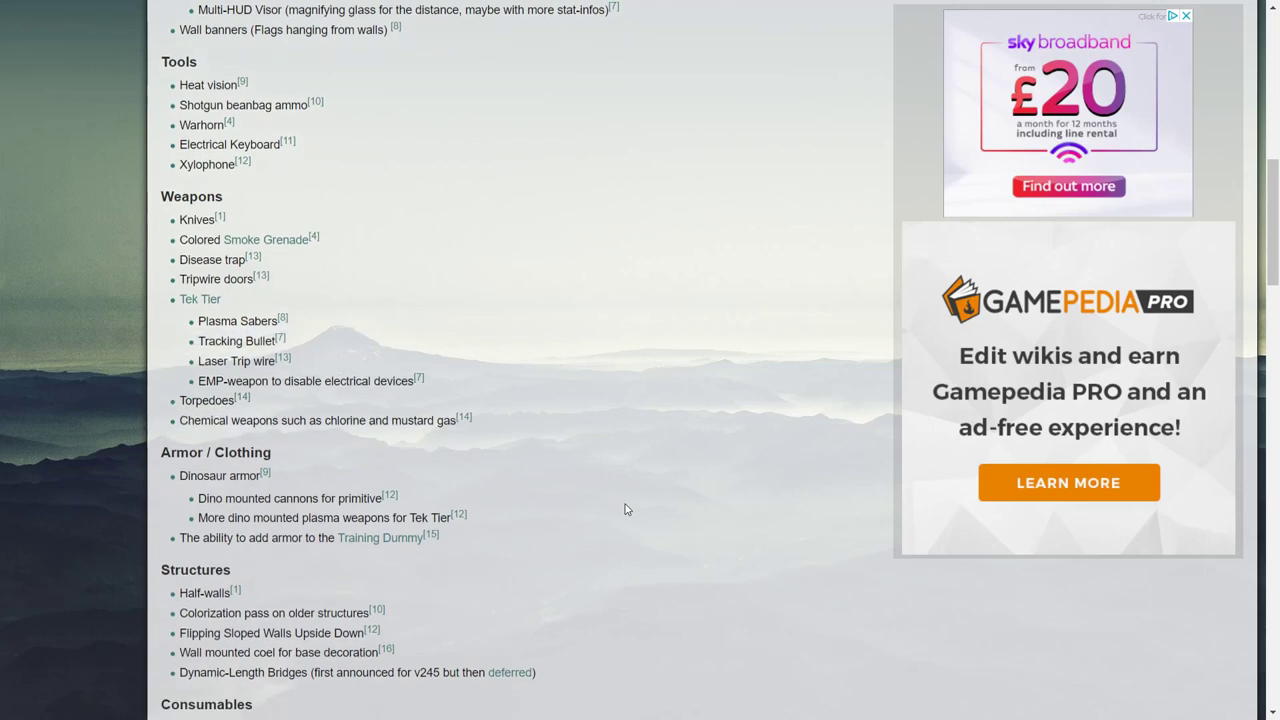
pyautogui.scroll(-3)
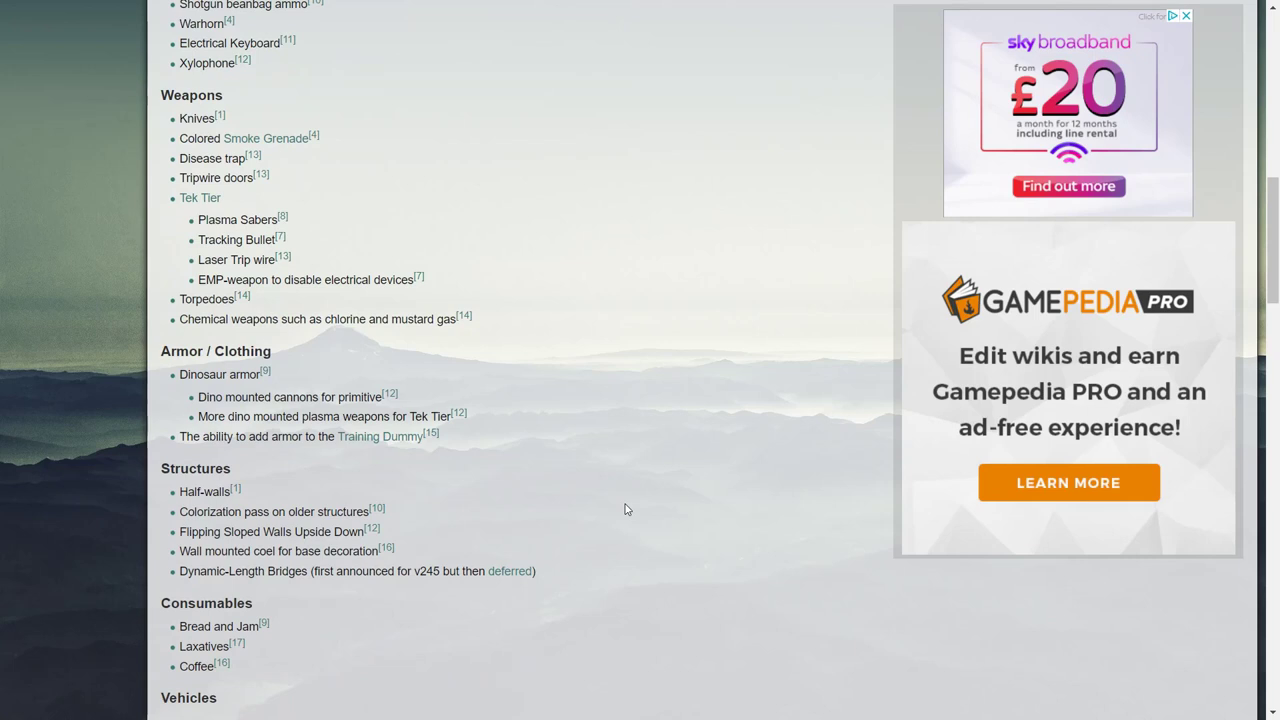
pyautogui.scroll(-3)
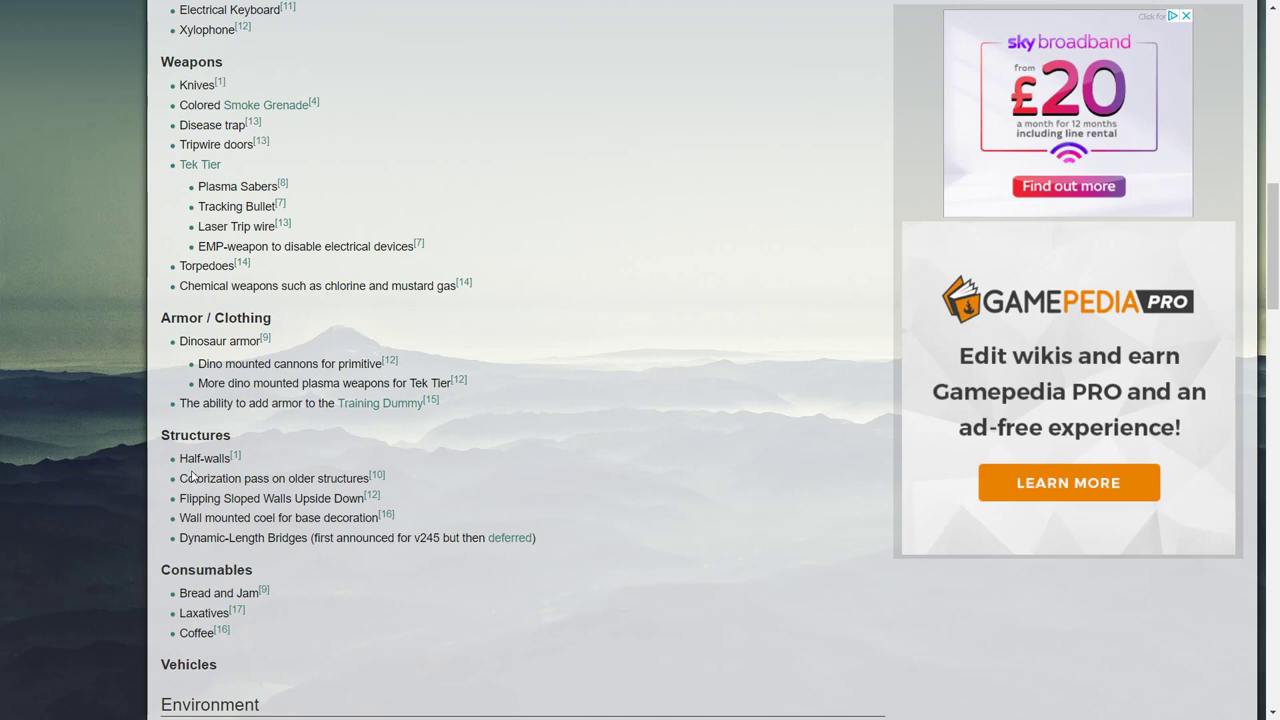
pyautogui.moveTo(192, 468)
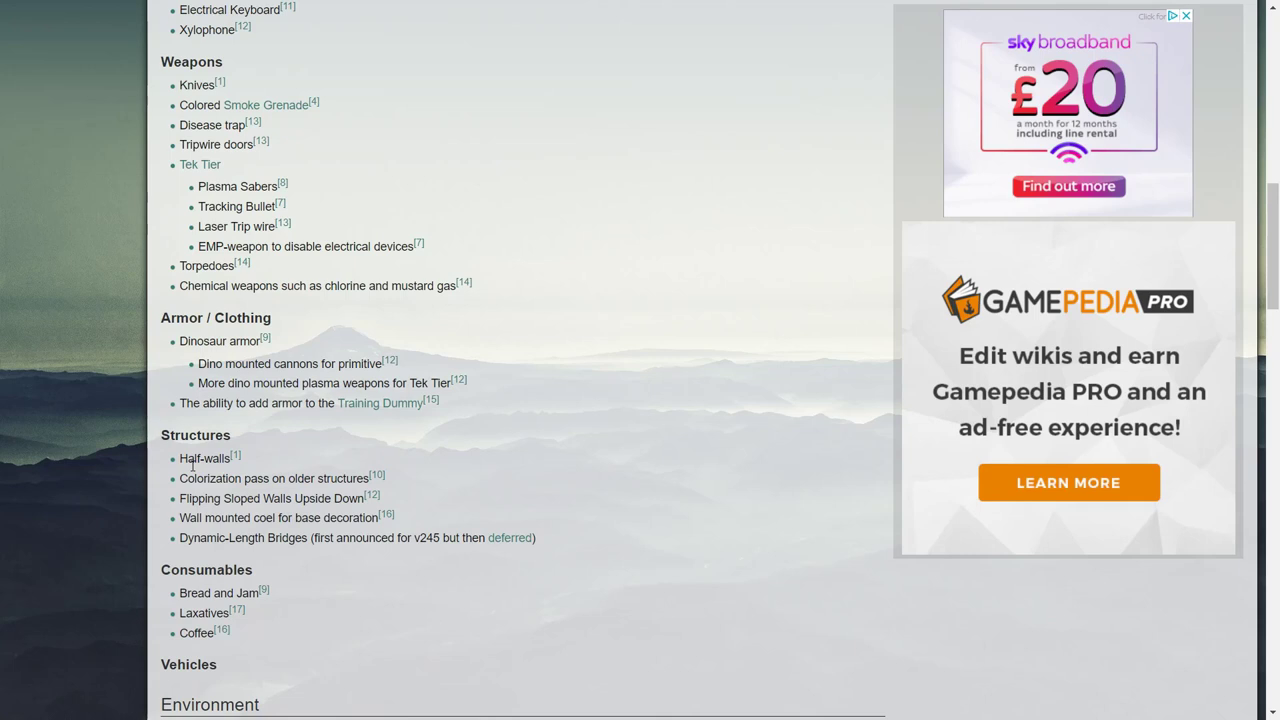
pyautogui.moveTo(194, 476)
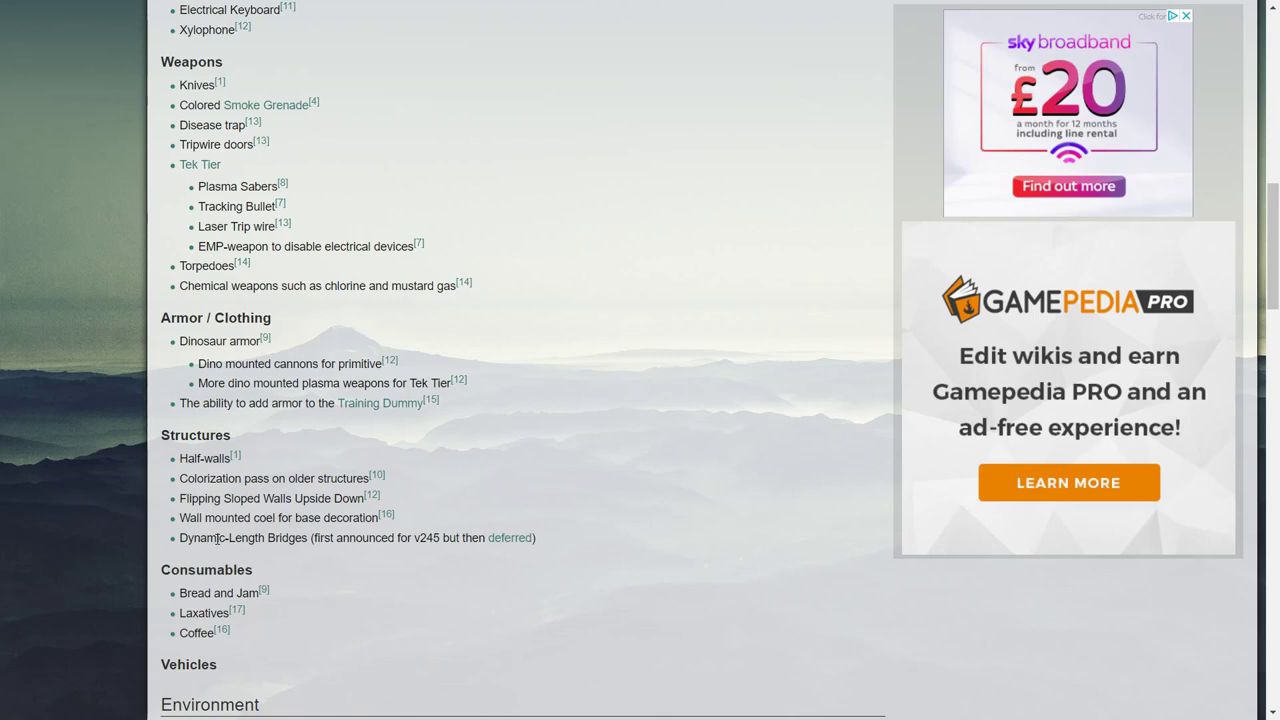
pyautogui.moveTo(632, 440)
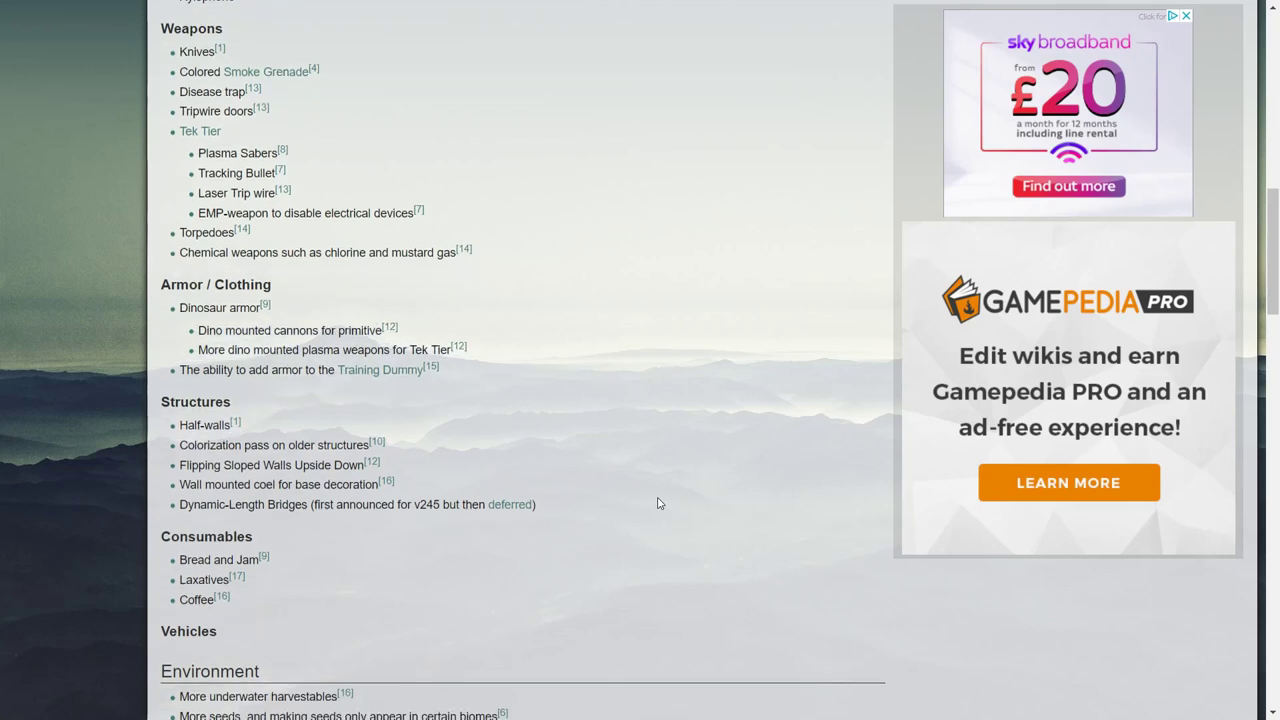
pyautogui.scroll(-3)
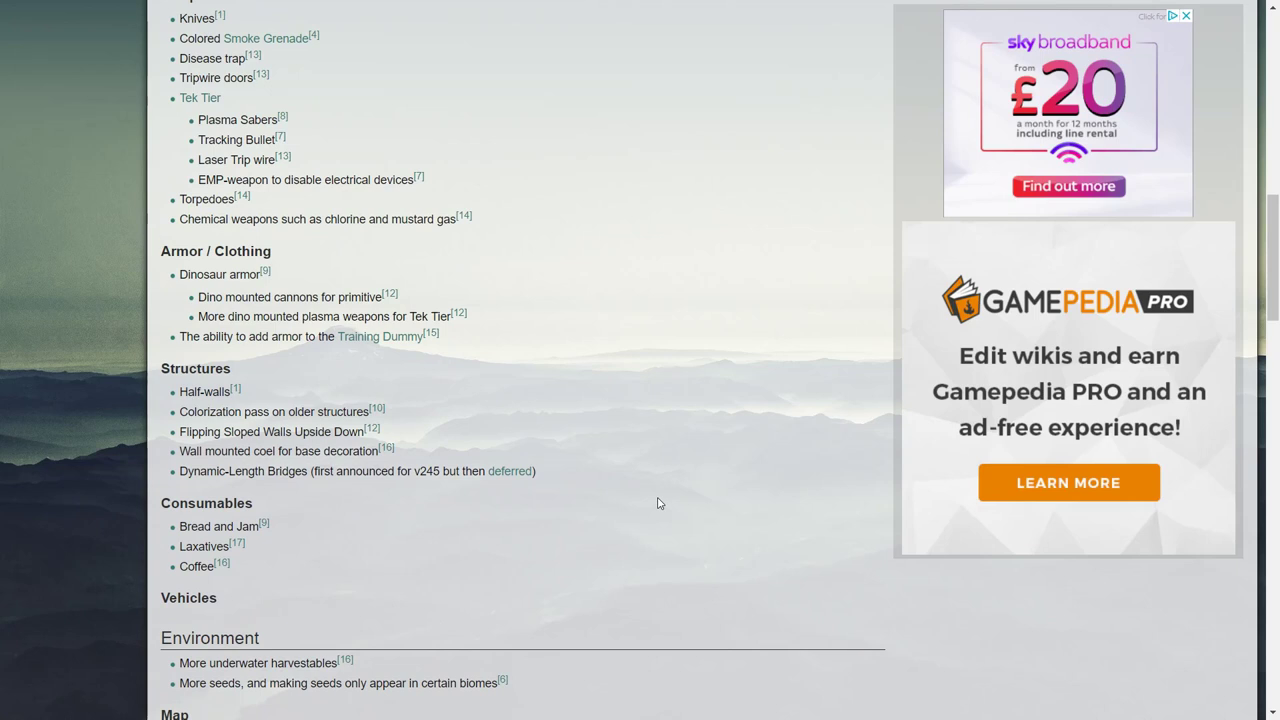
pyautogui.moveTo(316, 576)
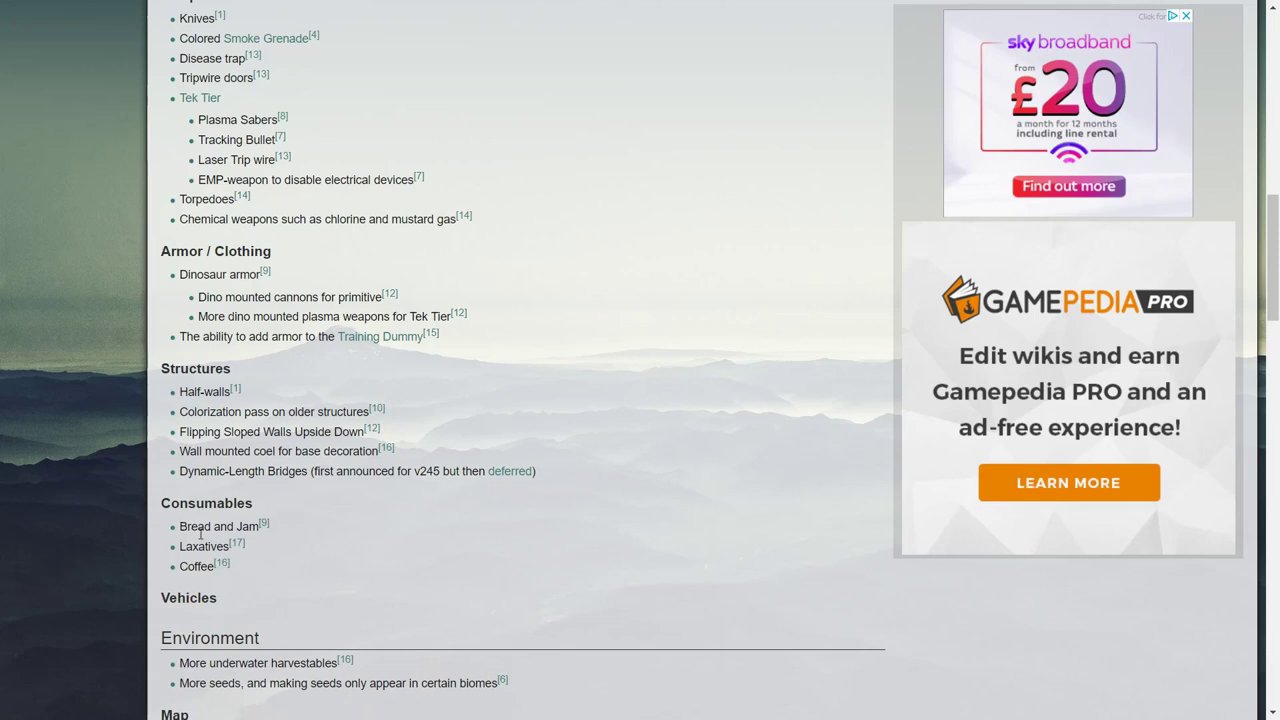
pyautogui.moveTo(206, 558)
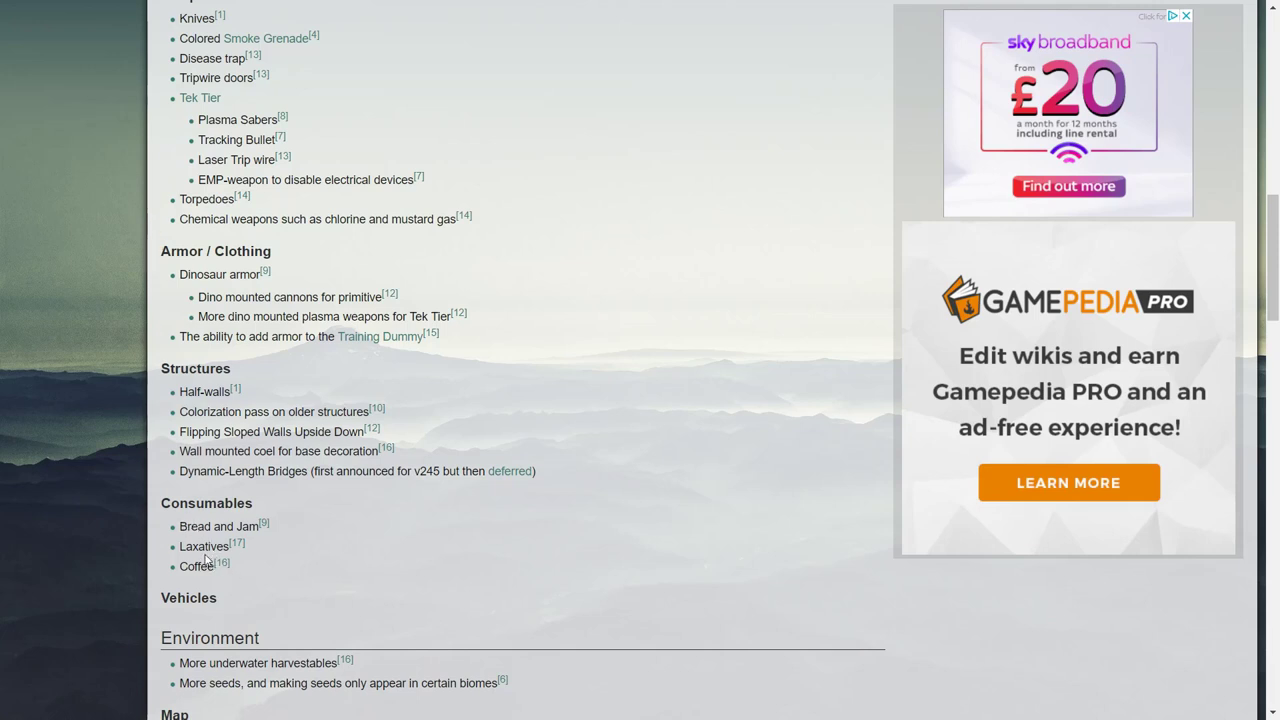
pyautogui.moveTo(408, 542)
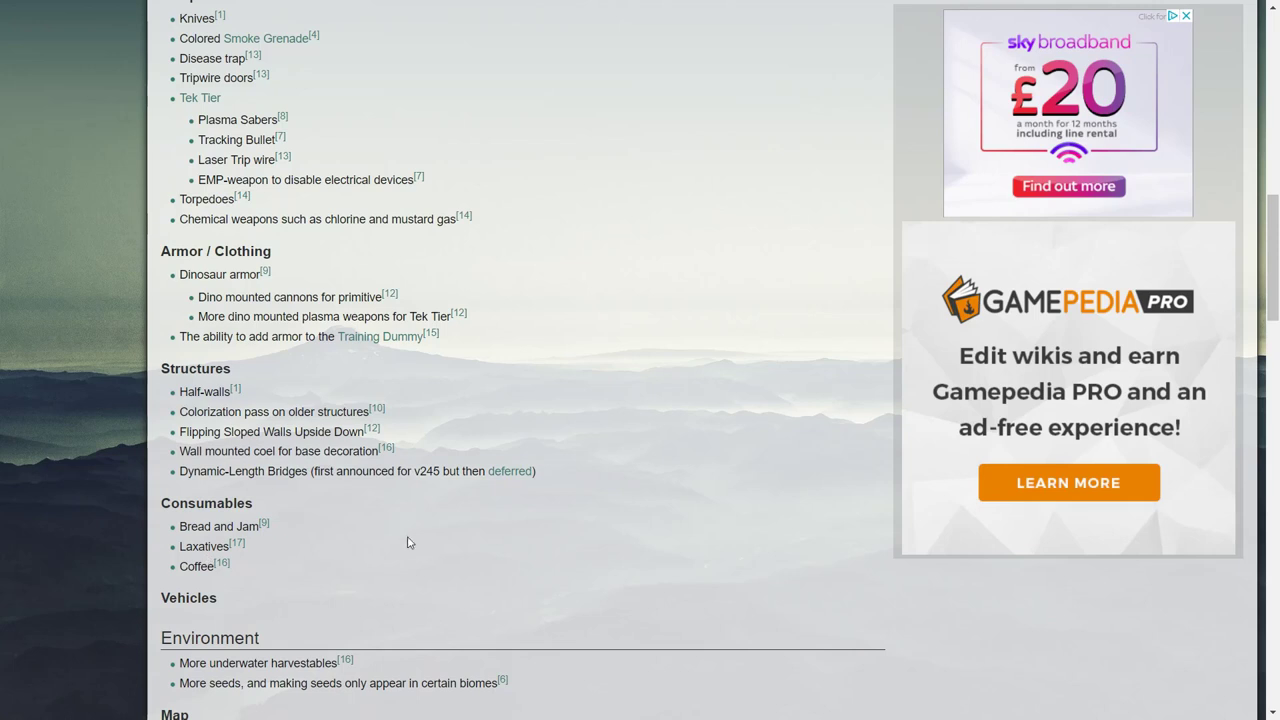
pyautogui.moveTo(420, 540)
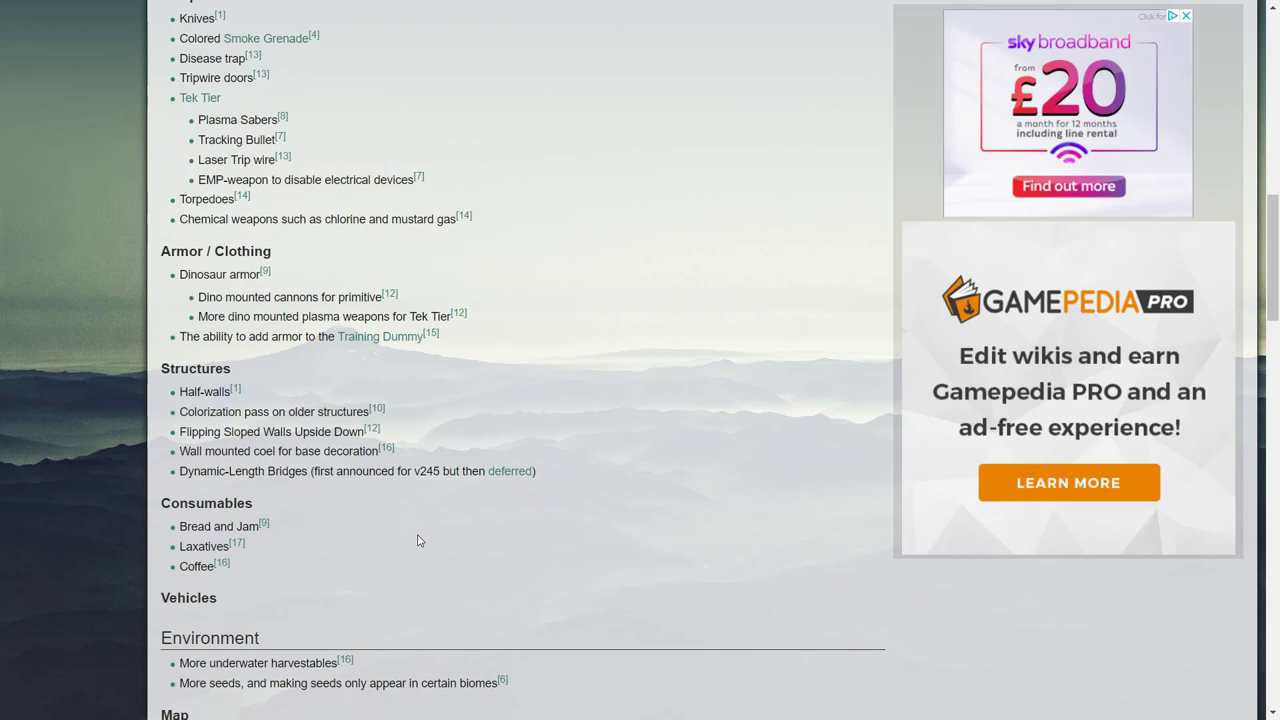
pyautogui.scroll(-3)
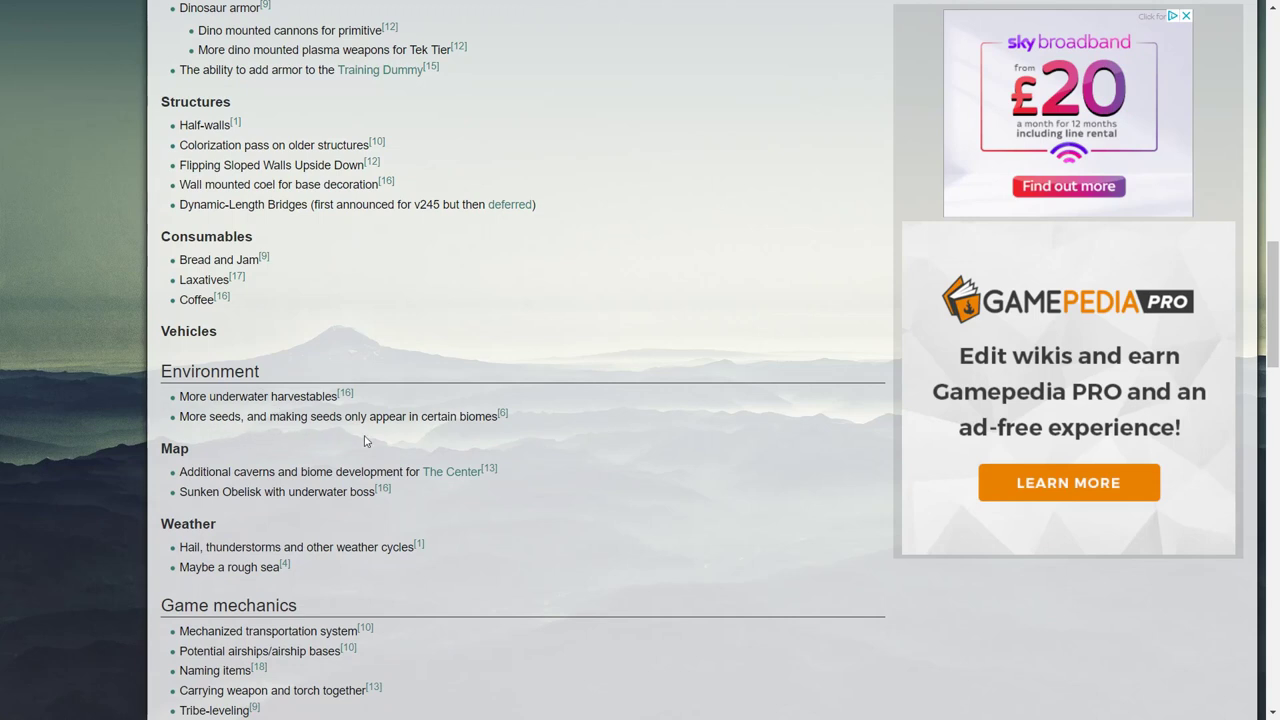
pyautogui.moveTo(428, 414)
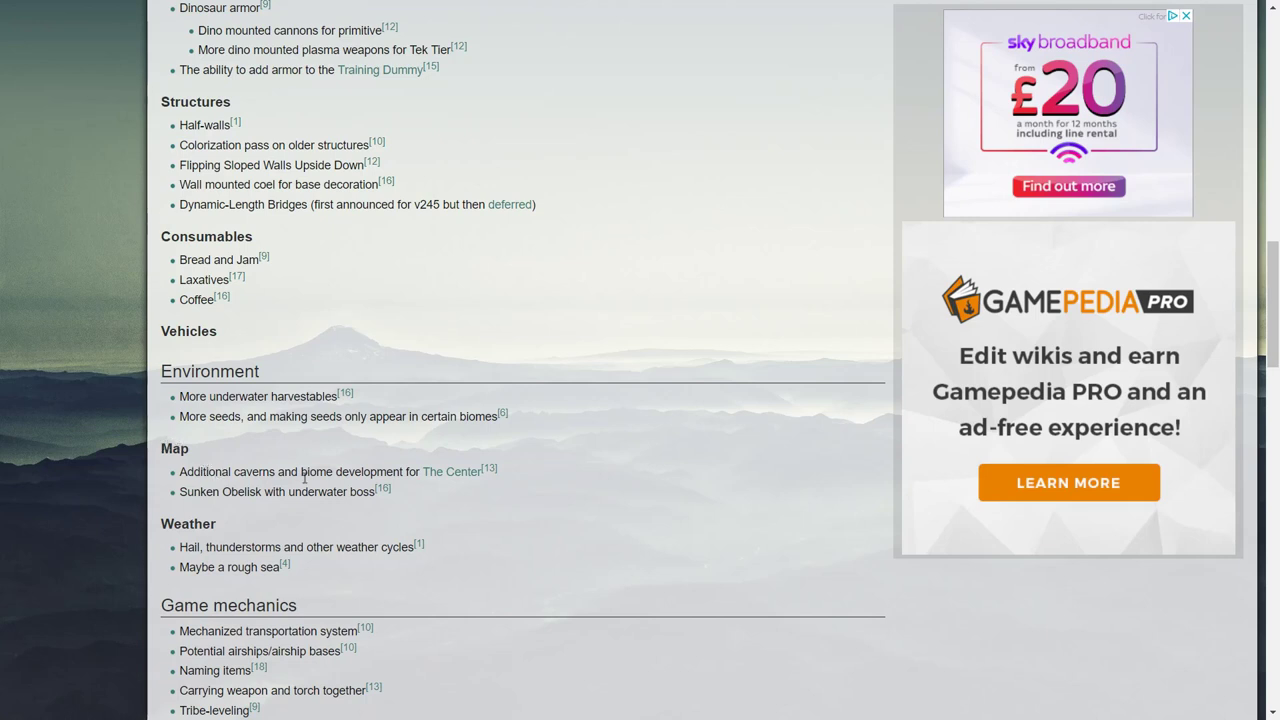
pyautogui.moveTo(214, 488)
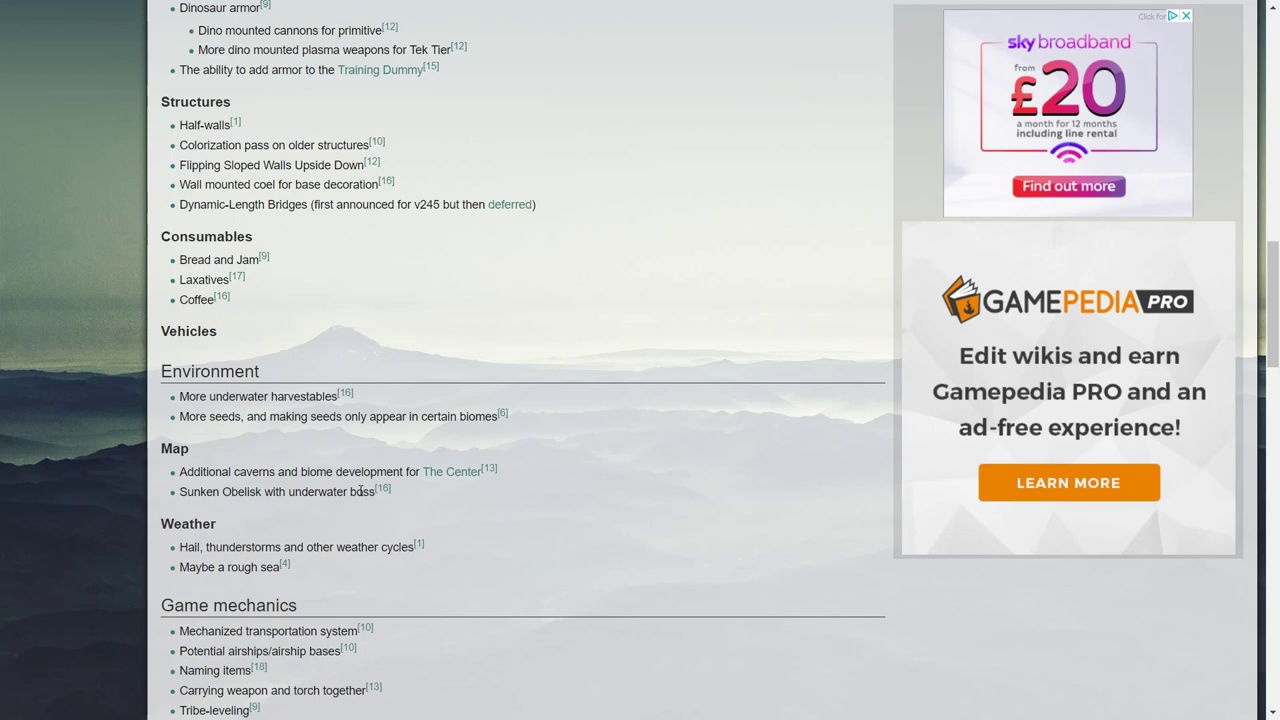
pyautogui.moveTo(216, 568)
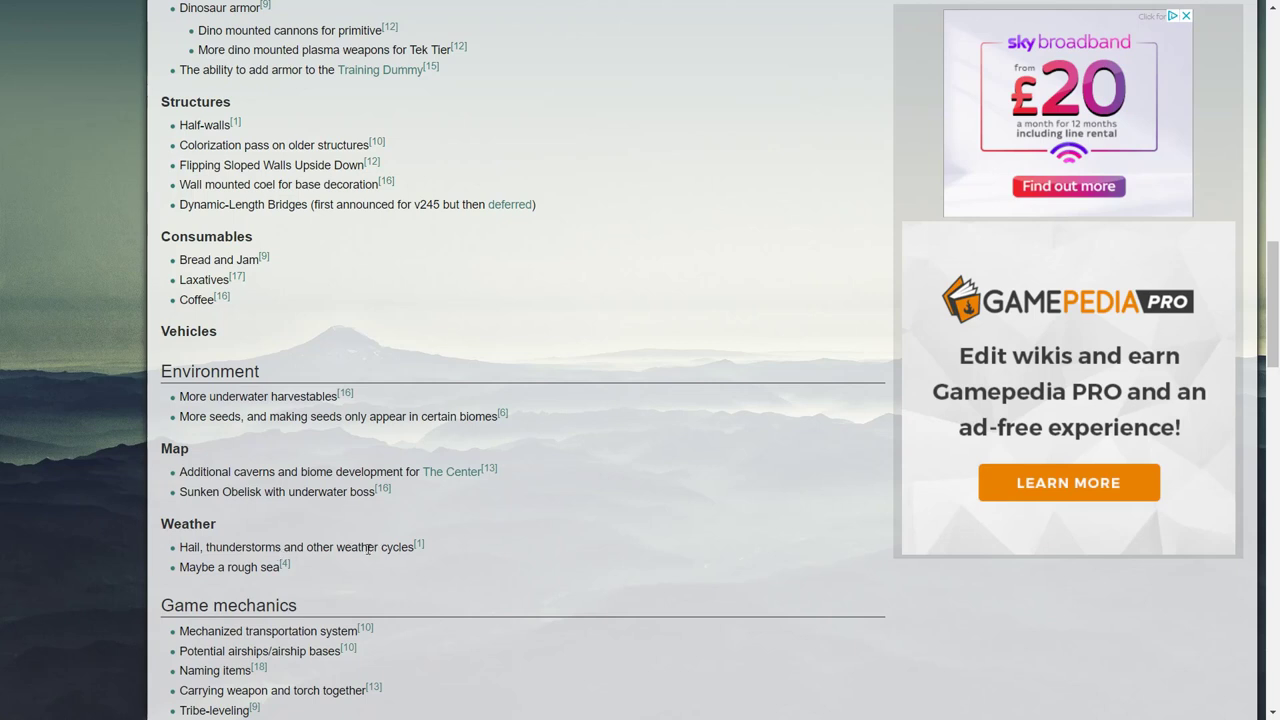
pyautogui.moveTo(378, 566)
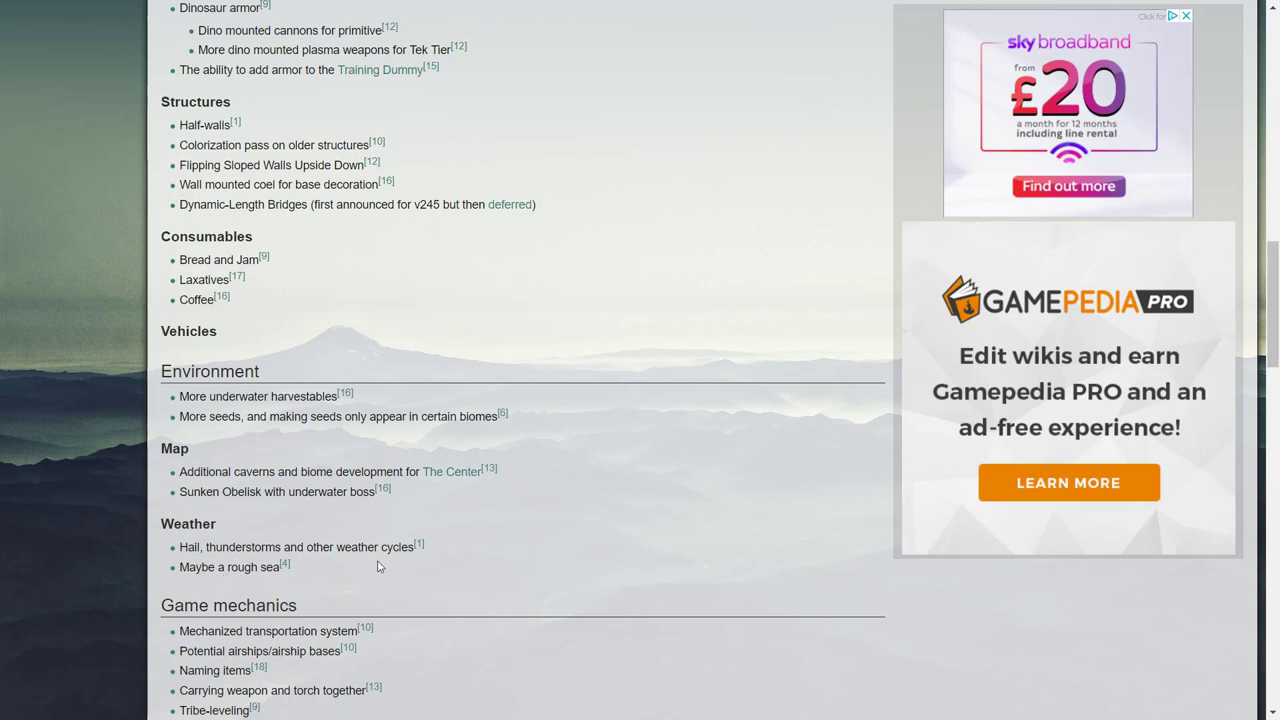
pyautogui.moveTo(524, 578)
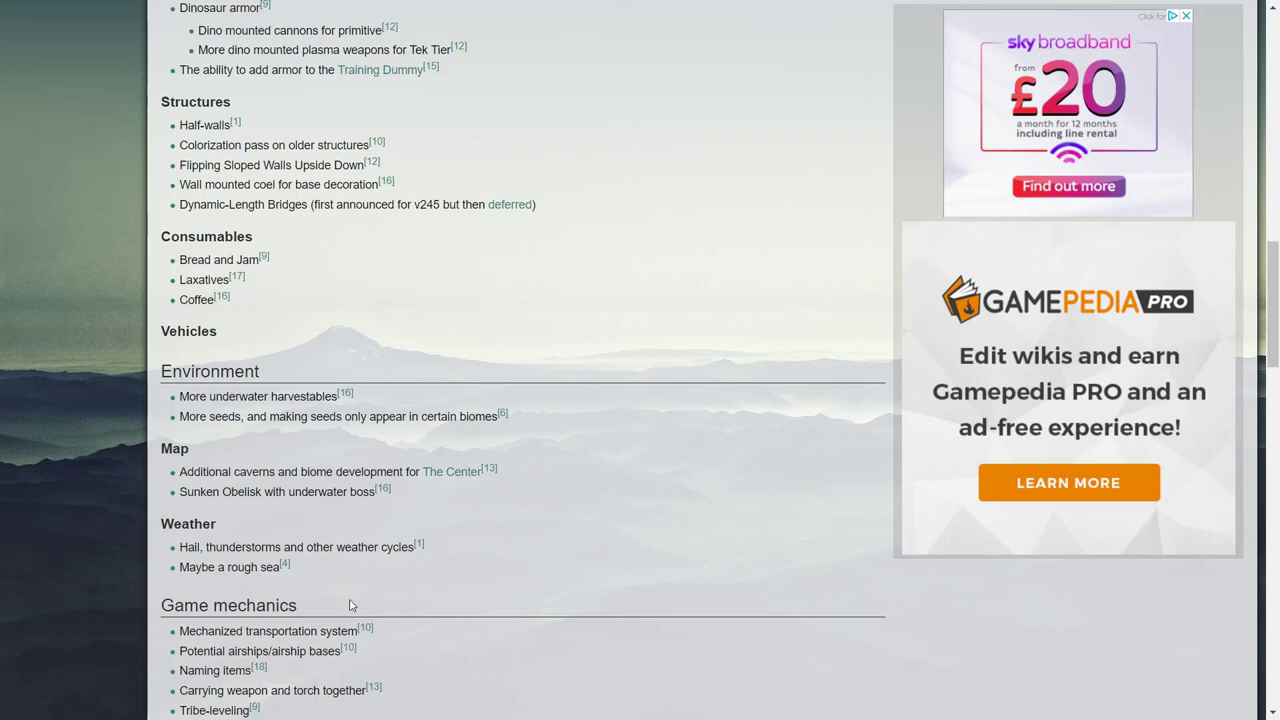
pyautogui.scroll(-3)
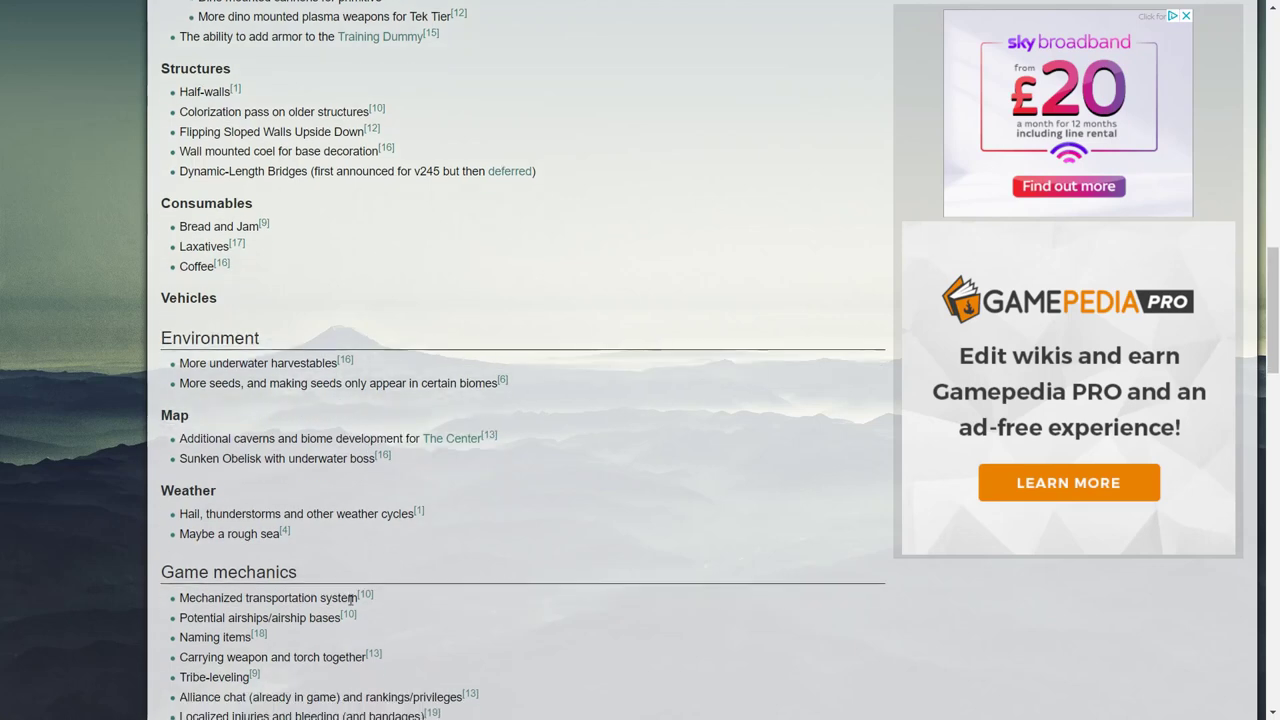
pyautogui.scroll(-3)
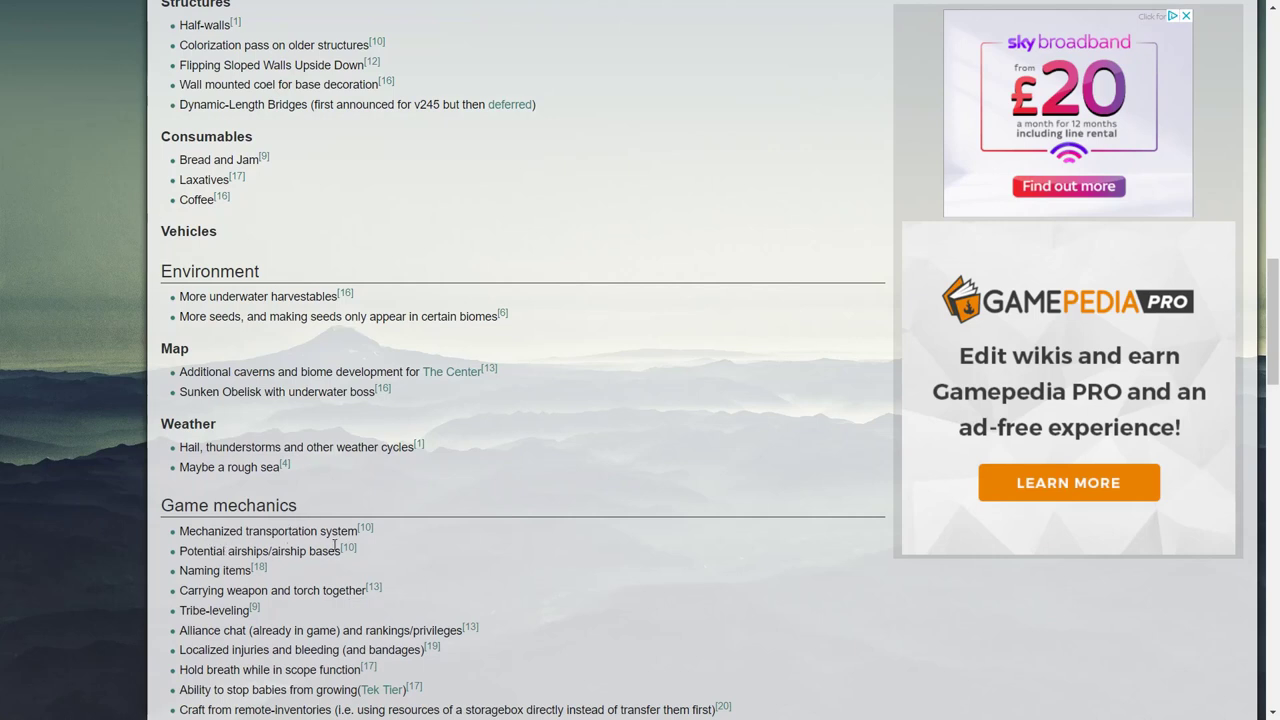
pyautogui.moveTo(304, 532)
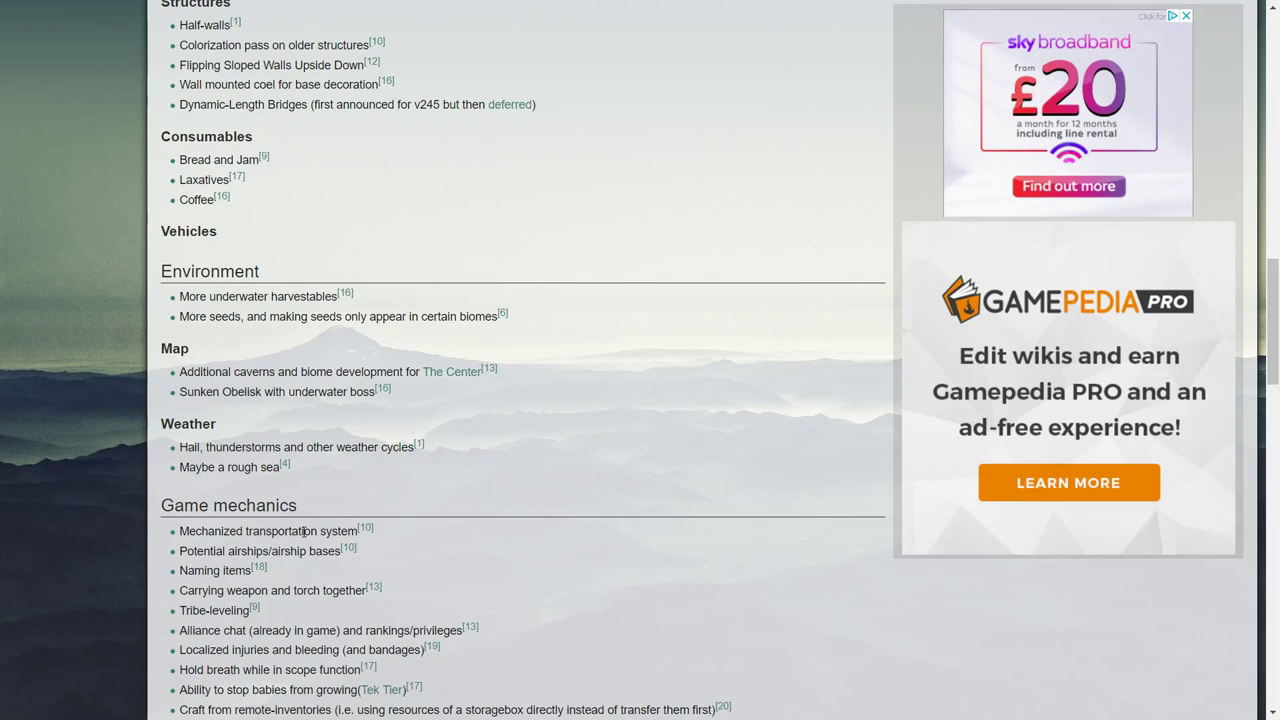
pyautogui.moveTo(486, 544)
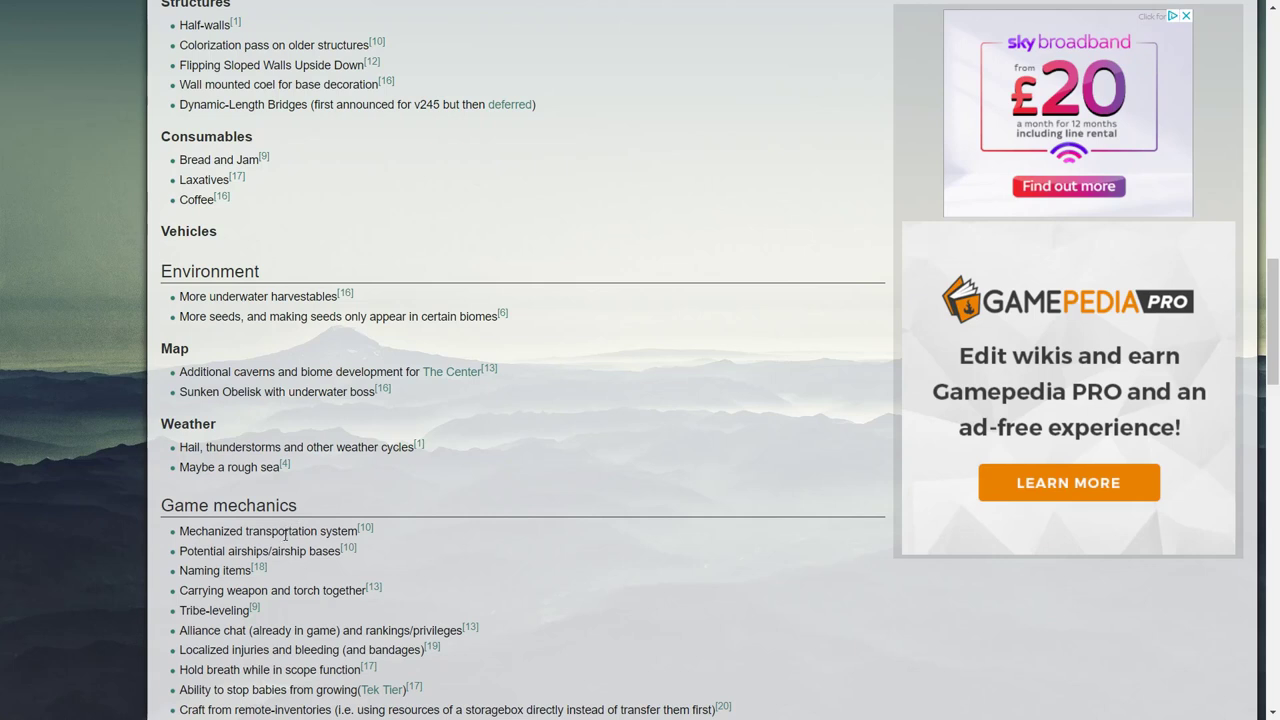
pyautogui.moveTo(356, 550)
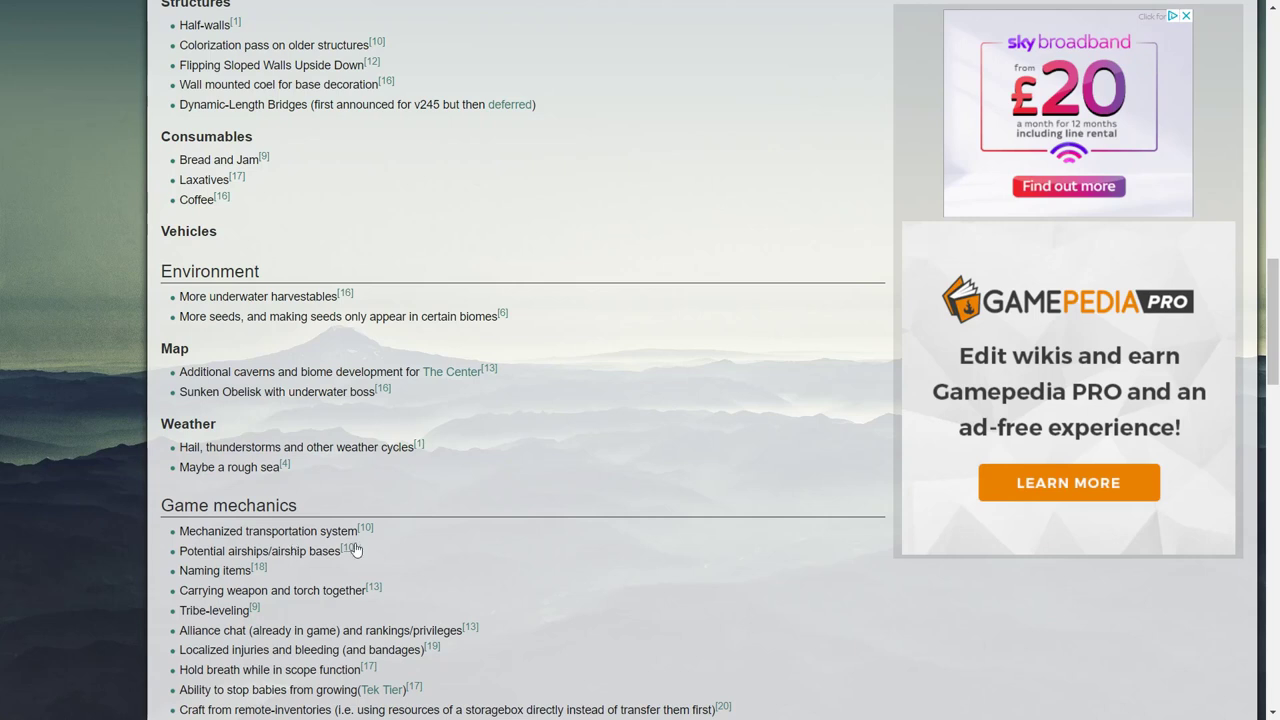
pyautogui.moveTo(668, 636)
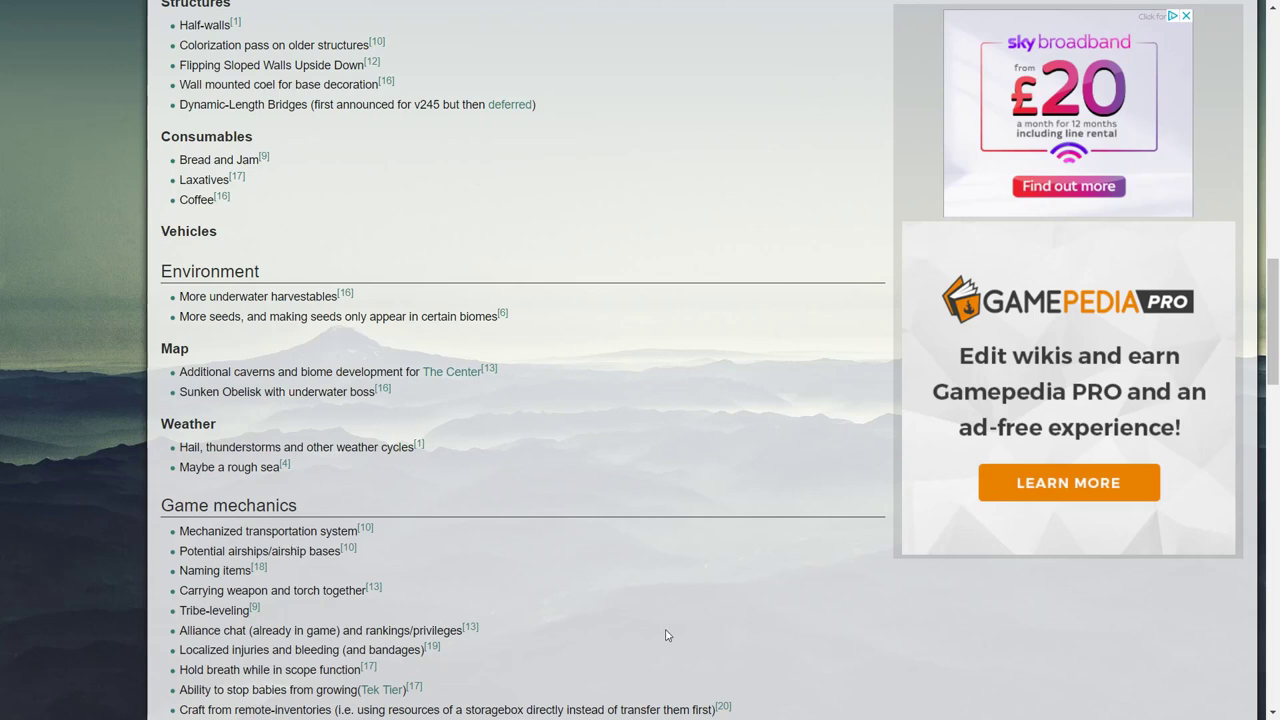
pyautogui.moveTo(488, 628)
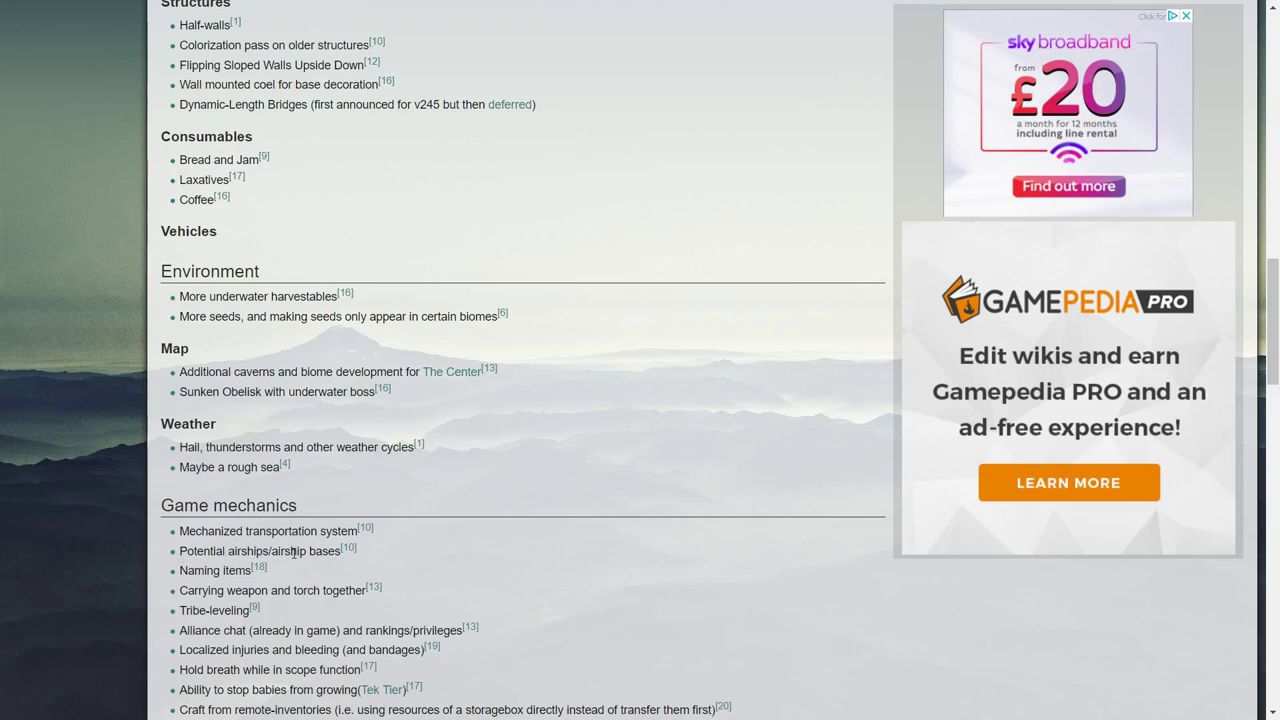
pyautogui.moveTo(482, 564)
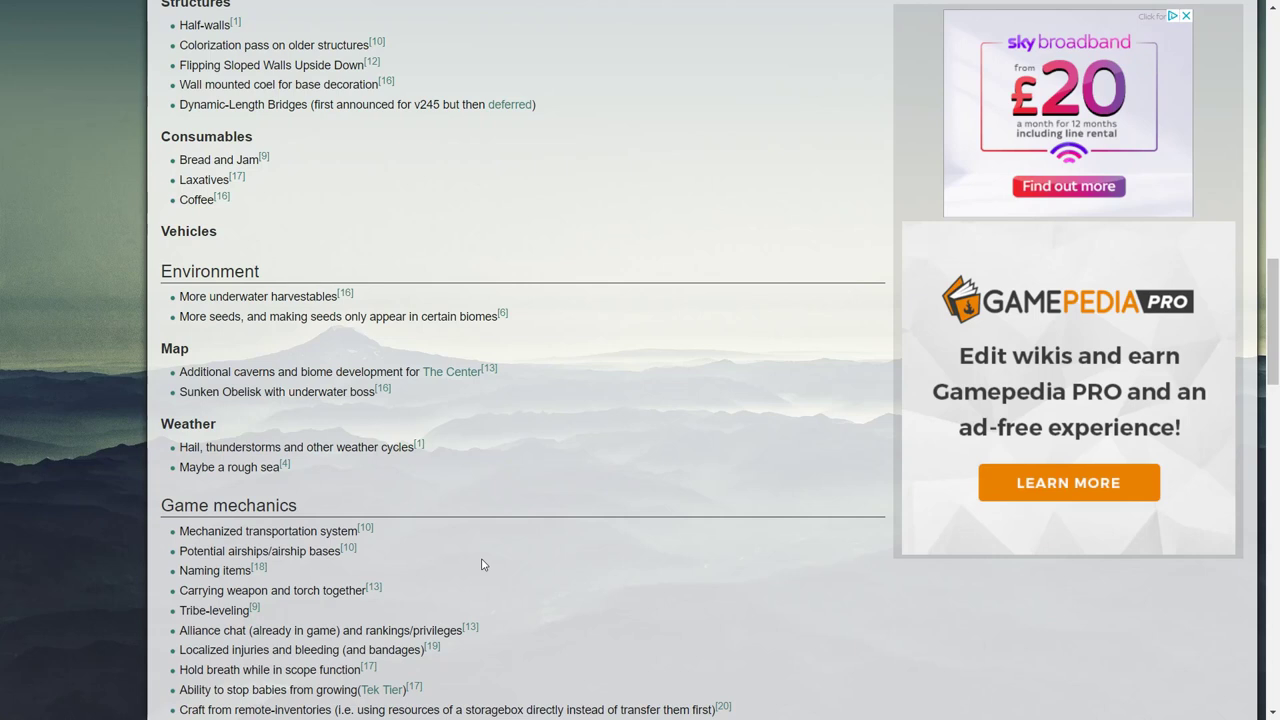
pyautogui.moveTo(248, 604)
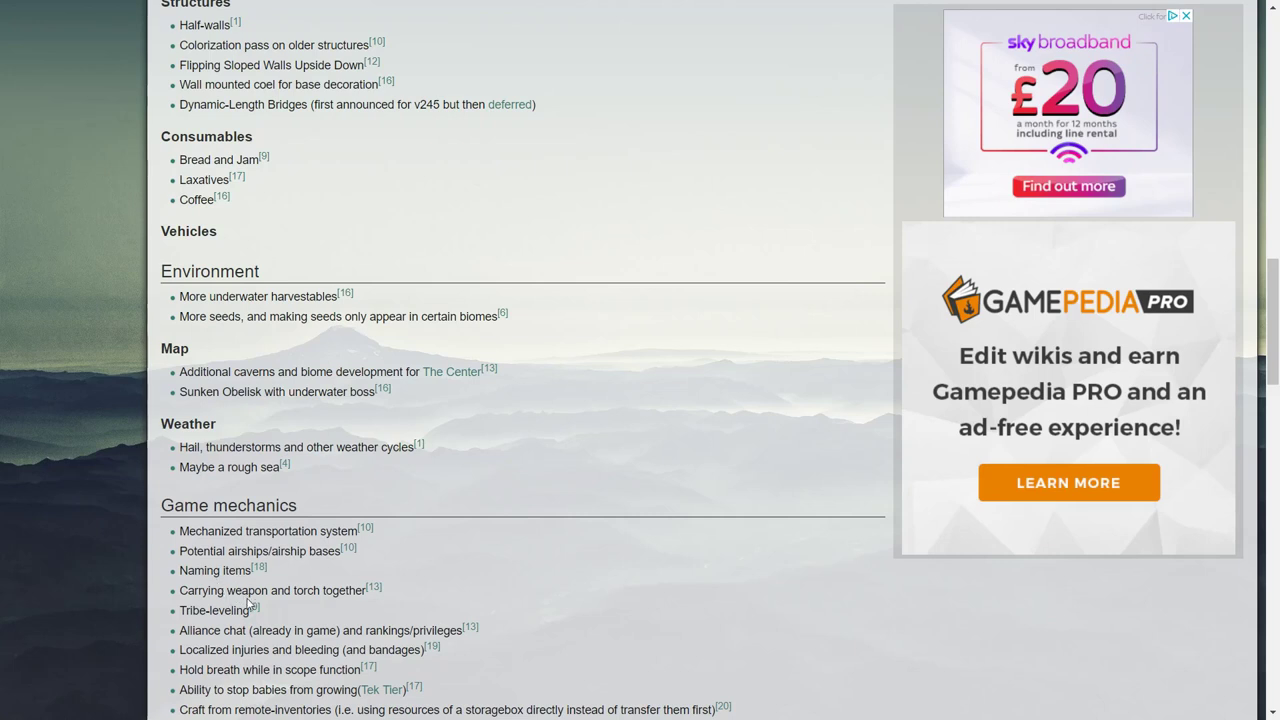
pyautogui.moveTo(188, 612)
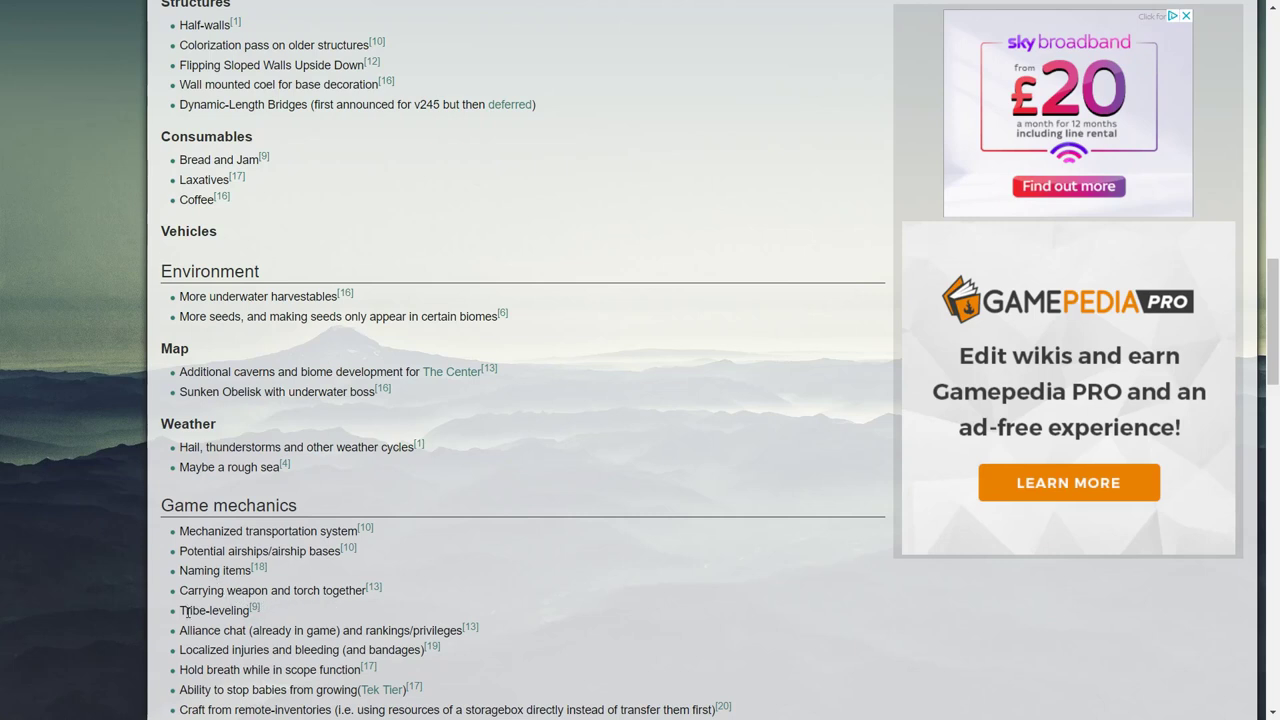
pyautogui.scroll(-3)
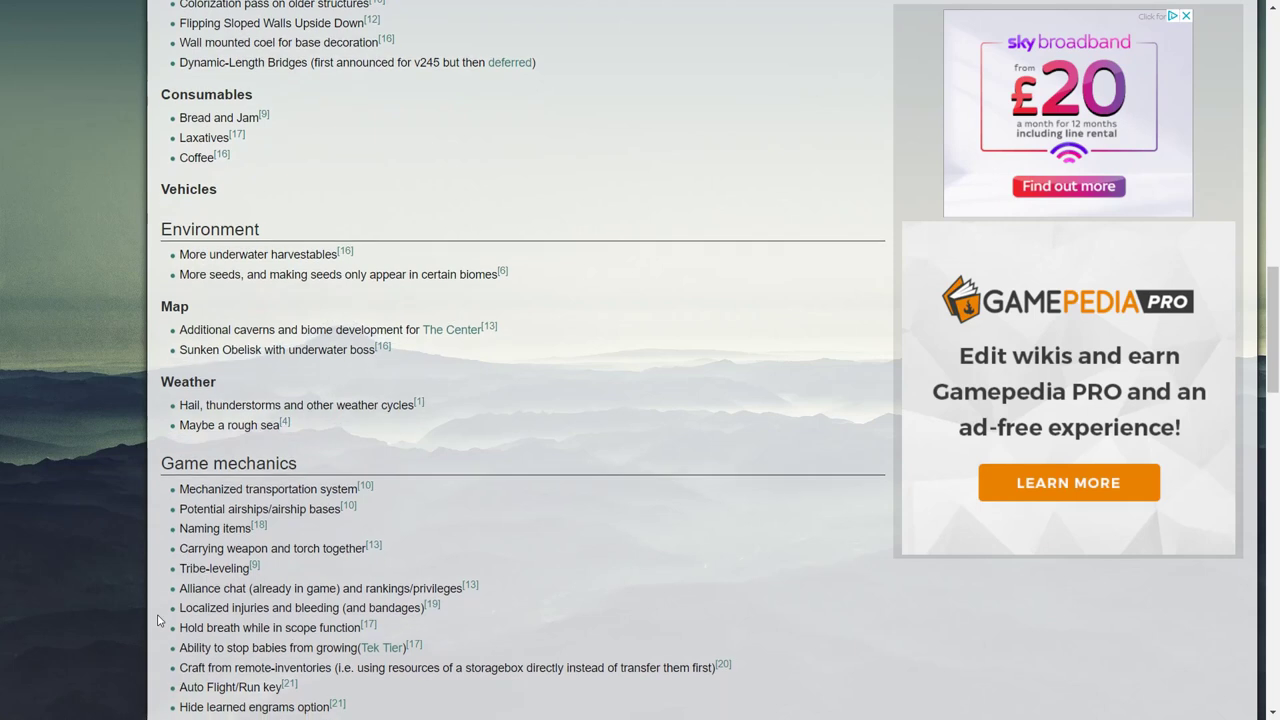
pyautogui.scroll(-3)
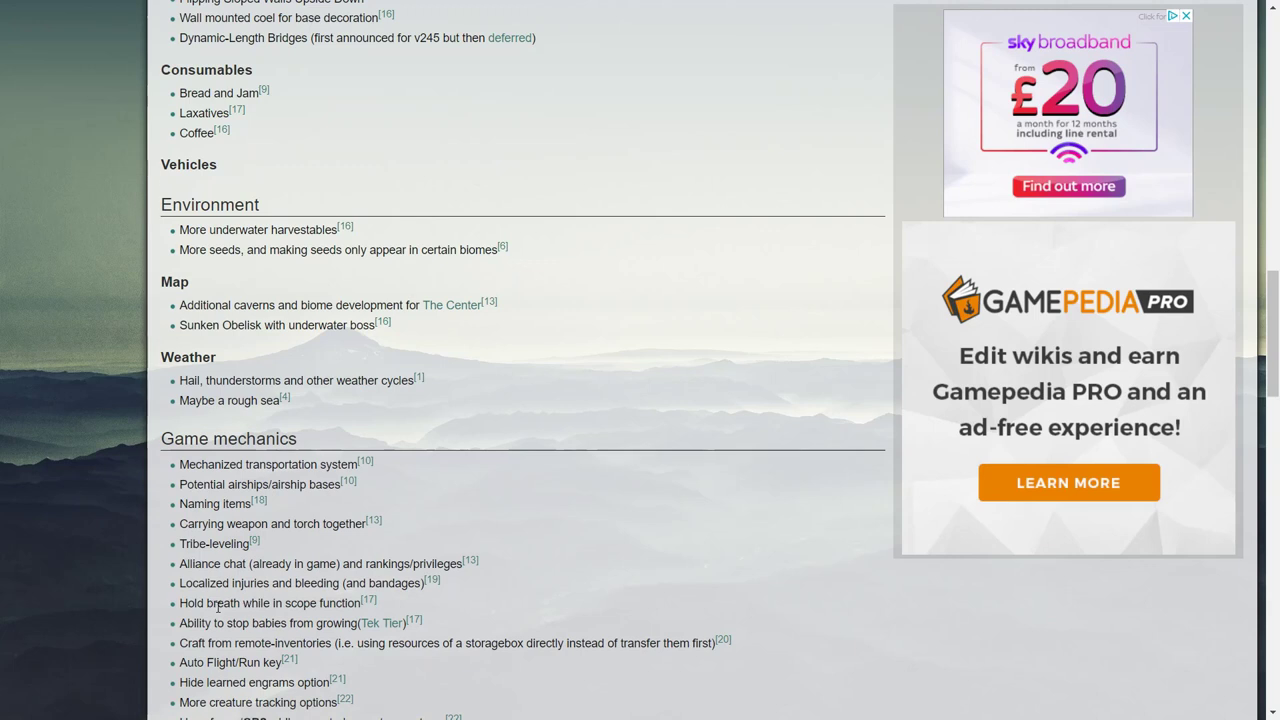
pyautogui.moveTo(208, 628)
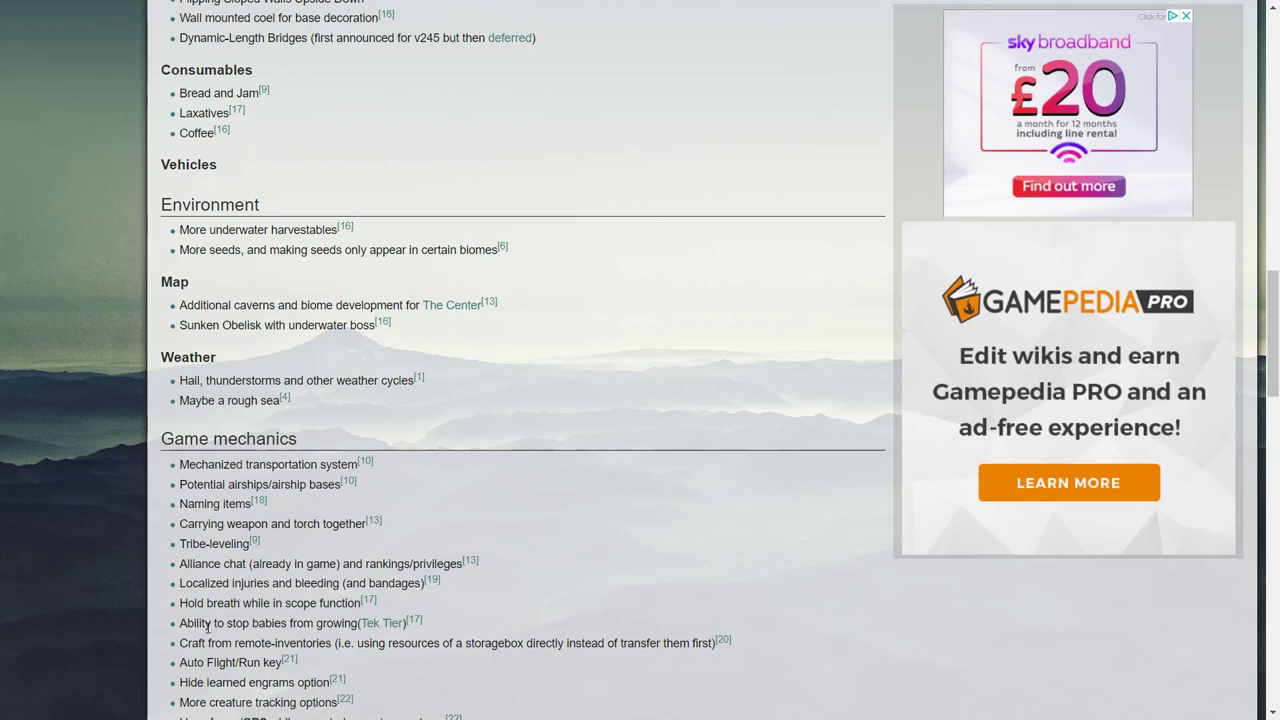
pyautogui.moveTo(410, 630)
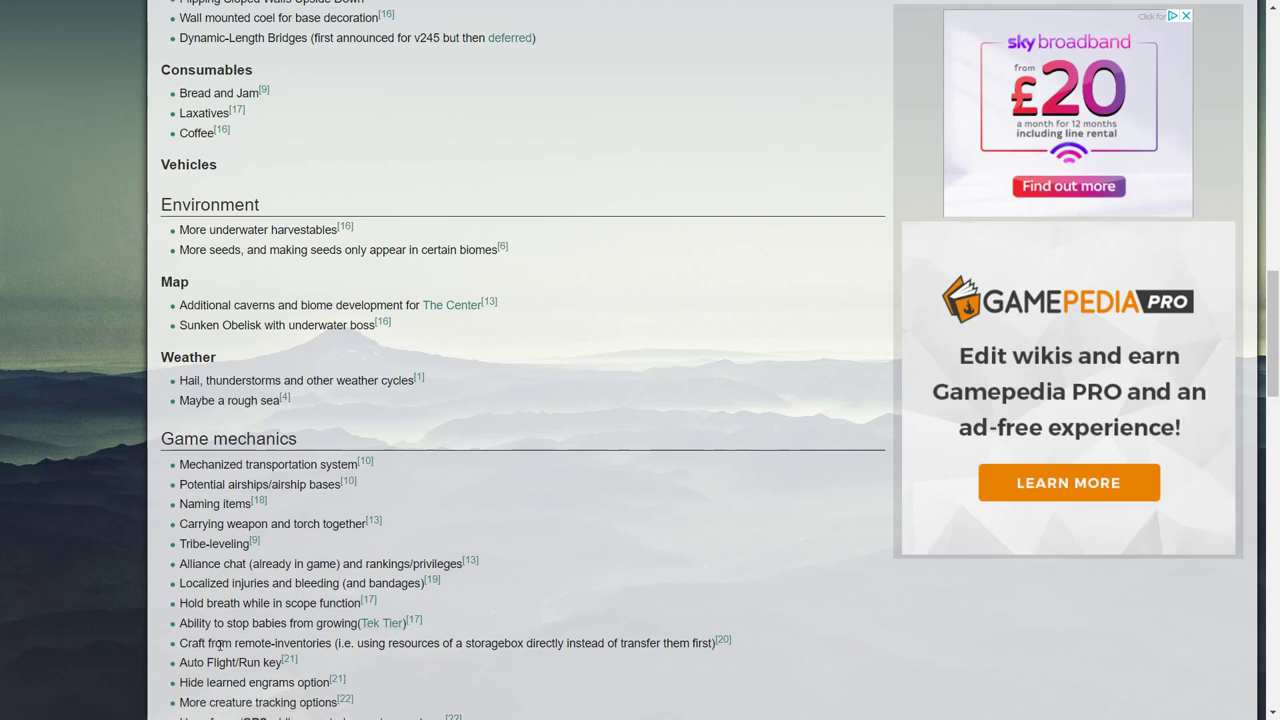
pyautogui.moveTo(374, 644)
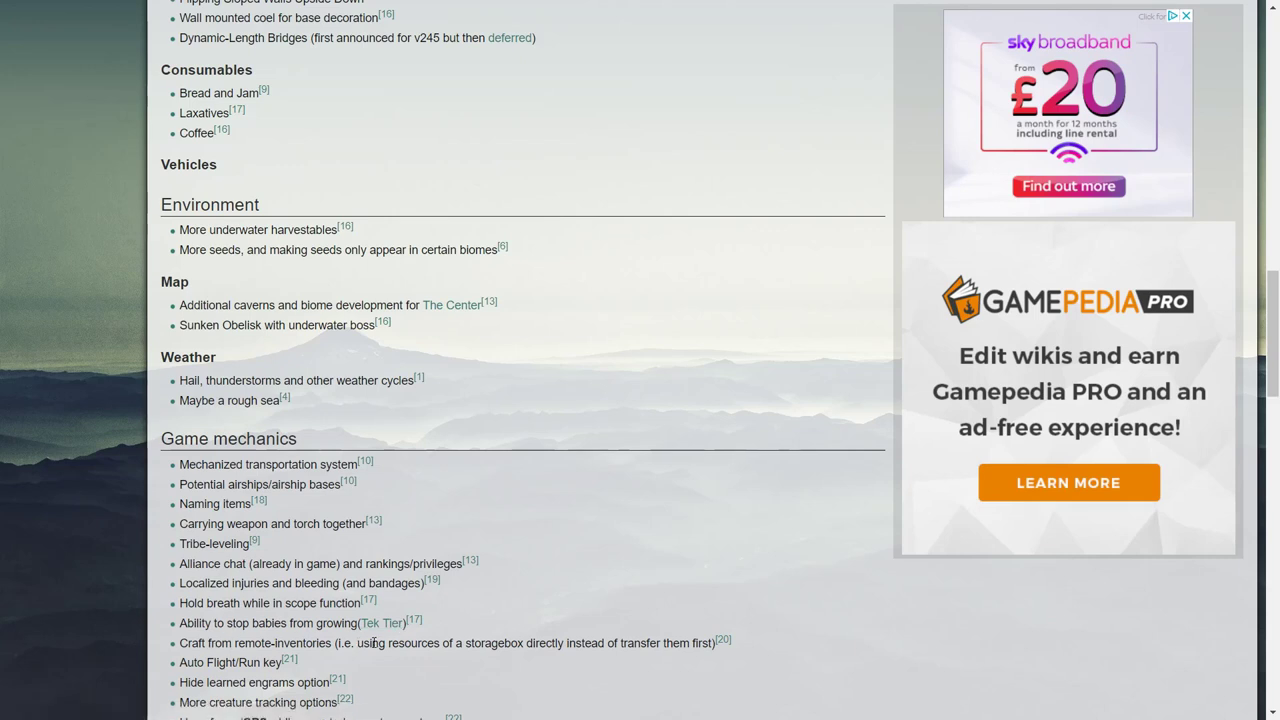
pyautogui.moveTo(490, 658)
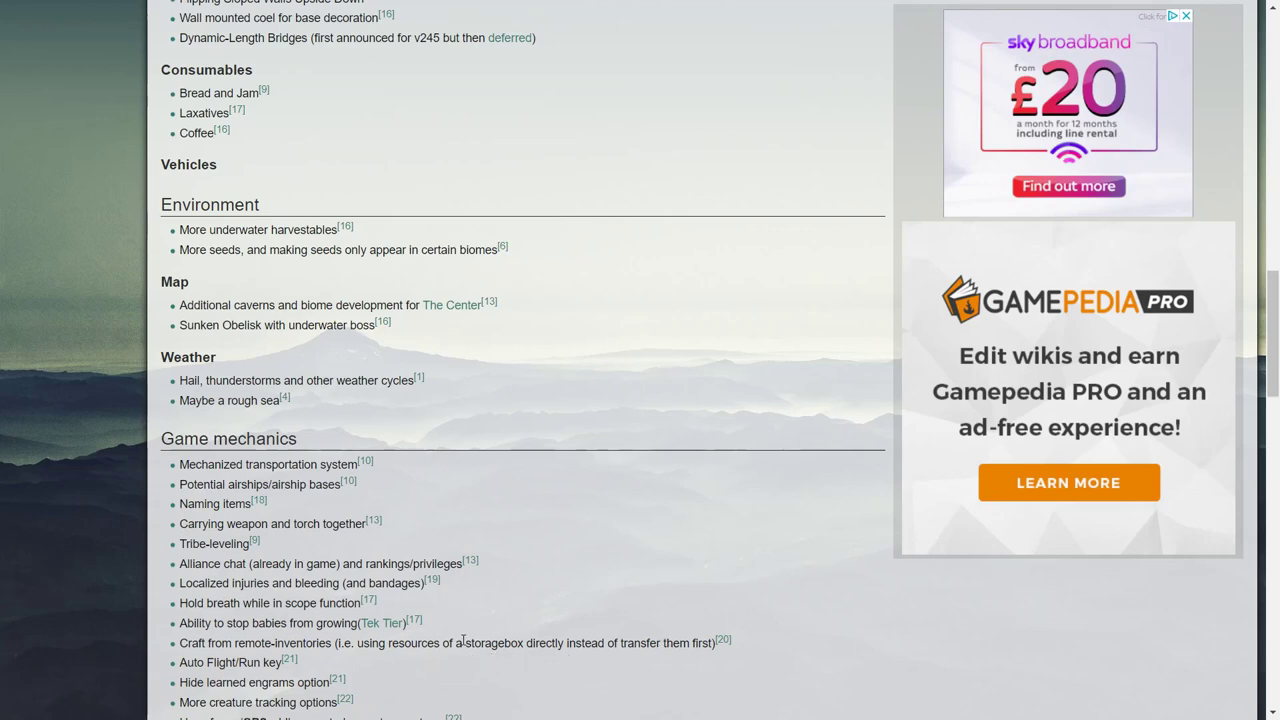
pyautogui.scroll(-3)
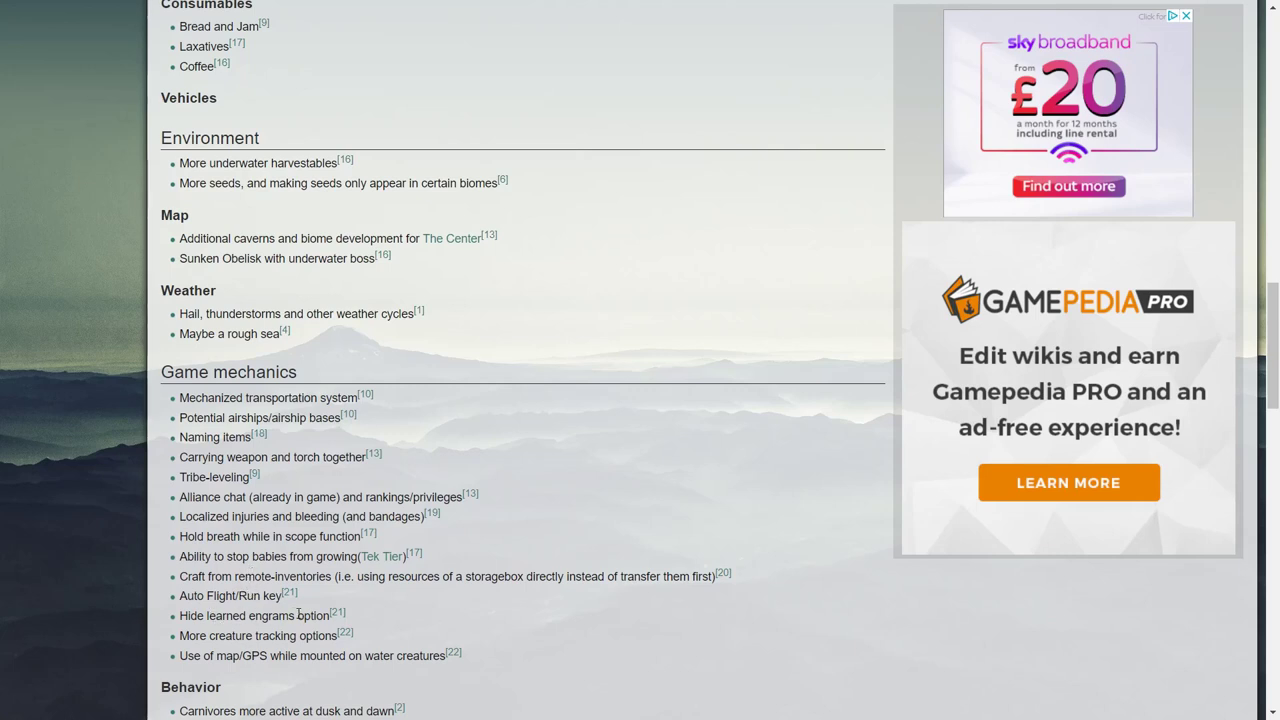
pyautogui.moveTo(204, 638)
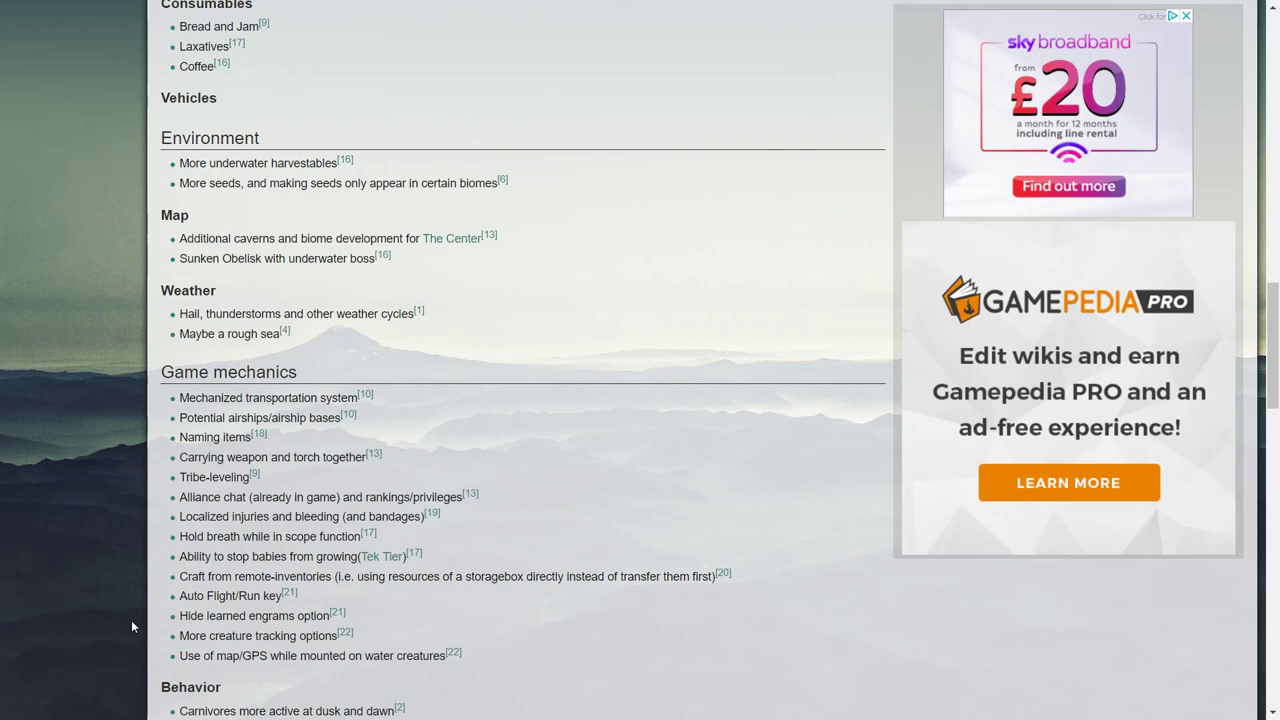
pyautogui.scroll(-3)
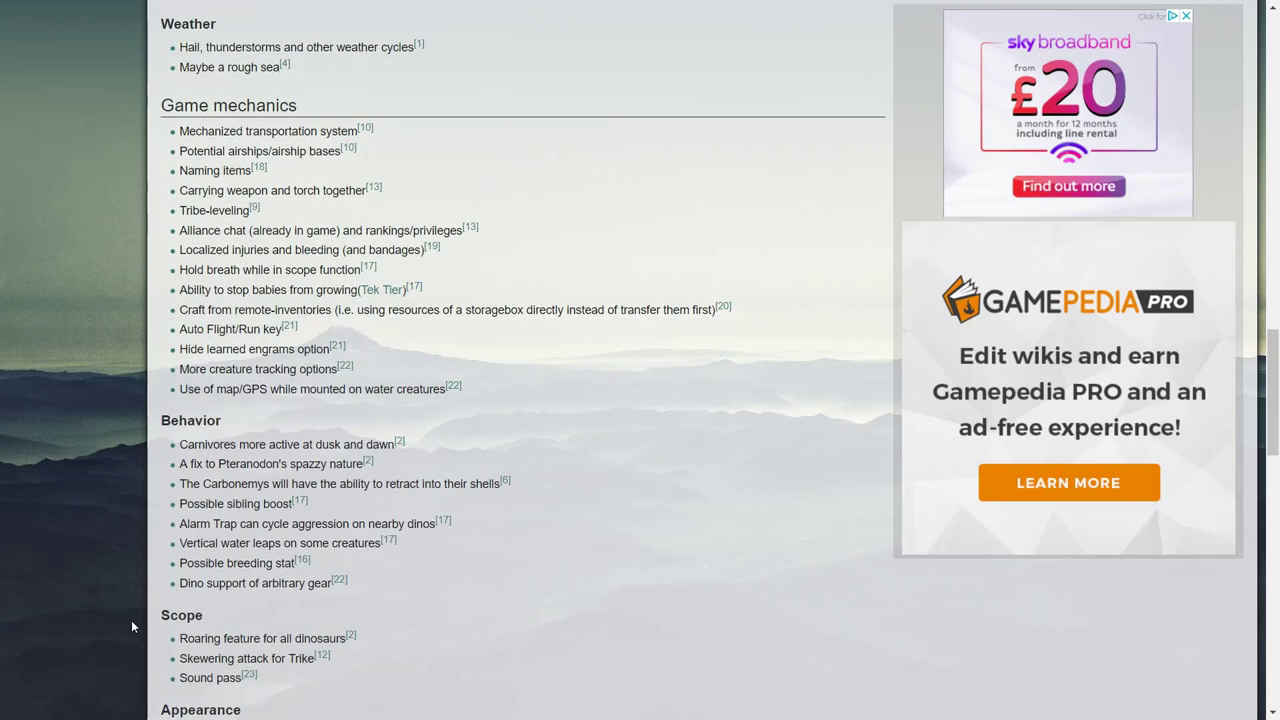
pyautogui.moveTo(248, 464)
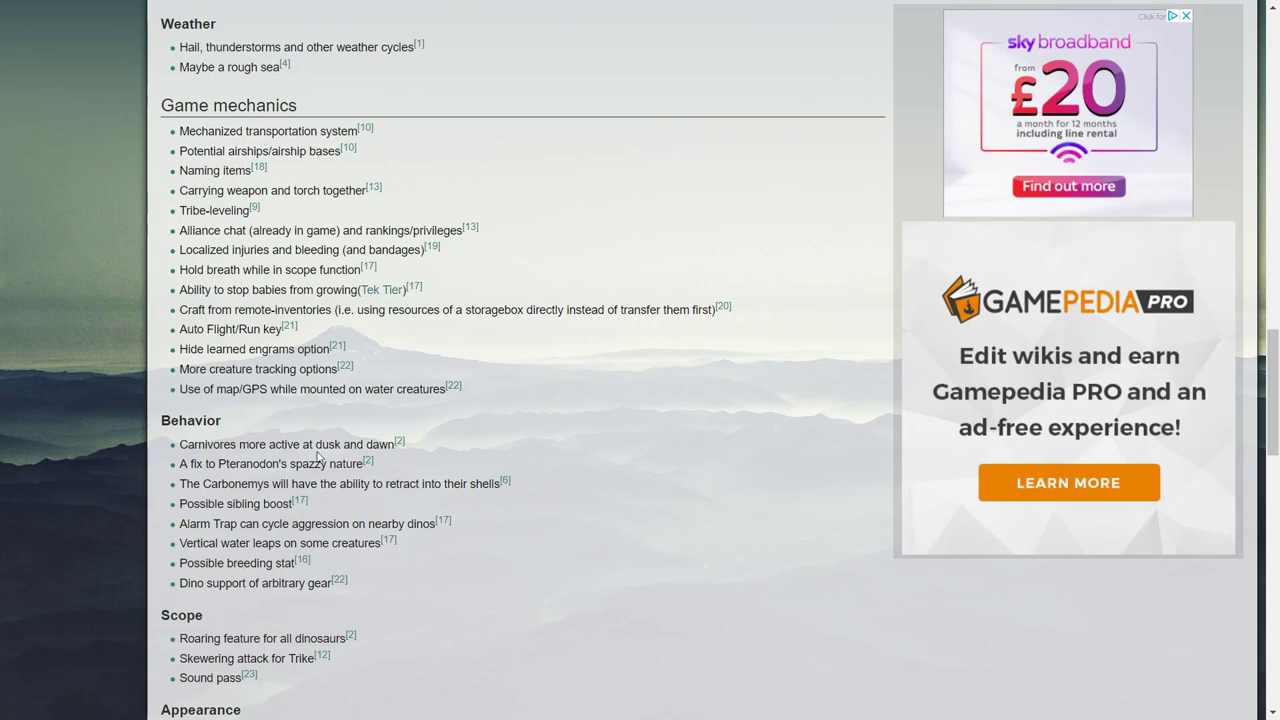
pyautogui.moveTo(192, 502)
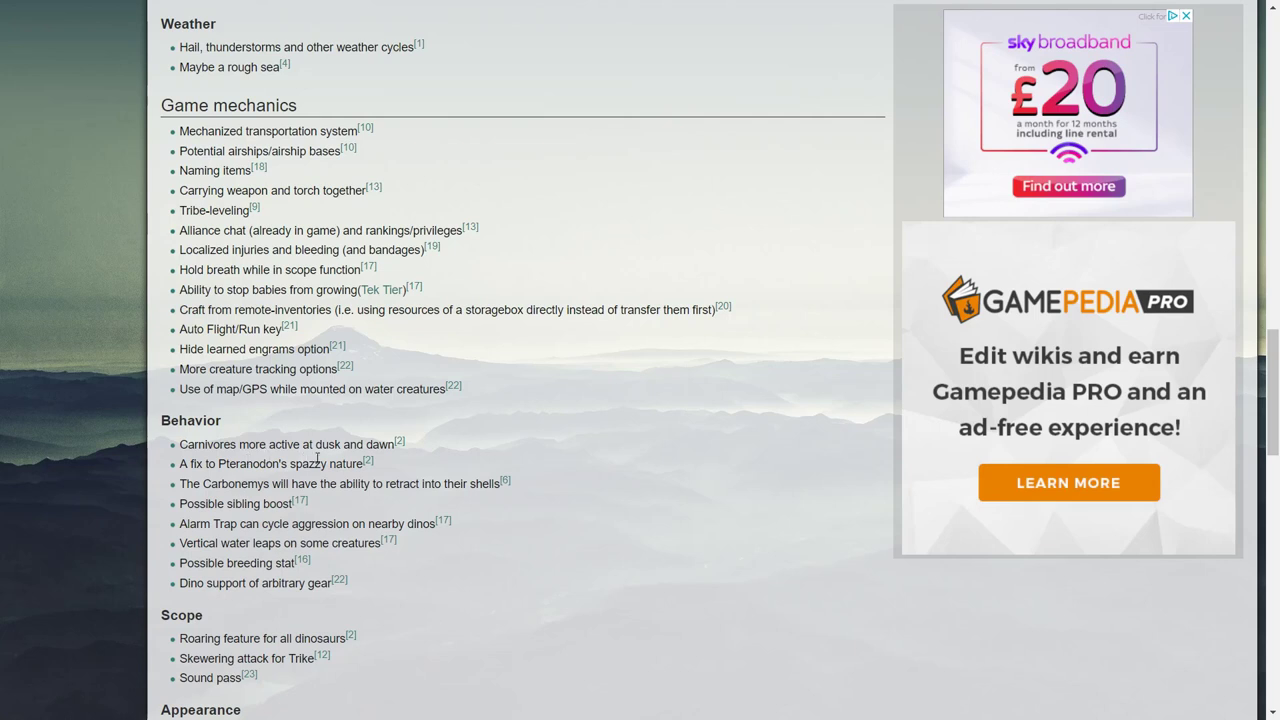
pyautogui.moveTo(336, 466)
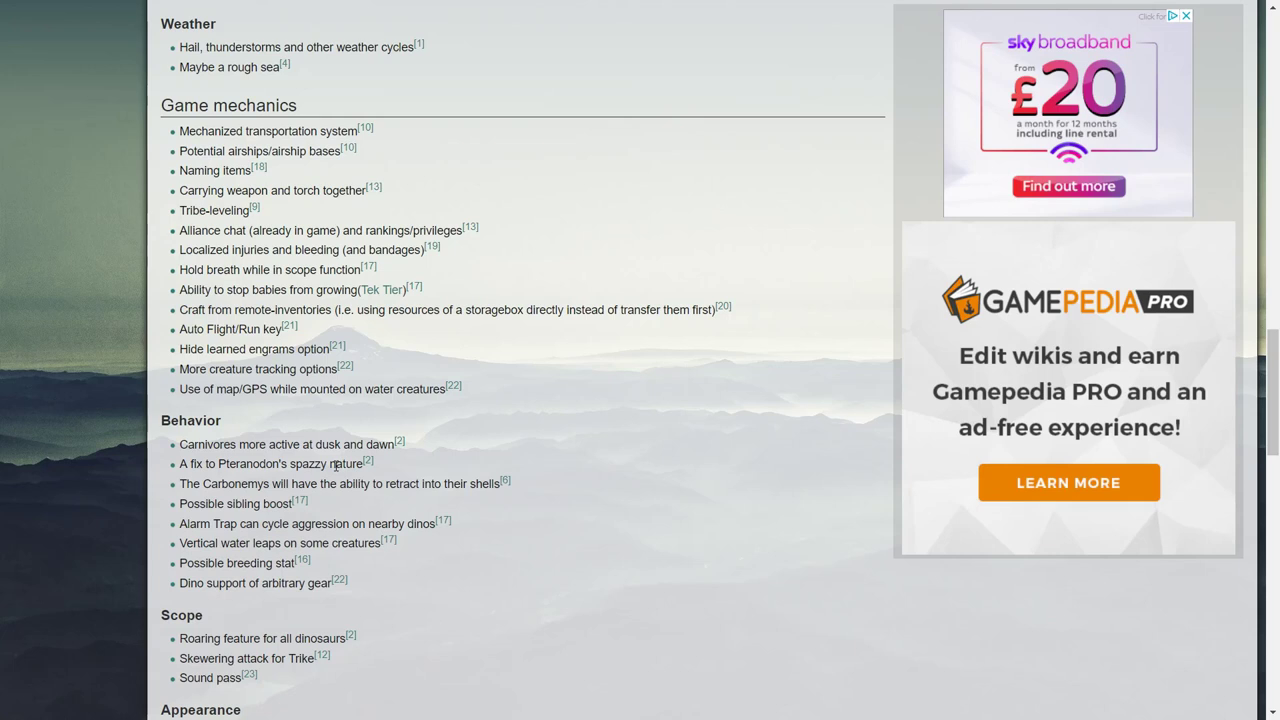
pyautogui.moveTo(184, 490)
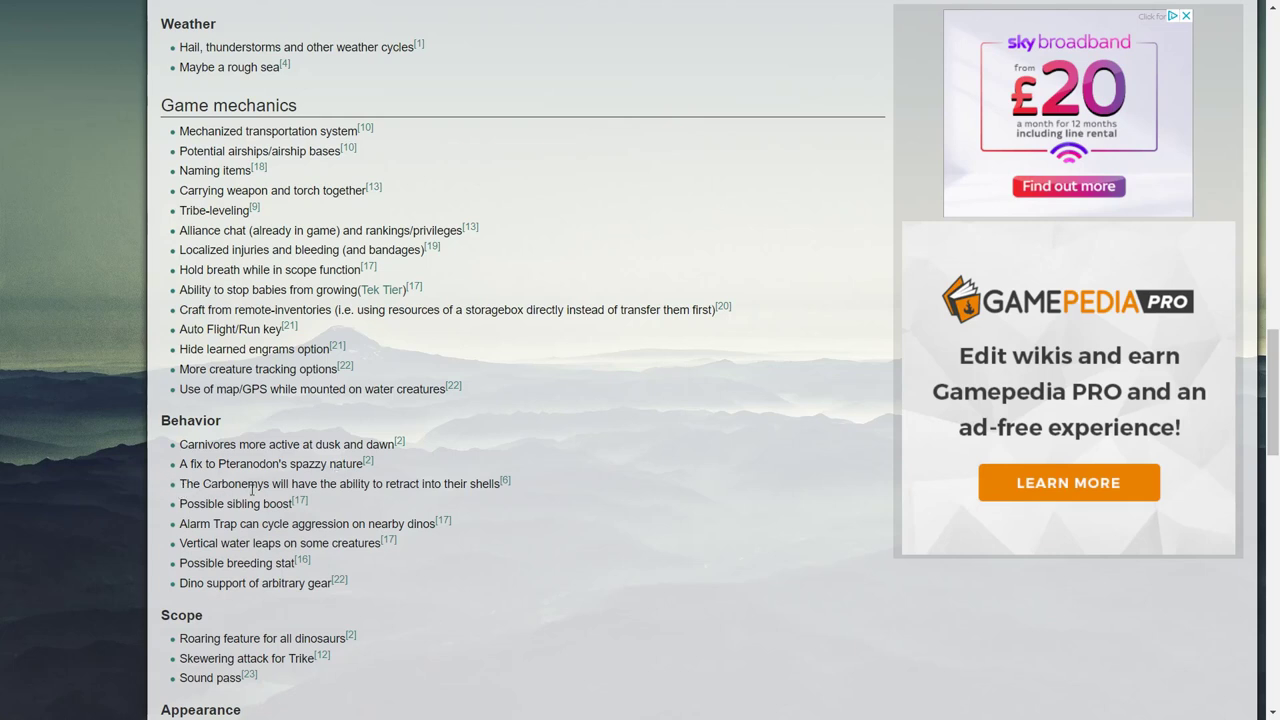
pyautogui.moveTo(490, 498)
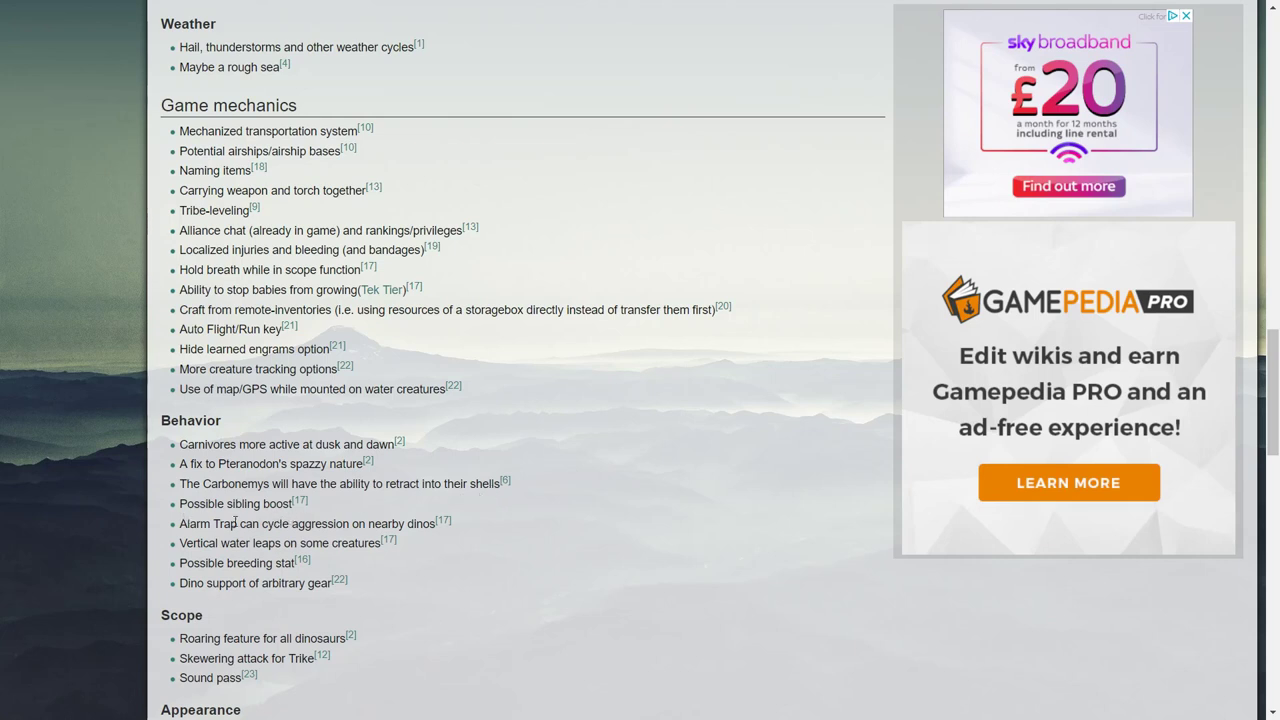
pyautogui.moveTo(404, 536)
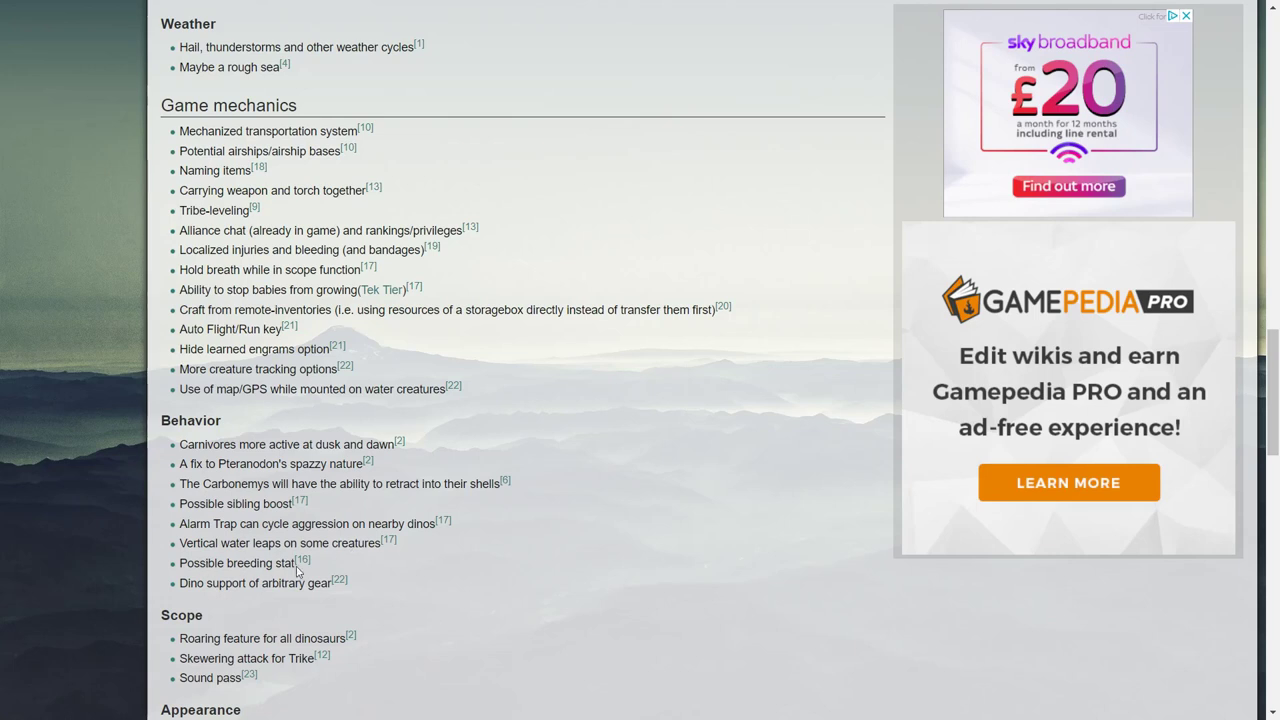
pyautogui.moveTo(196, 608)
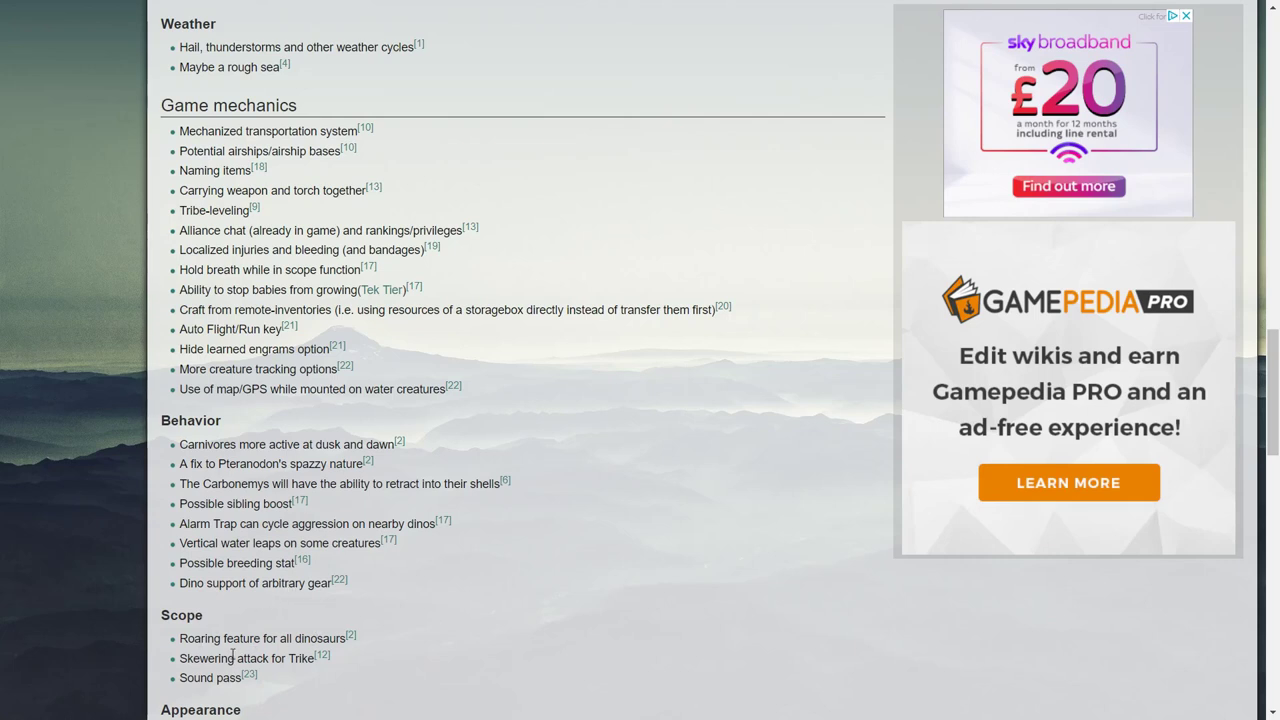
pyautogui.scroll(-3)
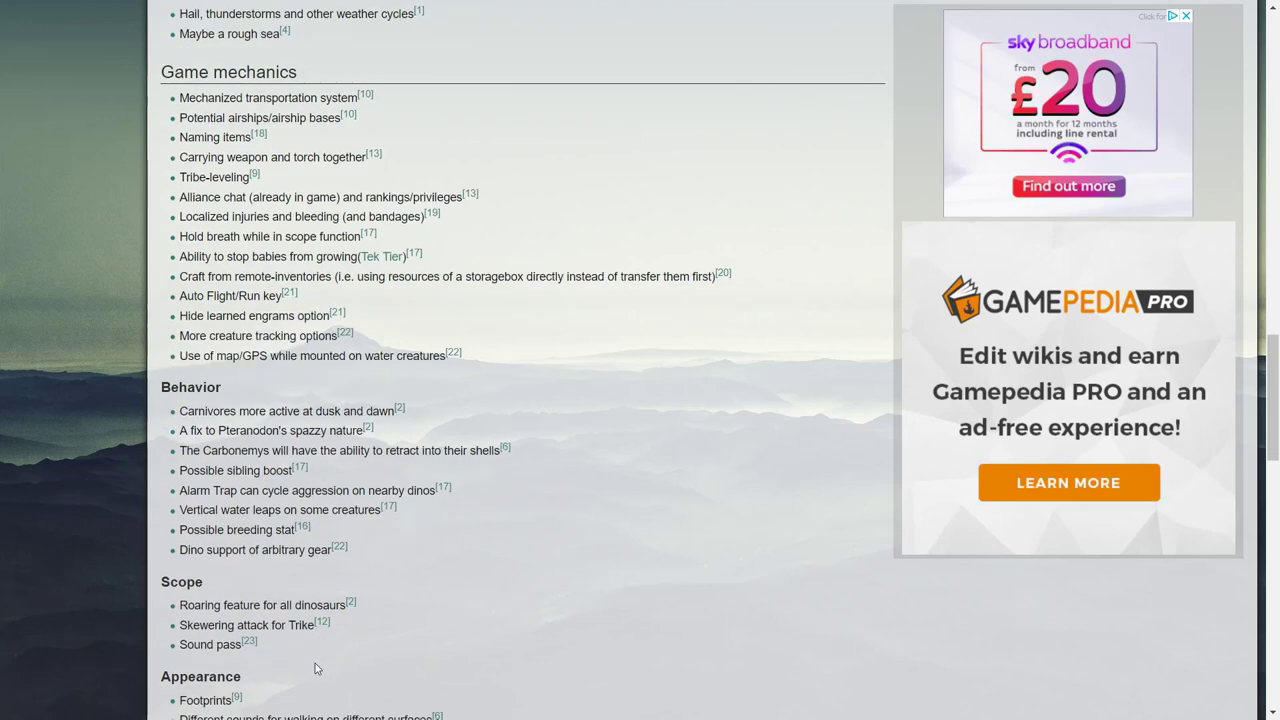
pyautogui.scroll(-3)
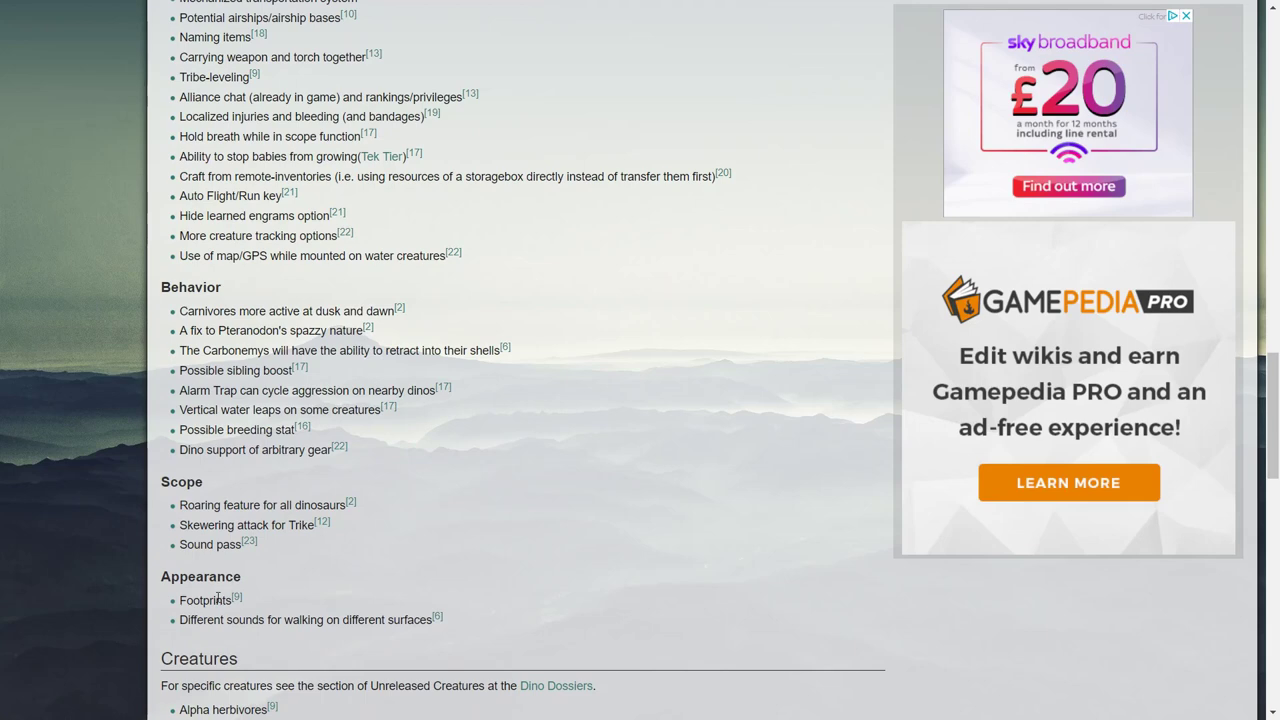
pyautogui.moveTo(408, 612)
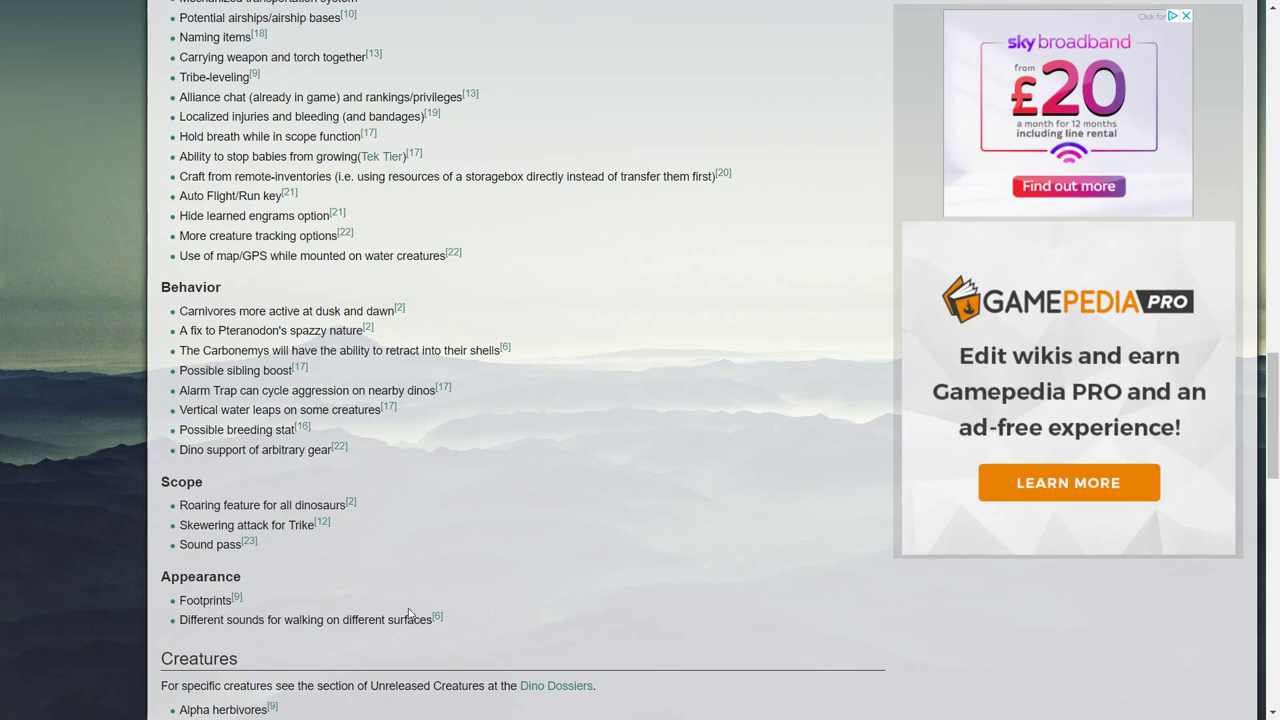
pyautogui.scroll(-3)
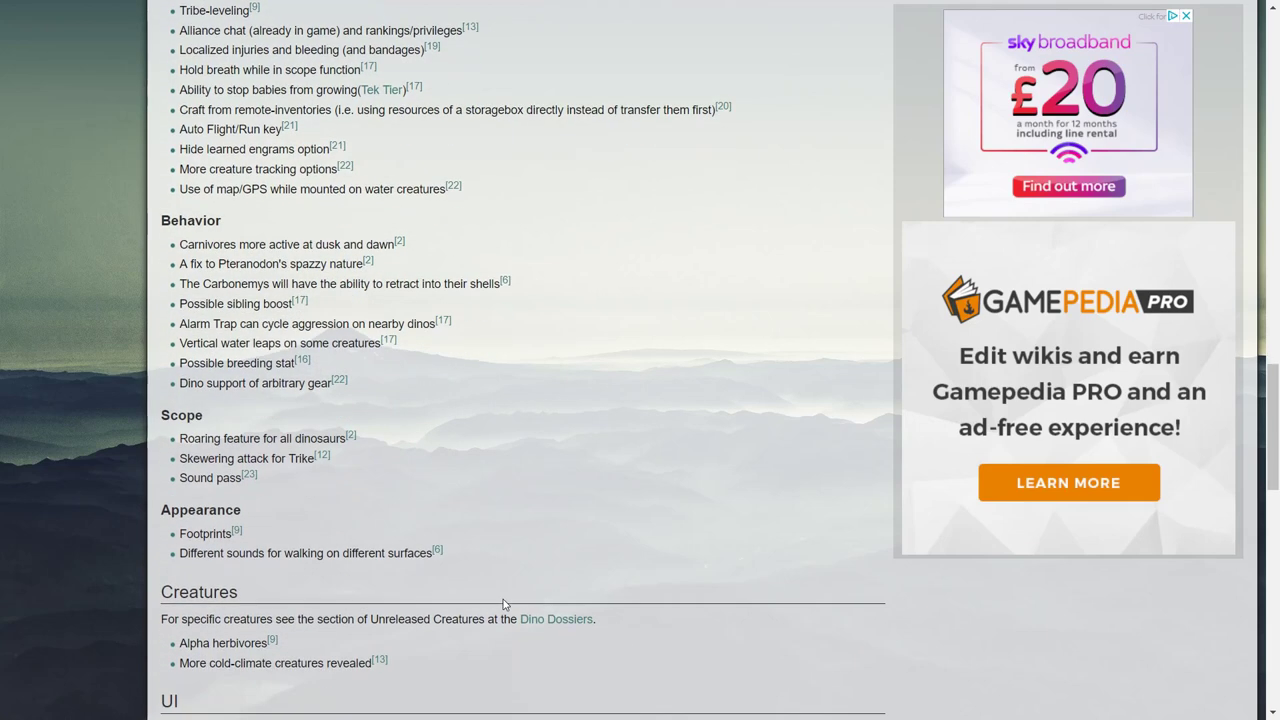
pyautogui.scroll(-3)
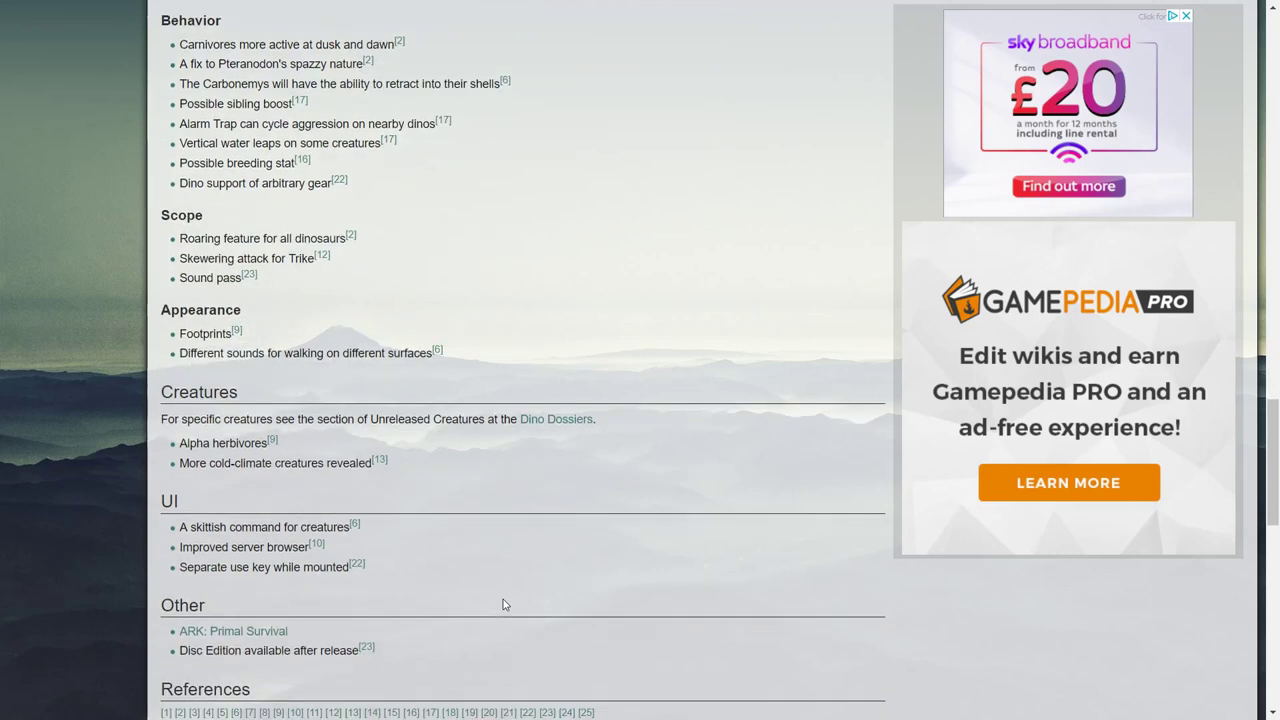
pyautogui.moveTo(218, 456)
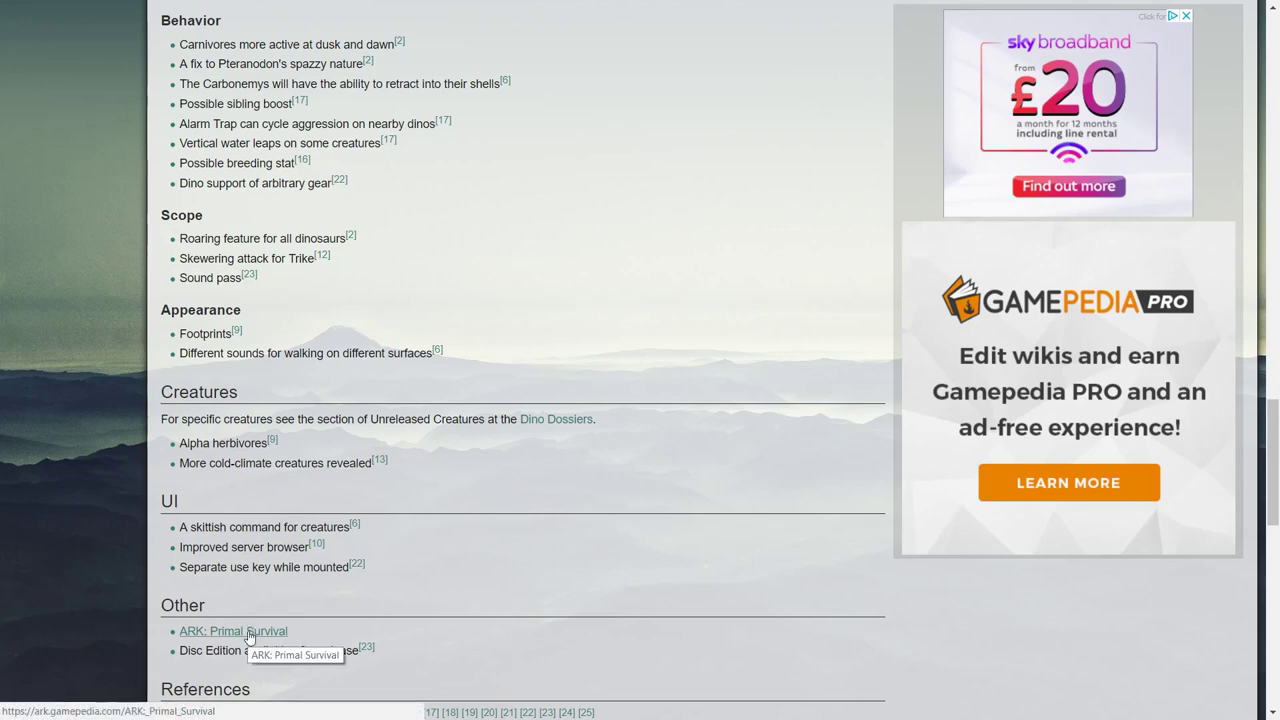
pyautogui.moveTo(490, 610)
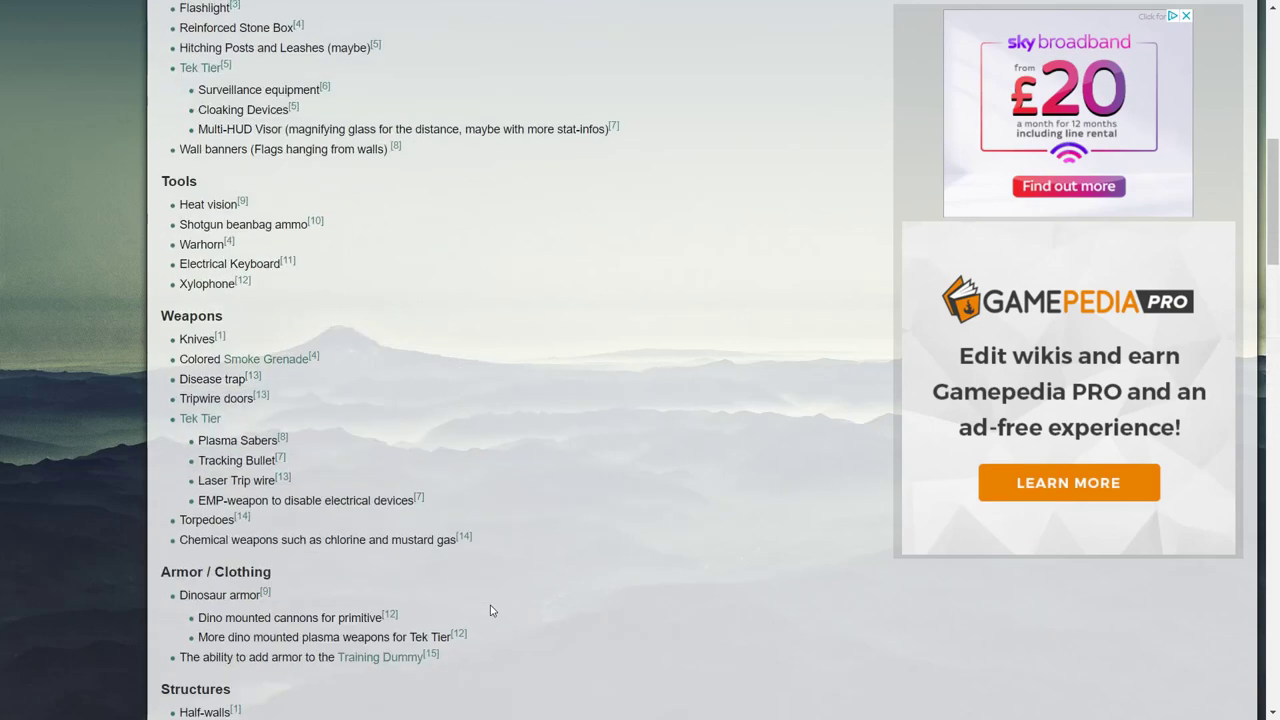
pyautogui.scroll(3)
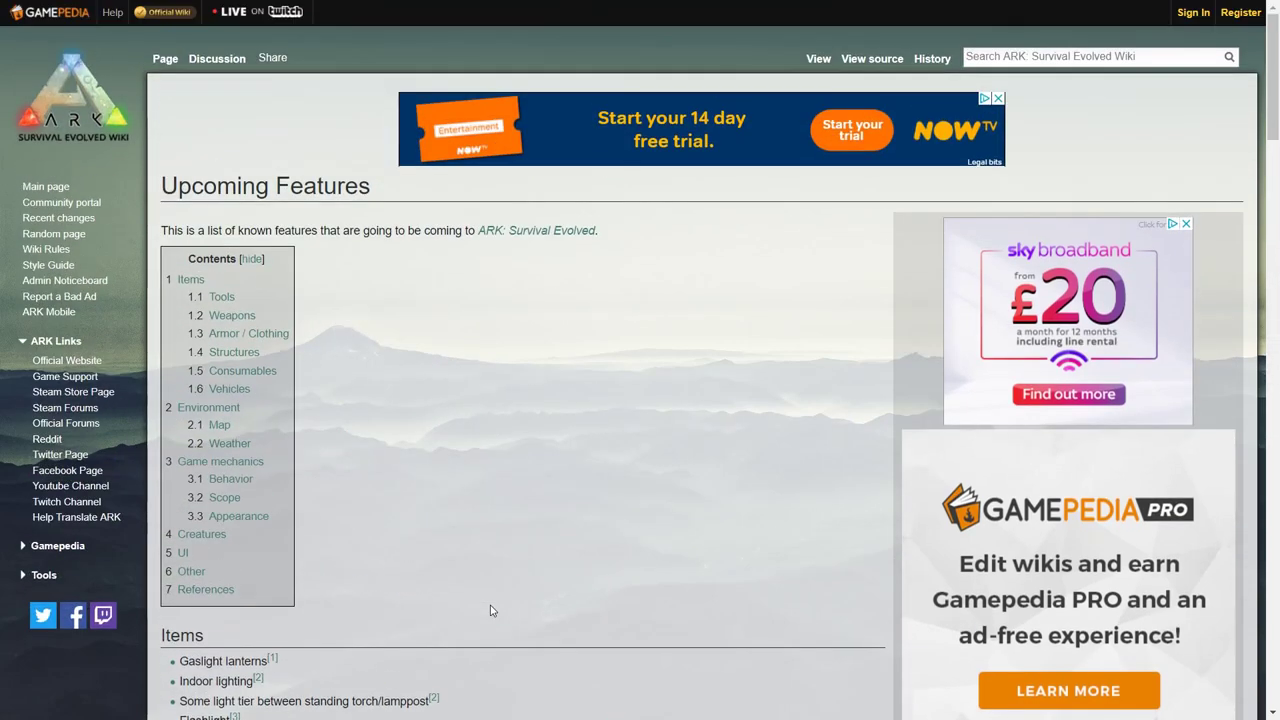